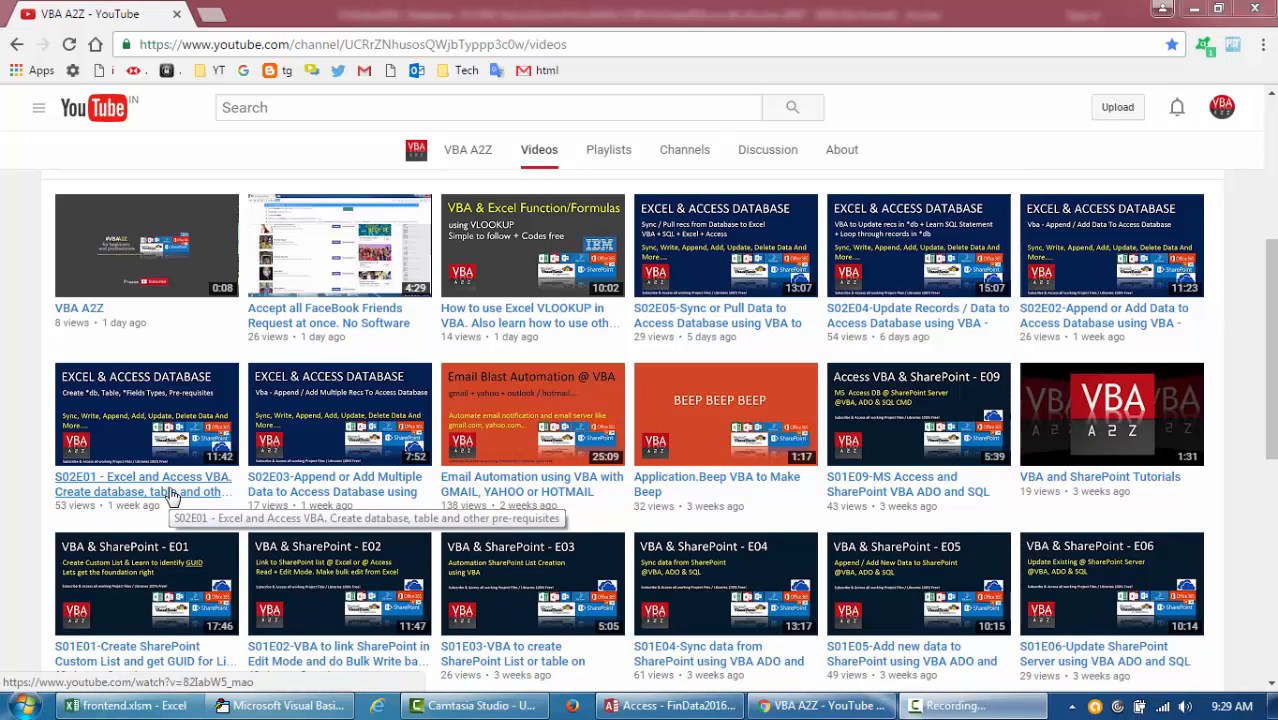
mouse_move(1133, 330)
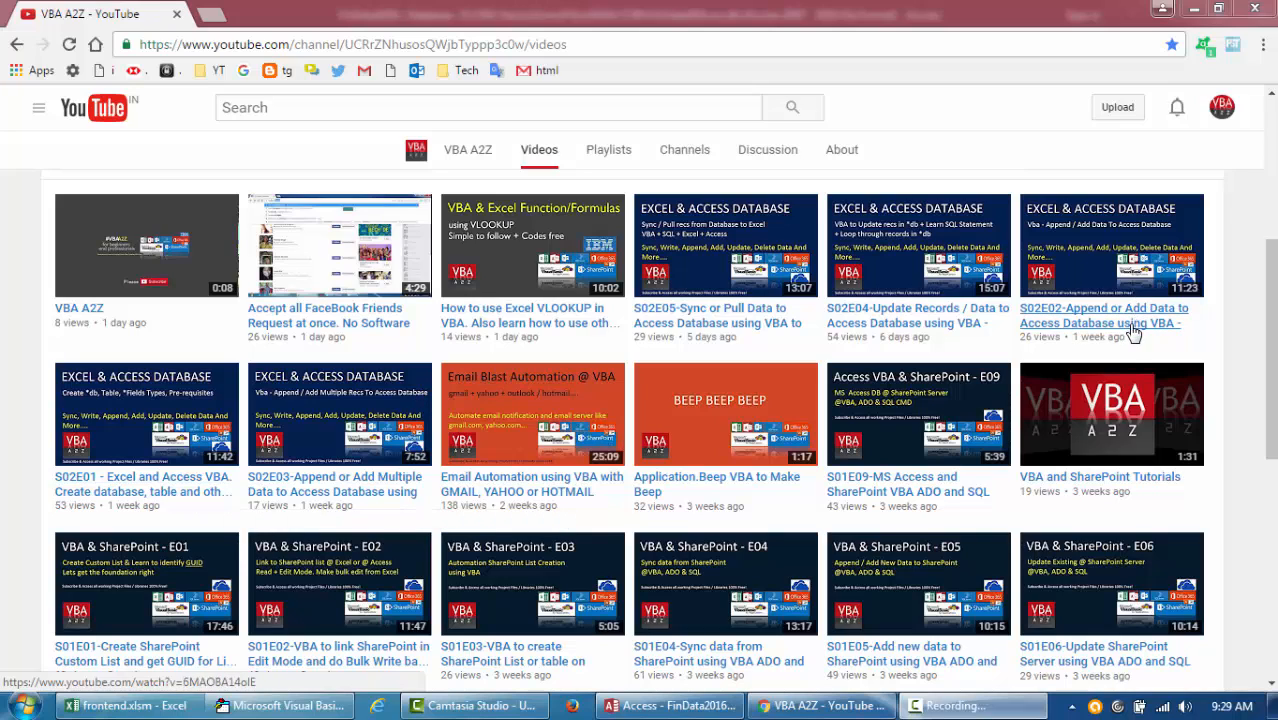
mouse_move(1131, 336)
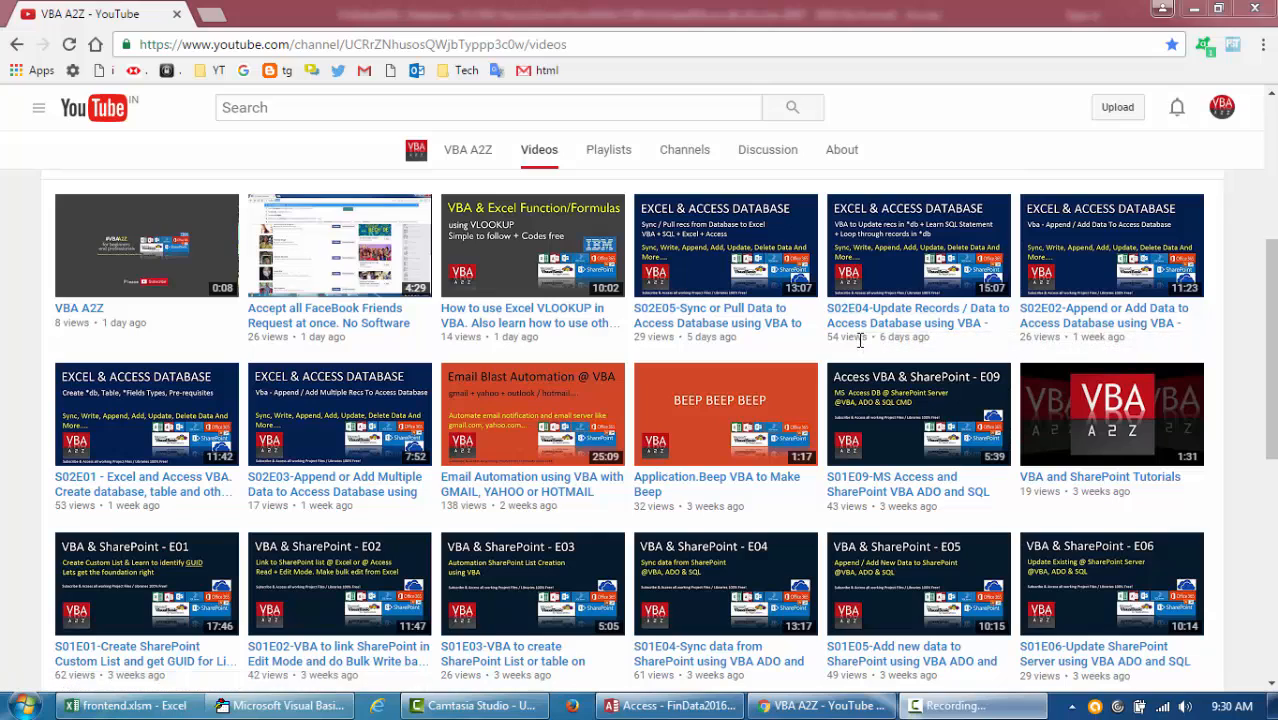
mouse_move(877, 350)
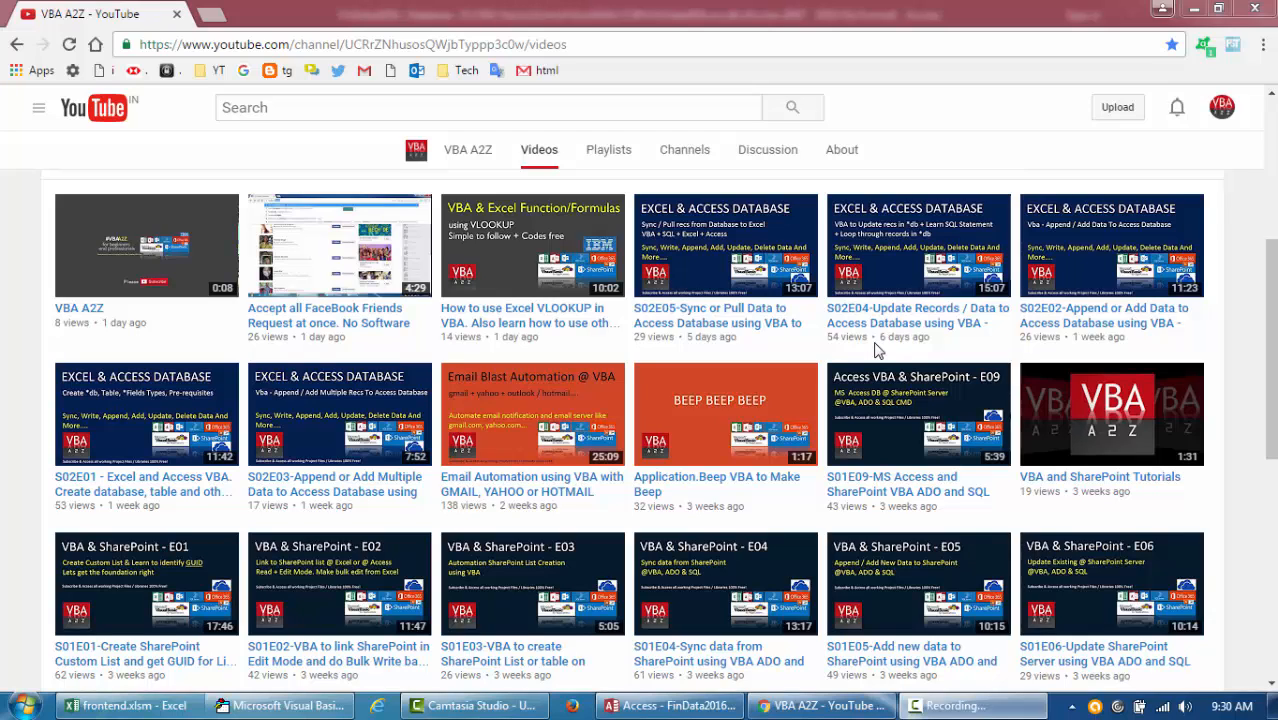
mouse_move(765, 340)
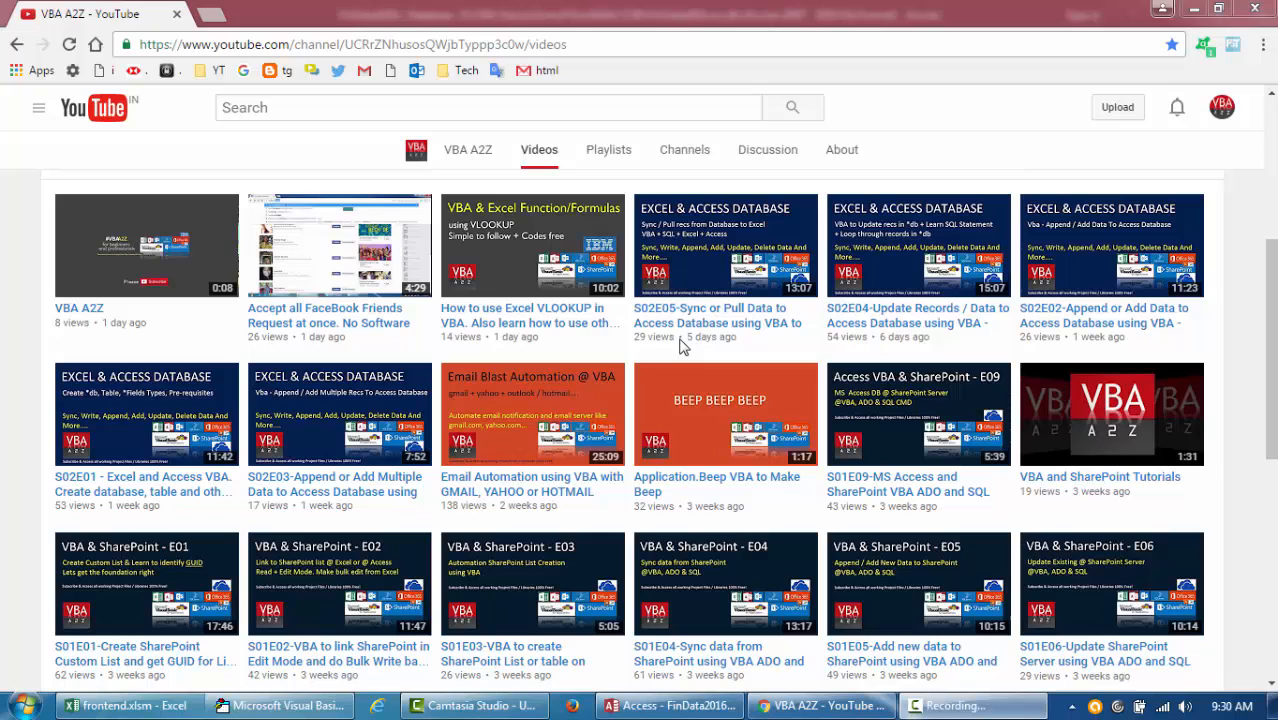
mouse_move(665, 425)
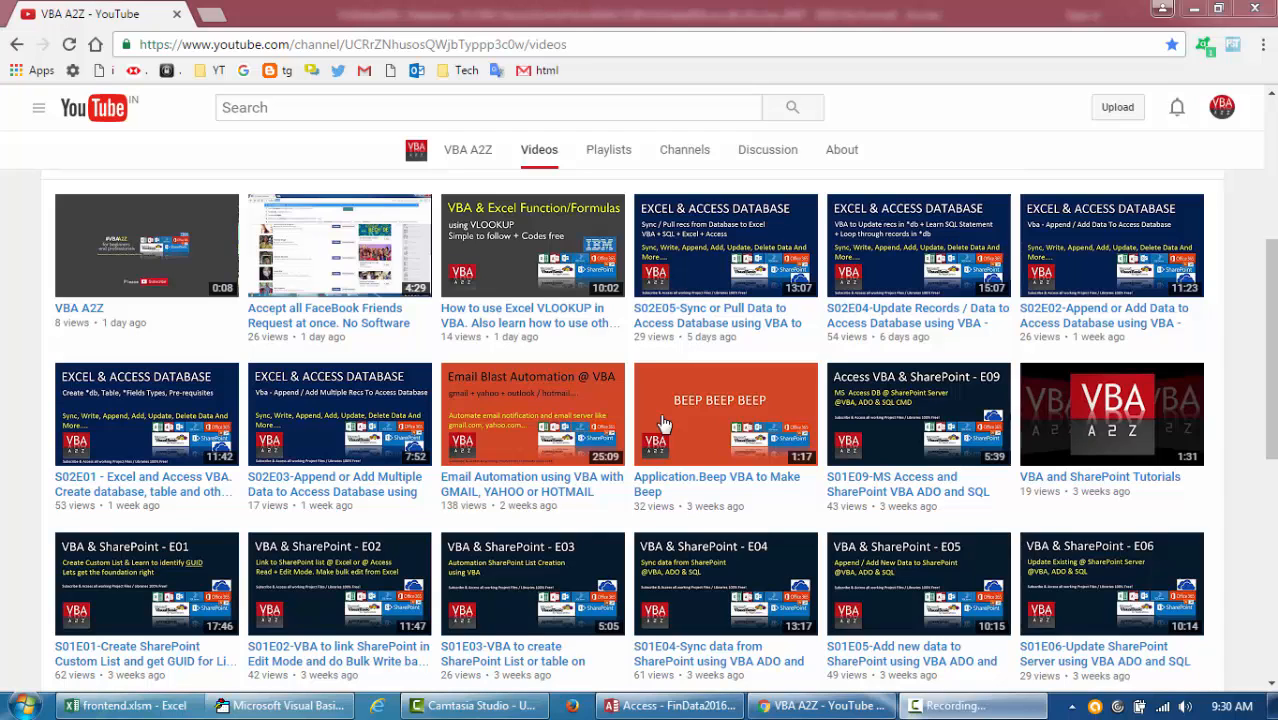
- Bring the Access FinData2016 database window to the front from the taskbar
click(668, 705)
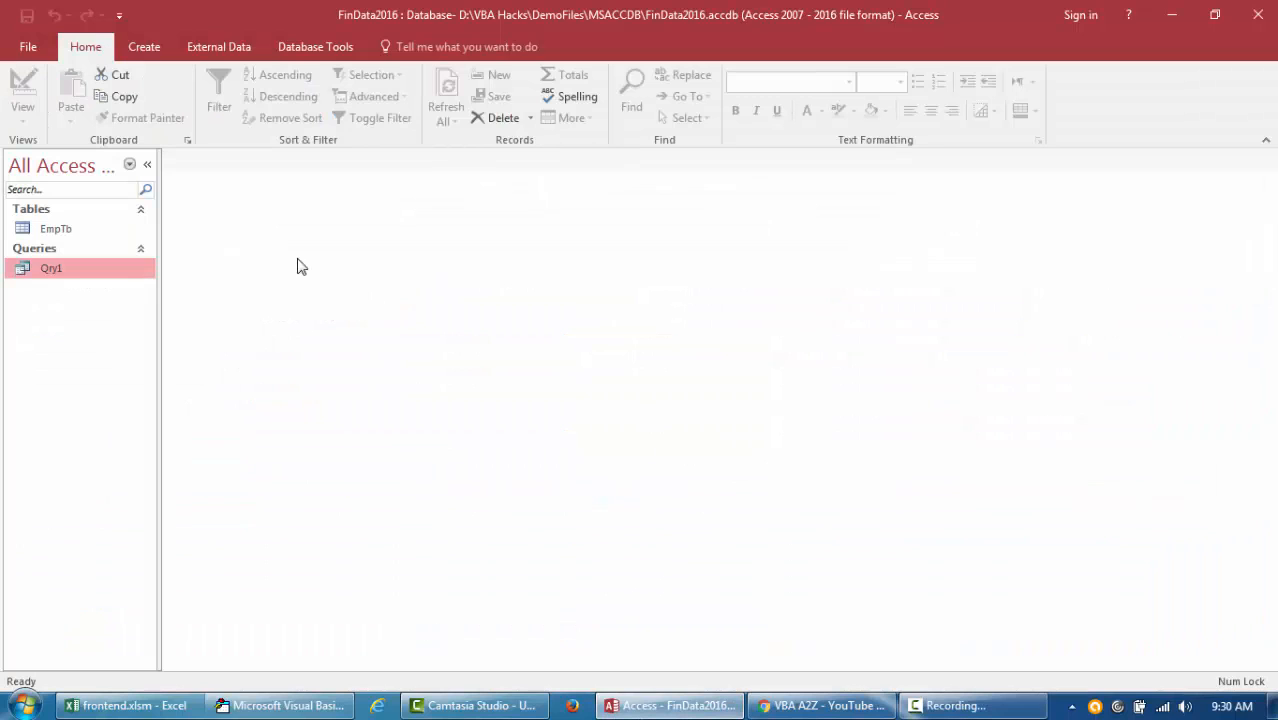
- Show the EmpTb table's 21 employee records in Datasheet View
click(56, 228)
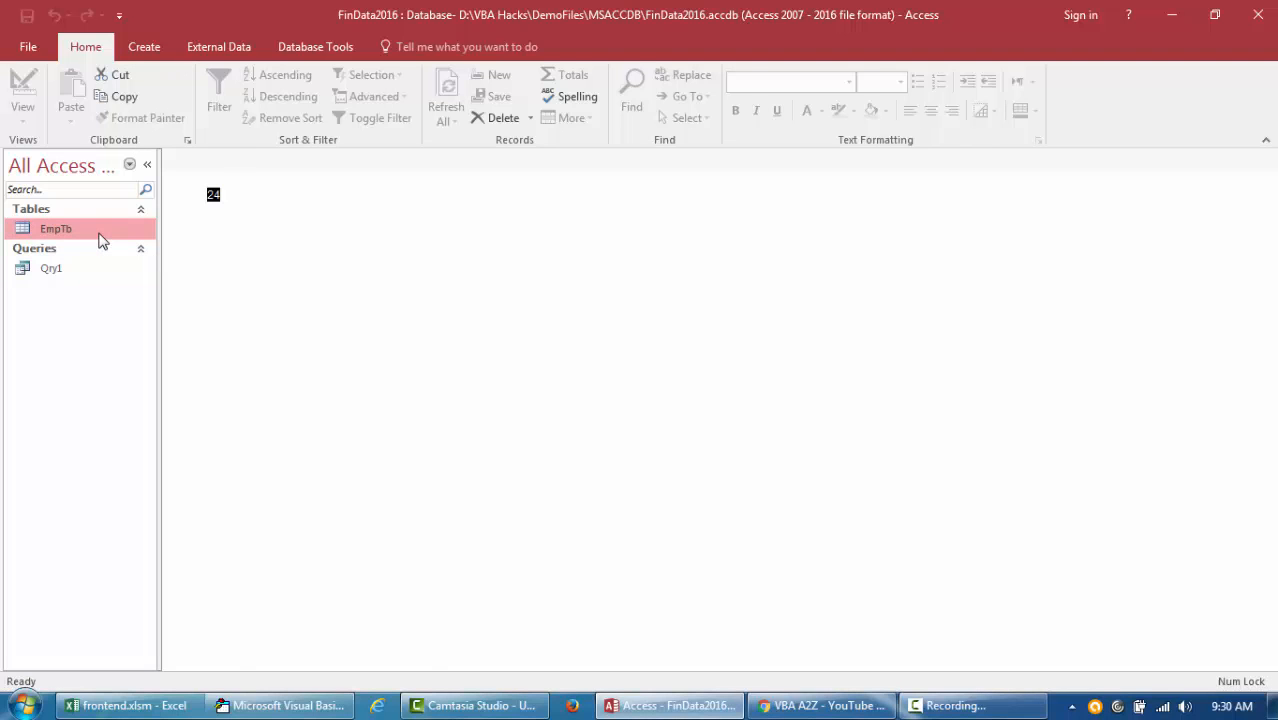
double_click(56, 228)
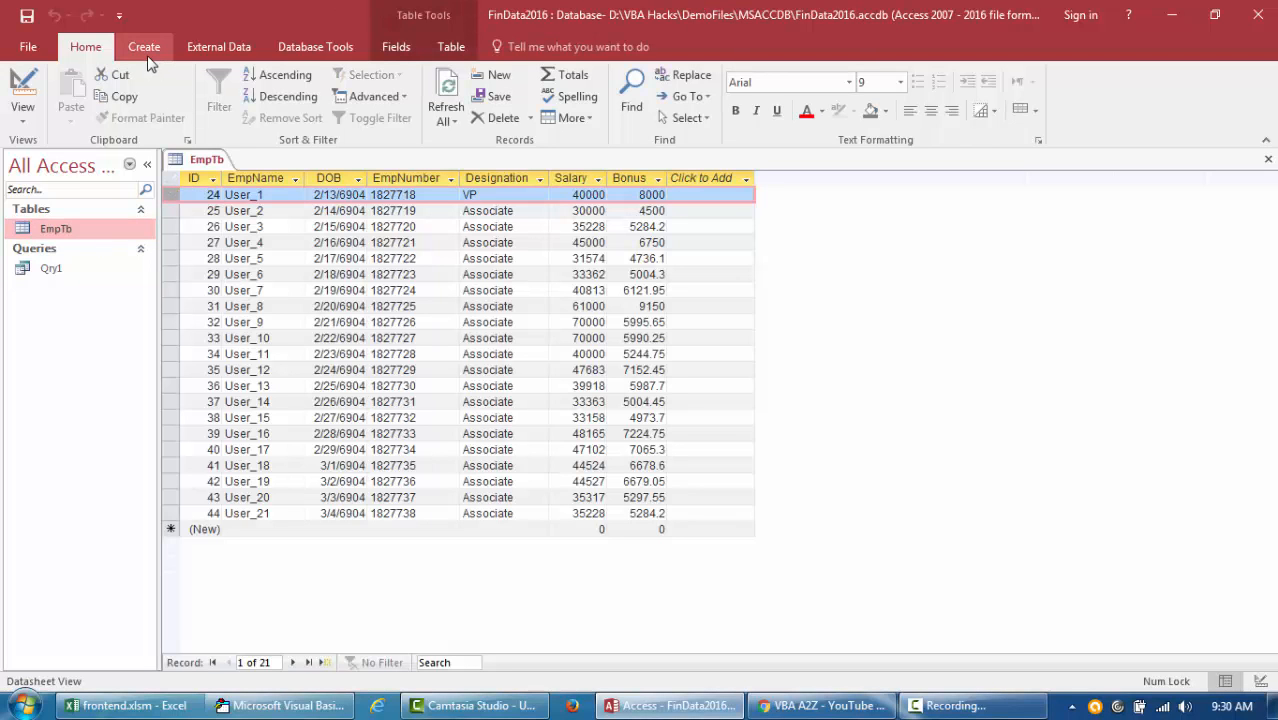
click(144, 46)
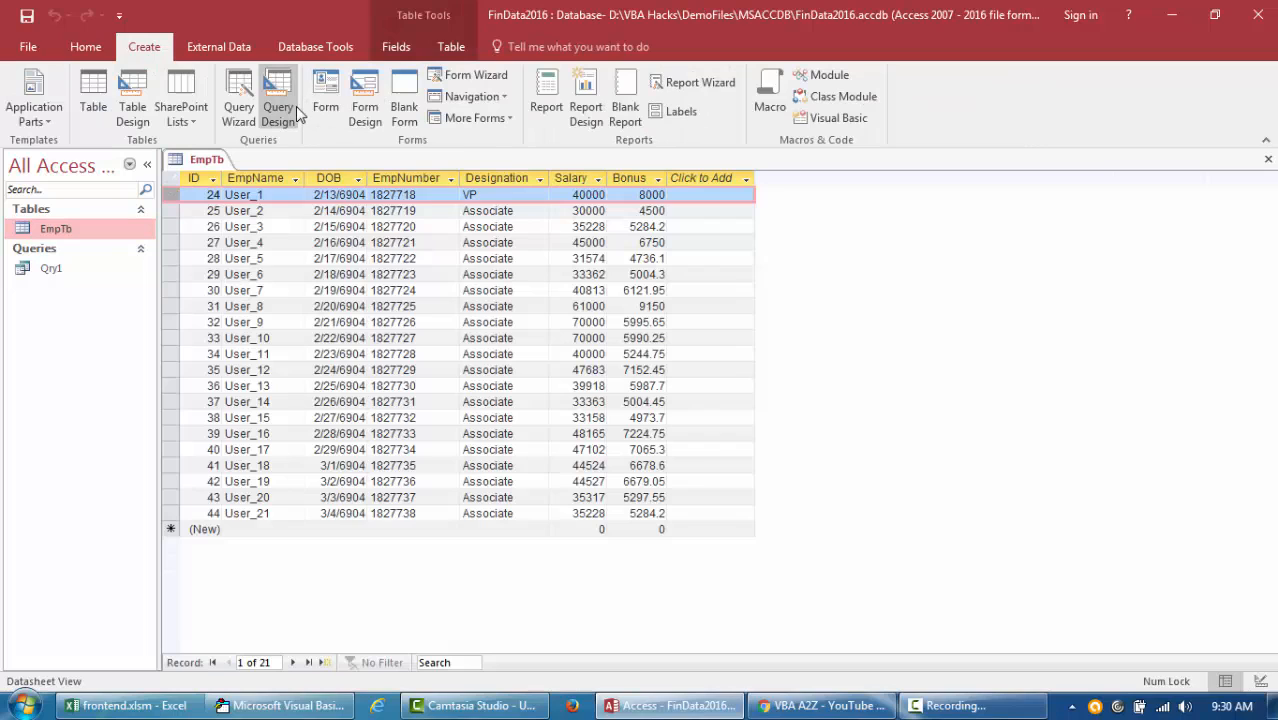
mouse_move(278, 95)
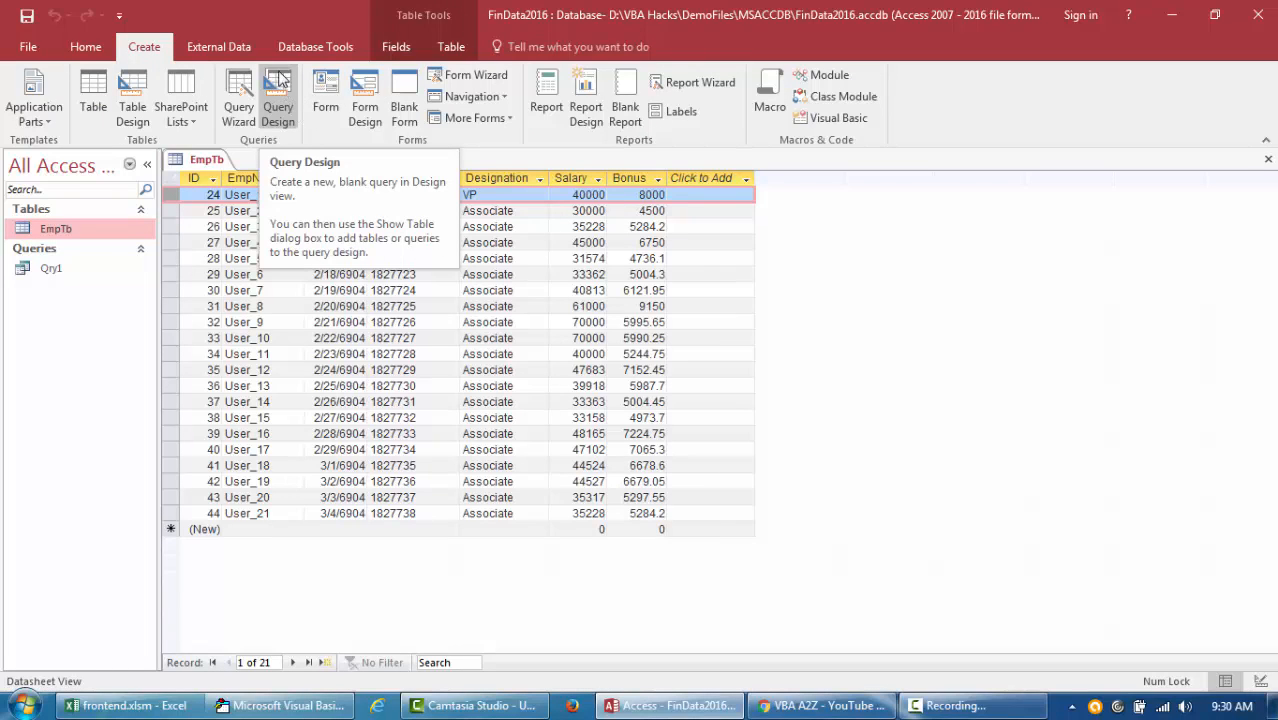
mouse_move(143, 47)
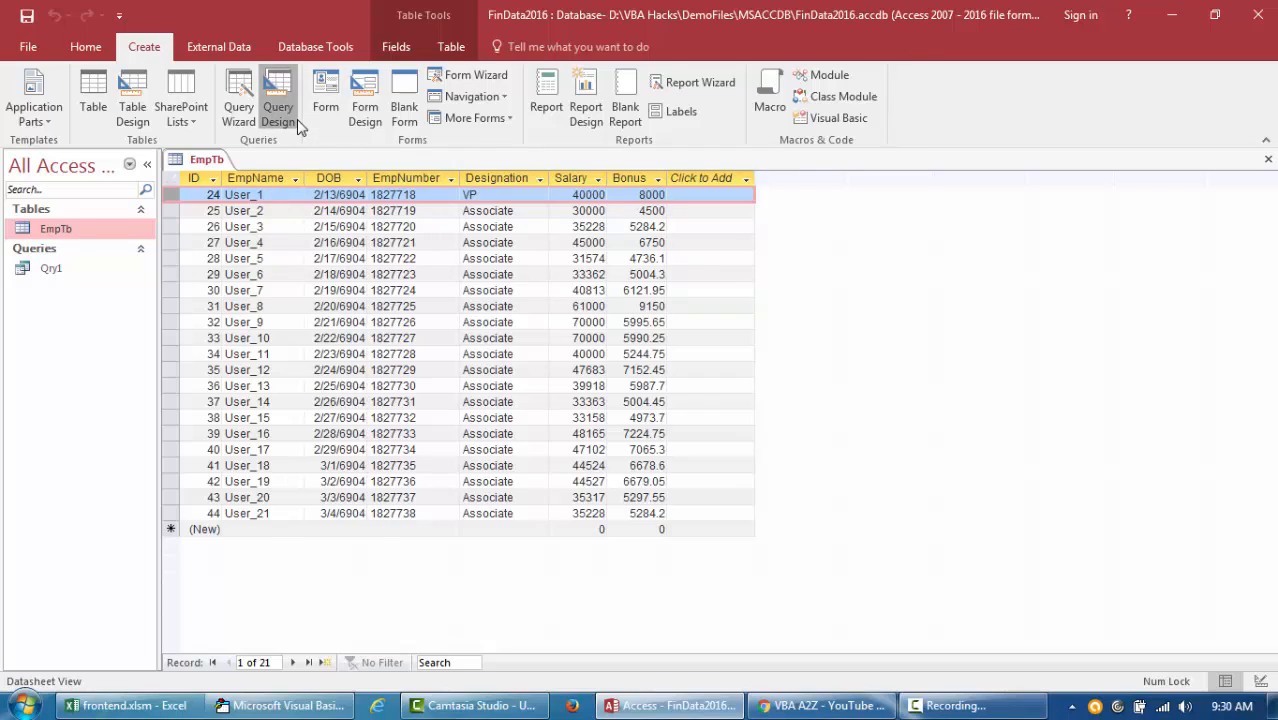
- Start a blank query design on EmpTb and check the User_1 name value in the table
click(278, 95)
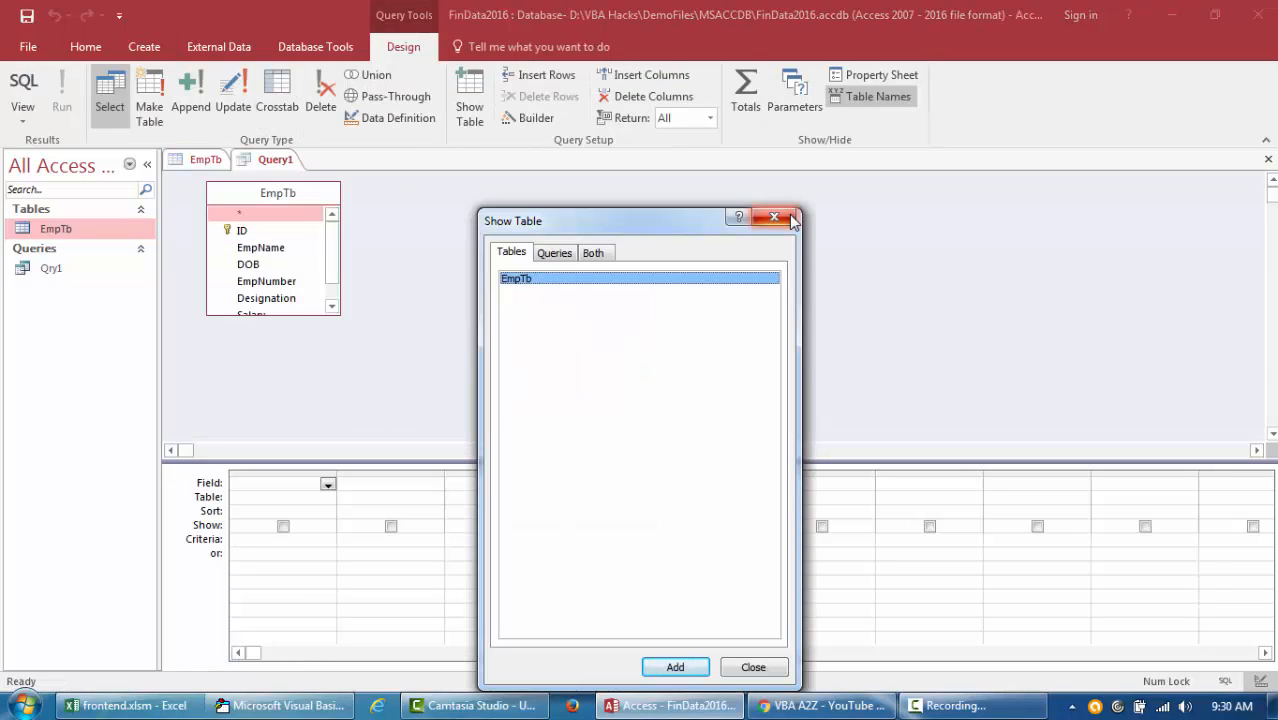
mouse_move(789, 217)
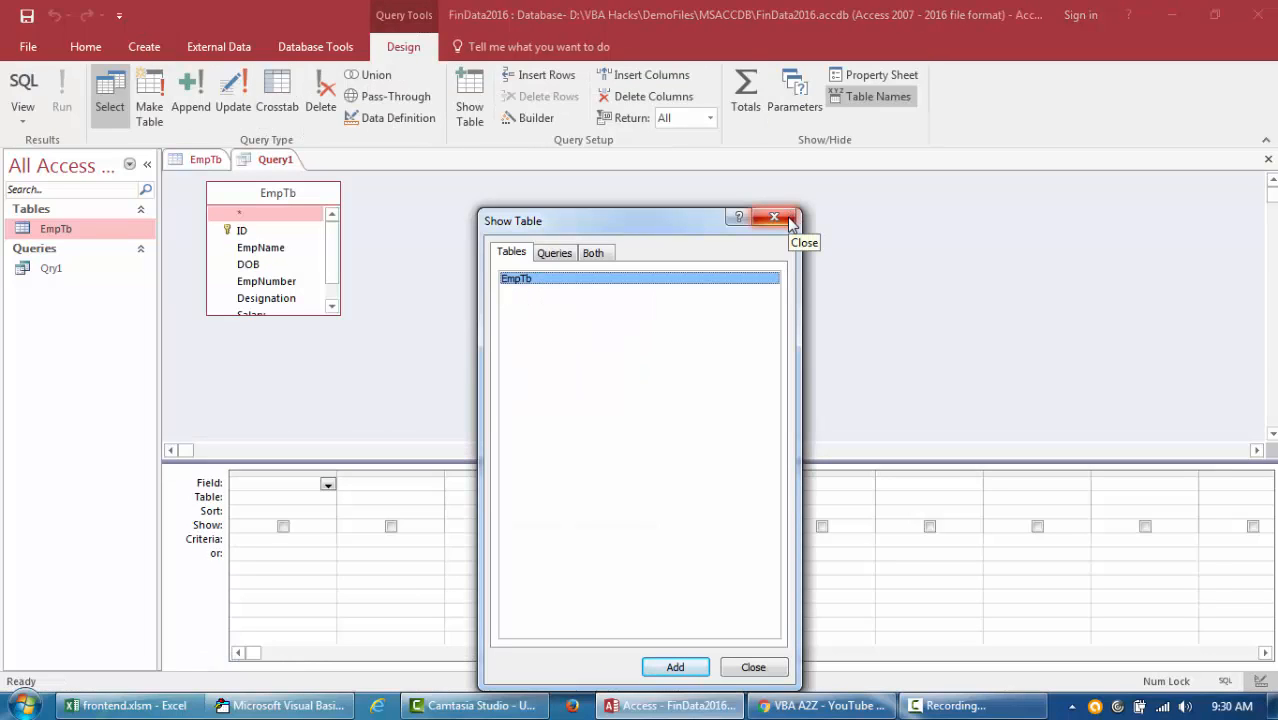
click(774, 217)
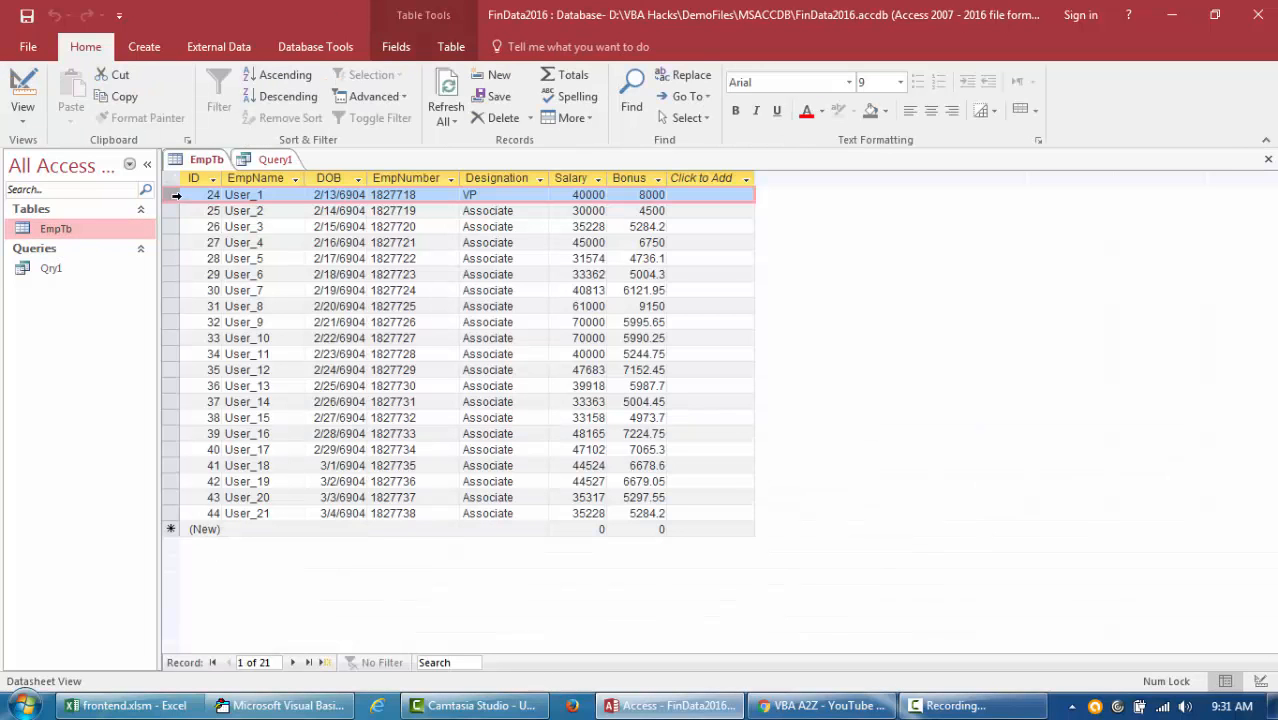
click(244, 194)
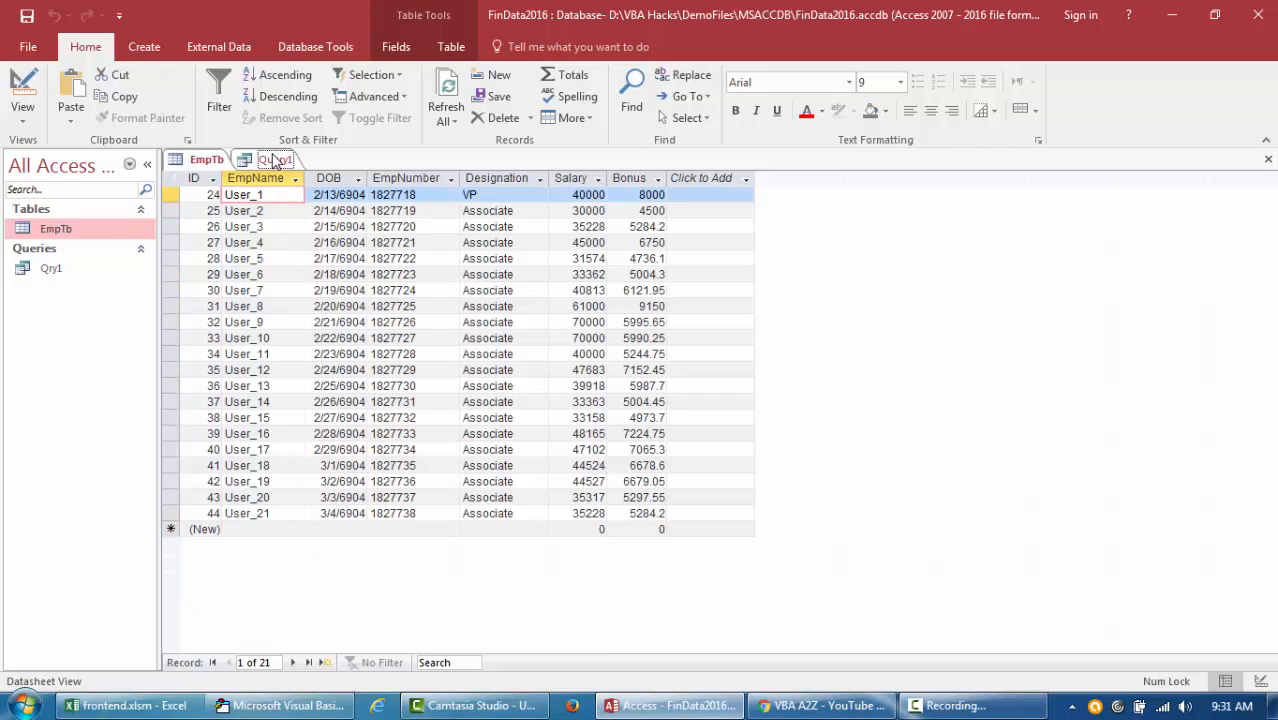
- Add the EmpName field to Query1 with criteria 'User_1'
click(276, 159)
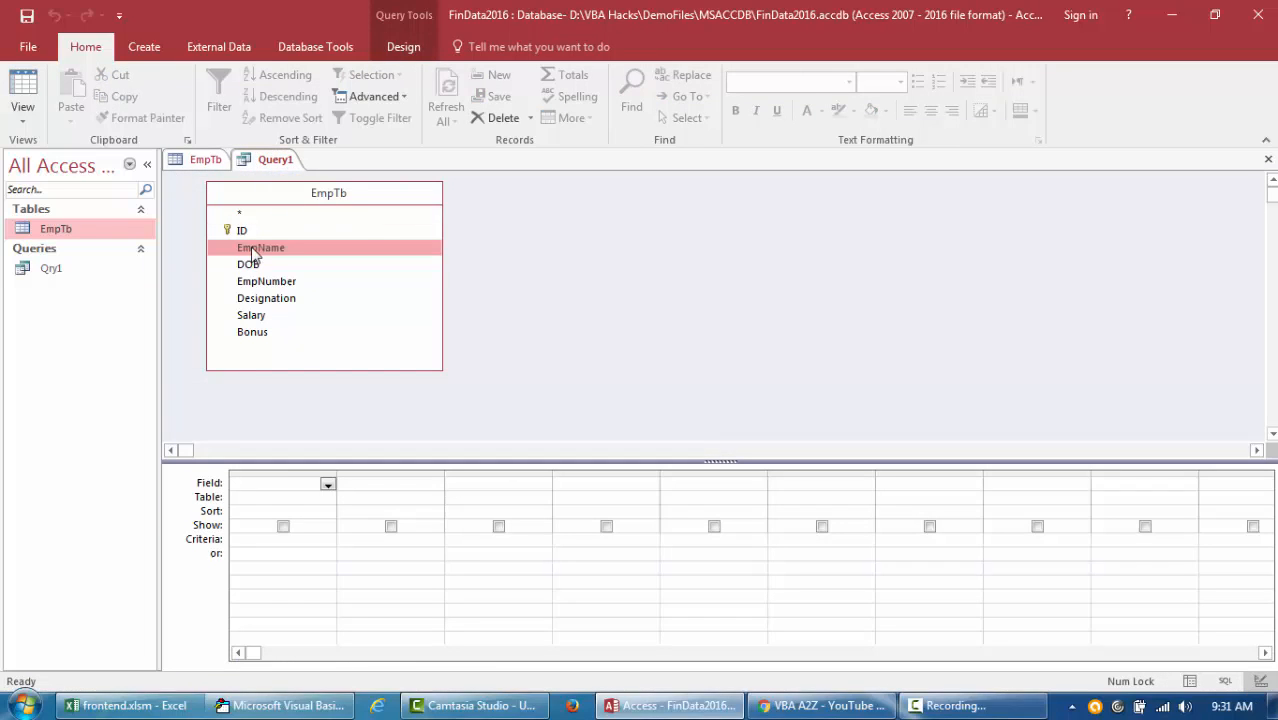
double_click(261, 247)
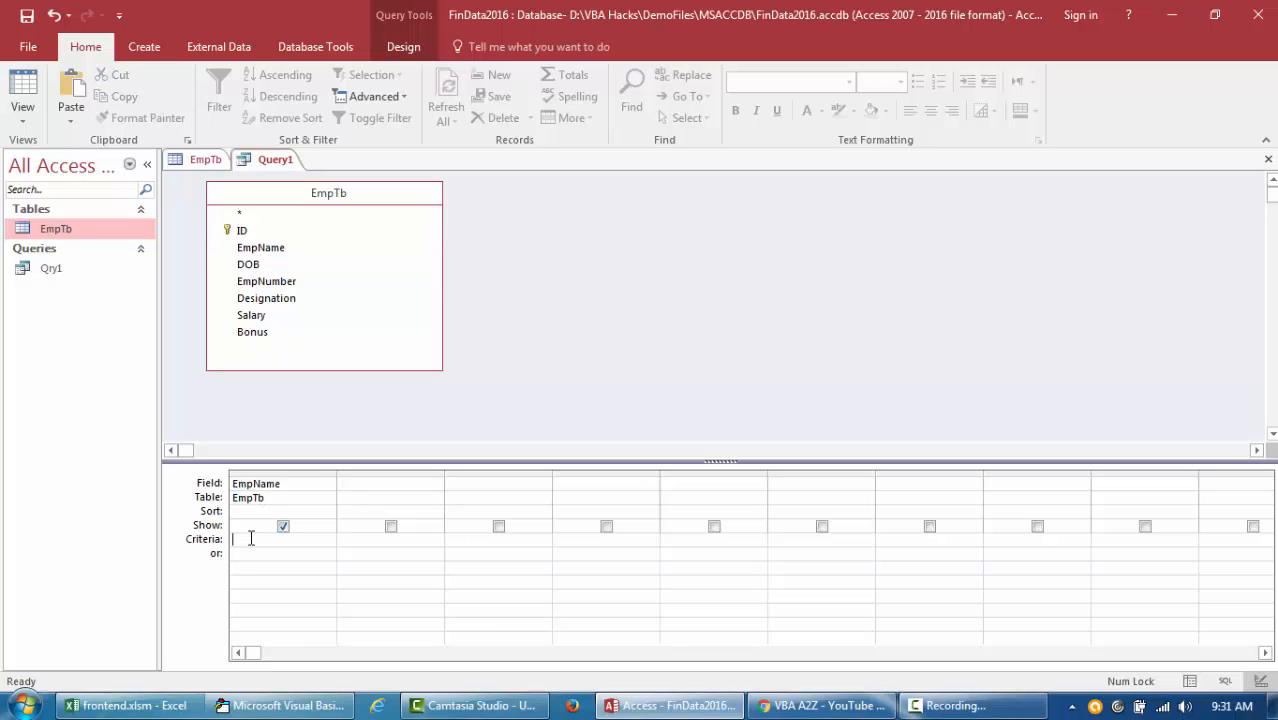
text('User_1')
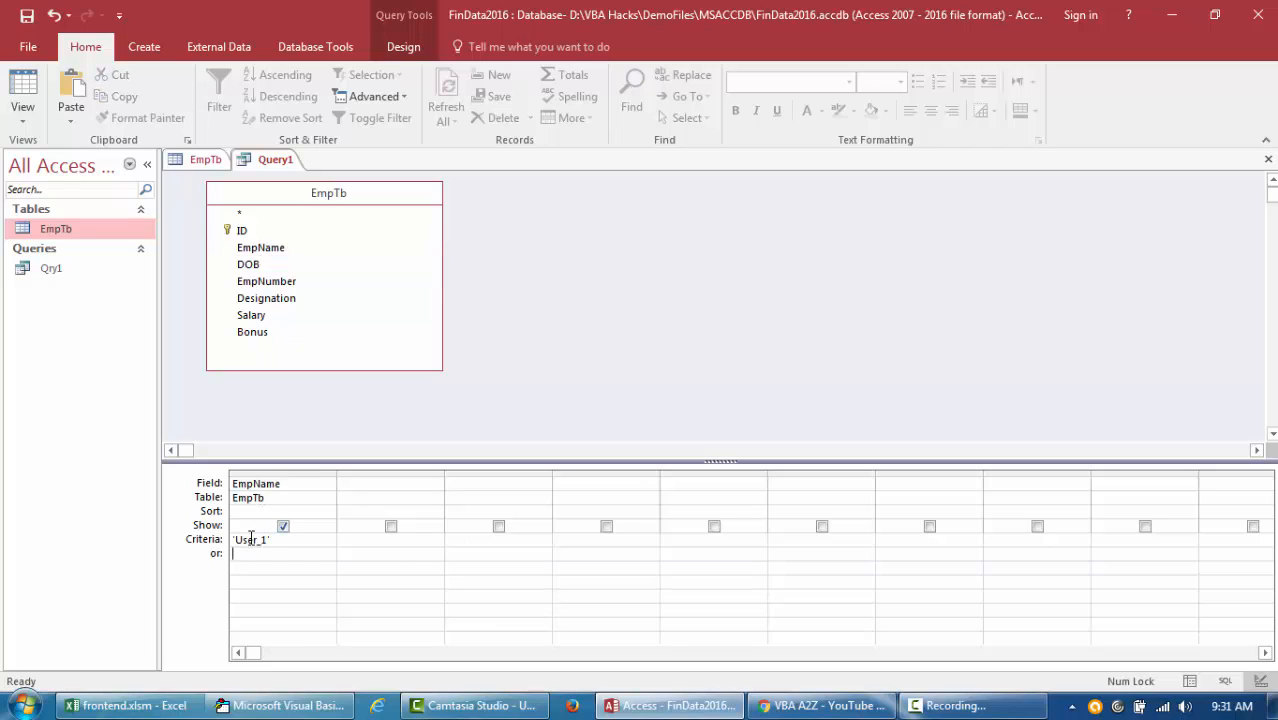
- View Query1 as SQL text, then return to the design grid
click(22, 120)
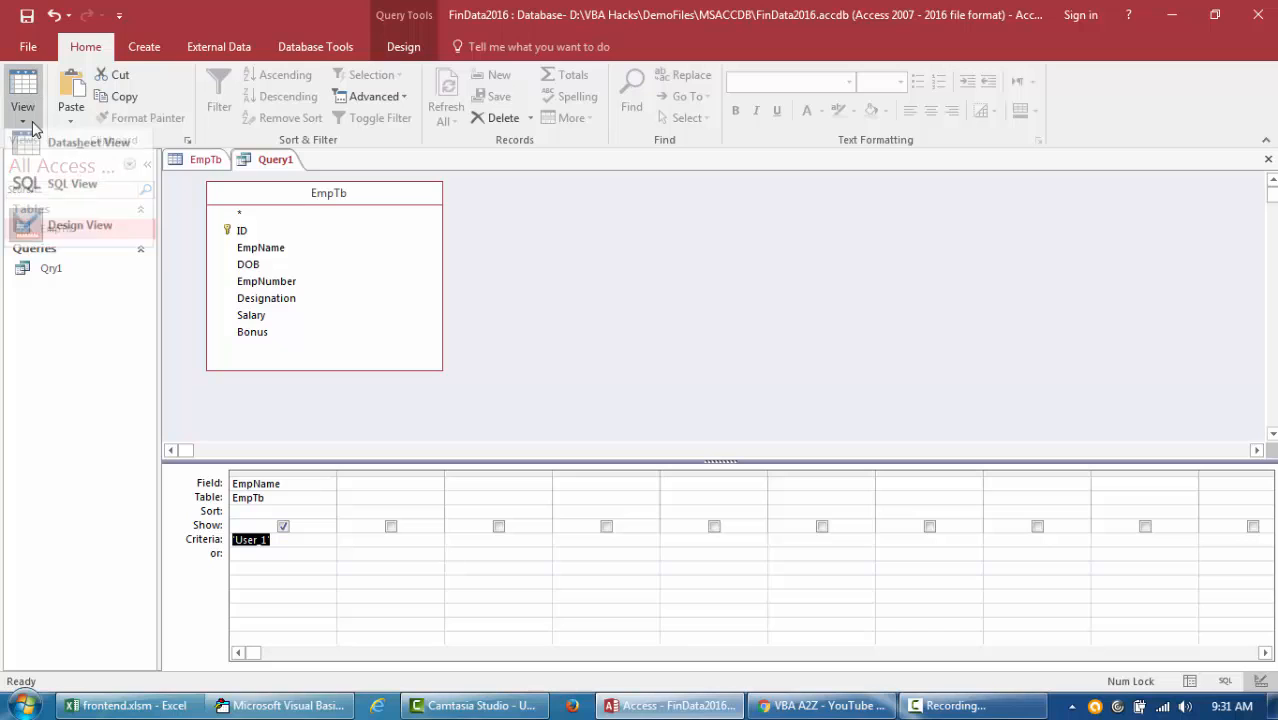
click(22, 95)
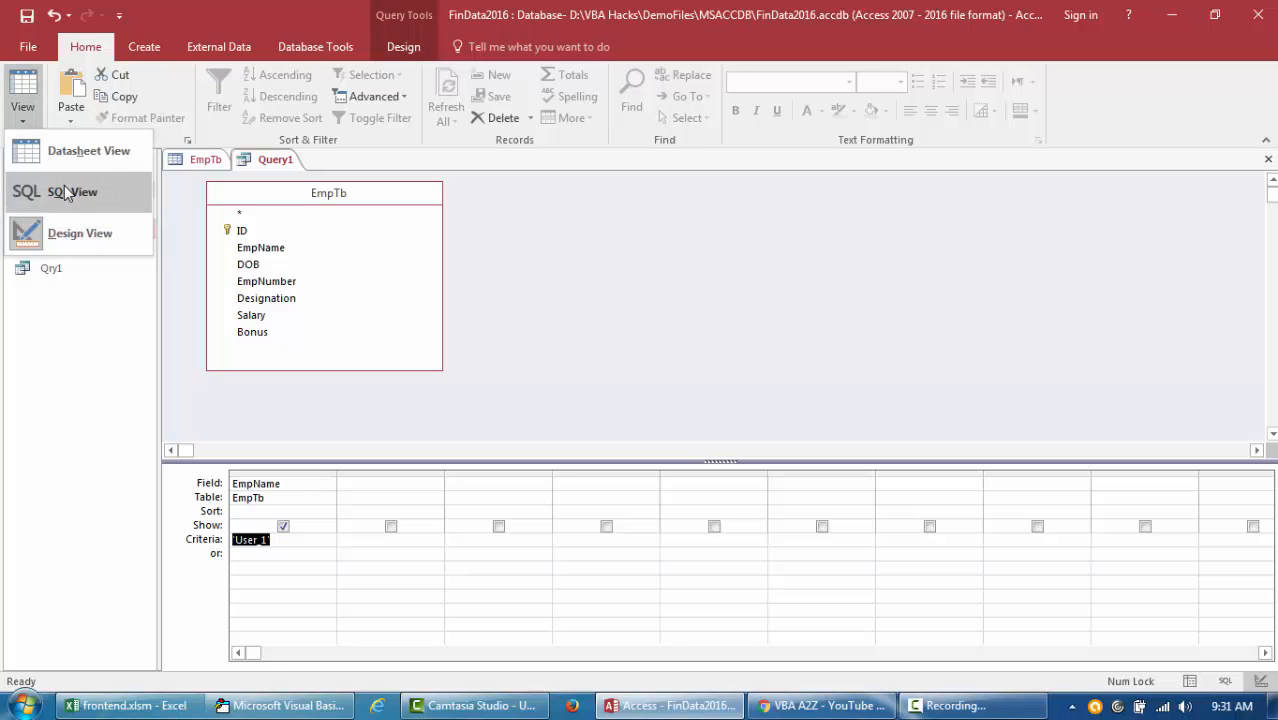
click(72, 191)
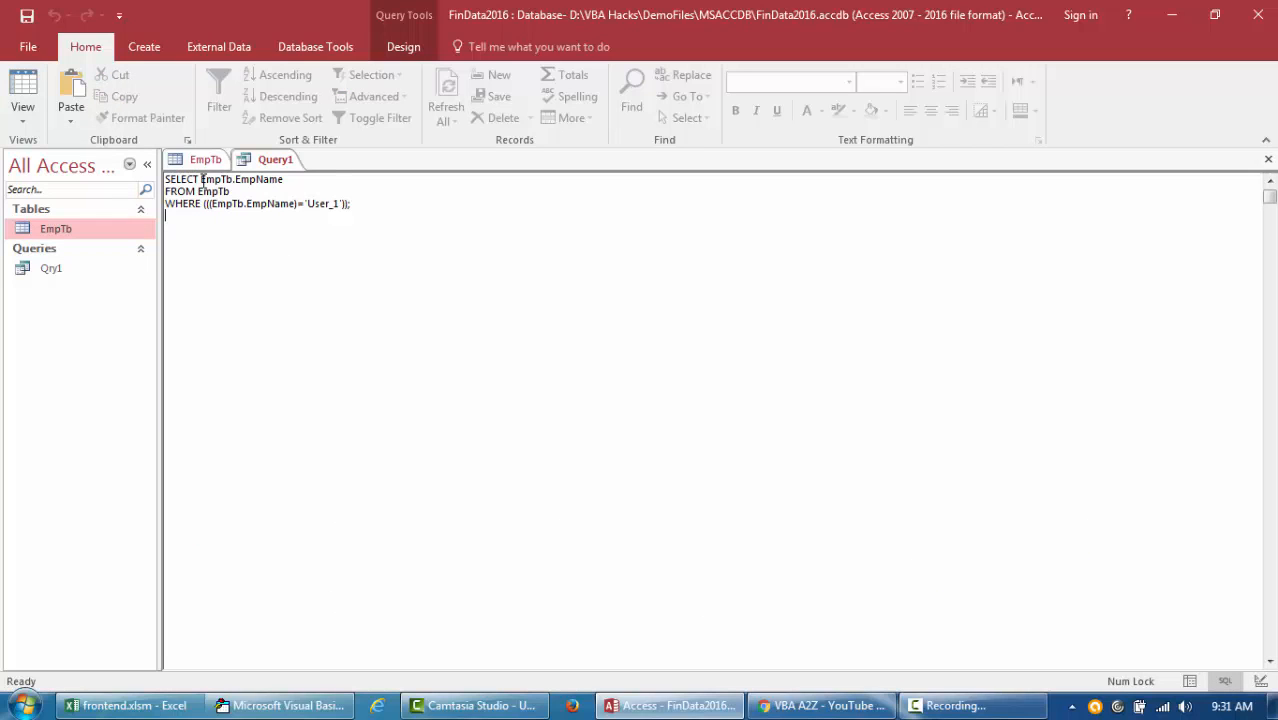
click(22, 95)
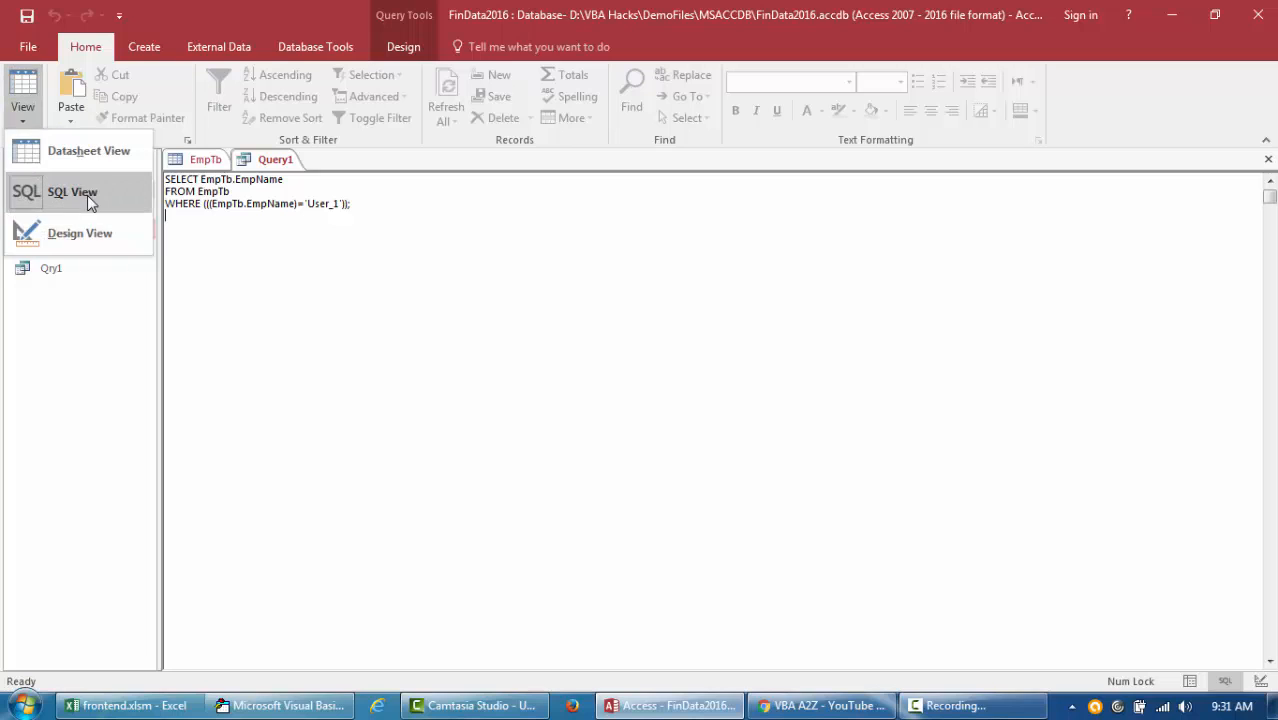
click(79, 233)
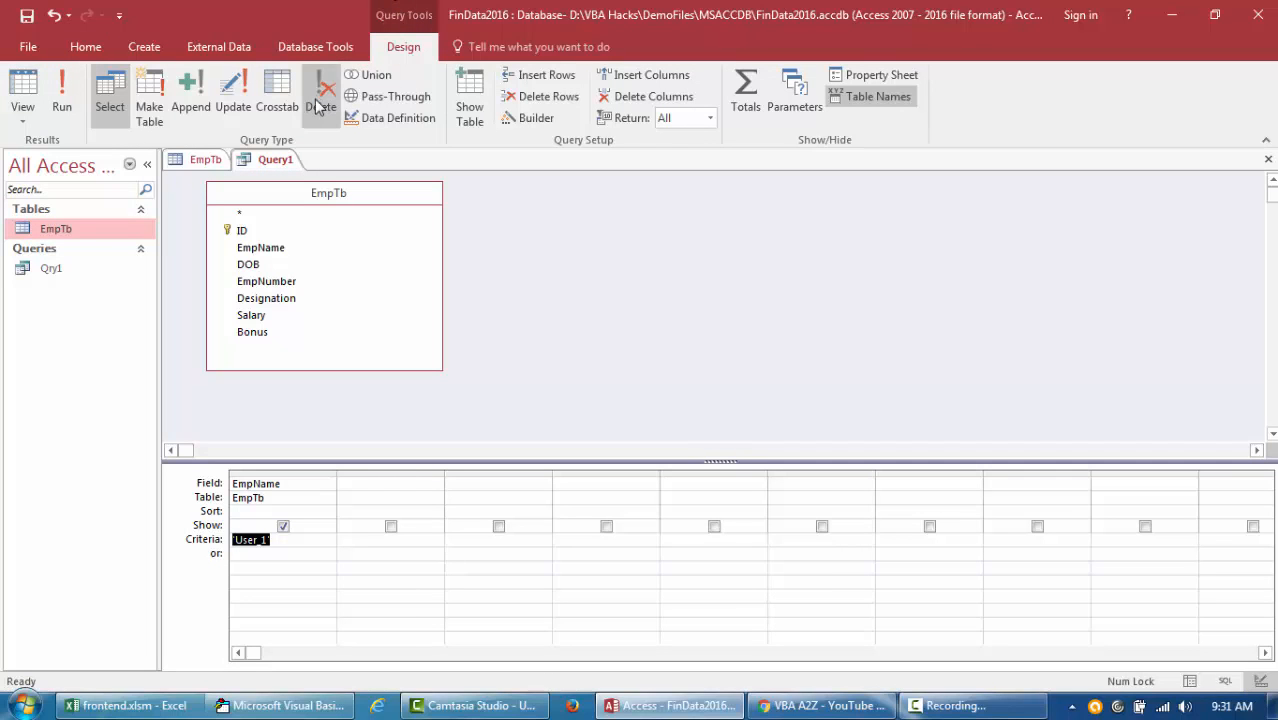
- Make Query1 a delete query and change its SQL to DELETE * for User_1
click(321, 90)
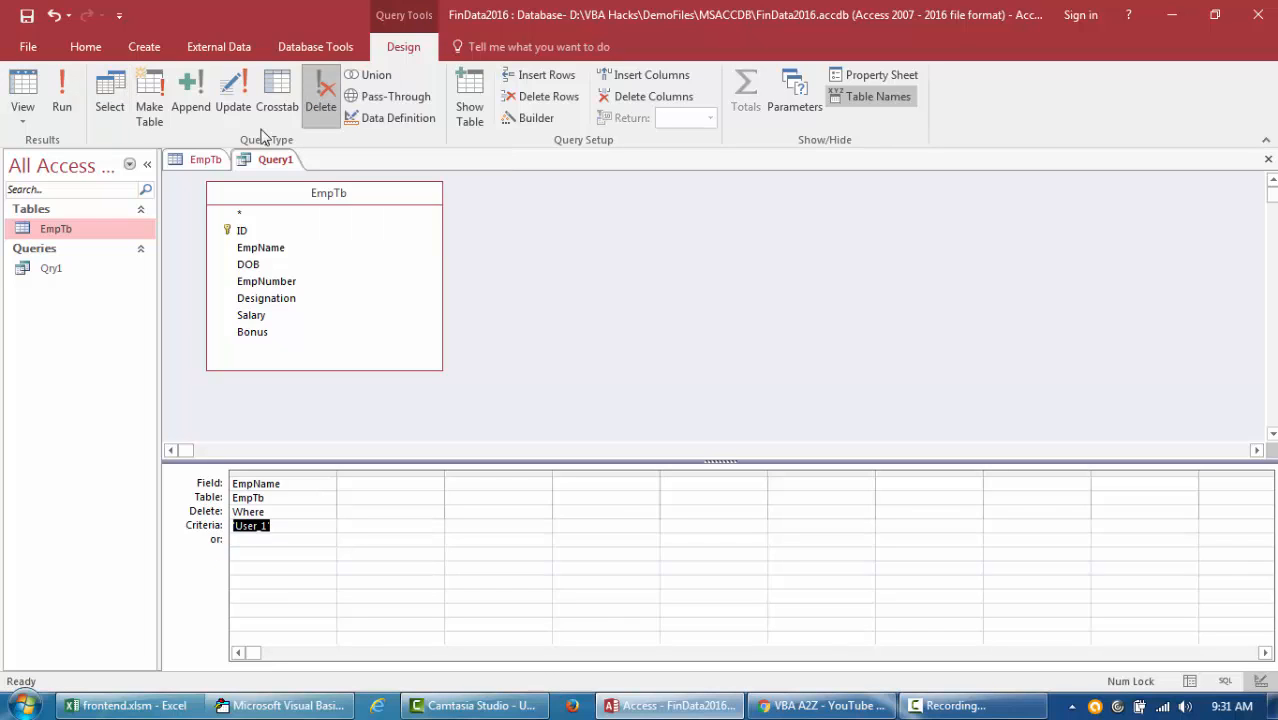
click(22, 90)
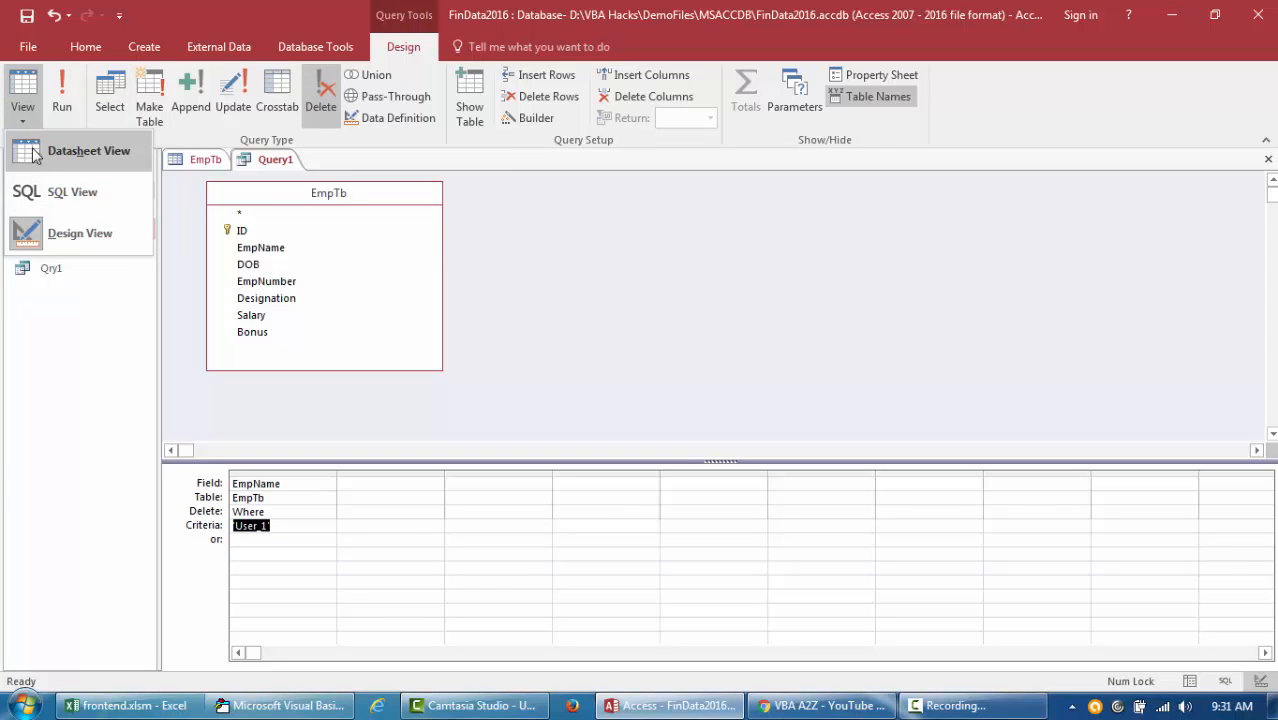
click(72, 191)
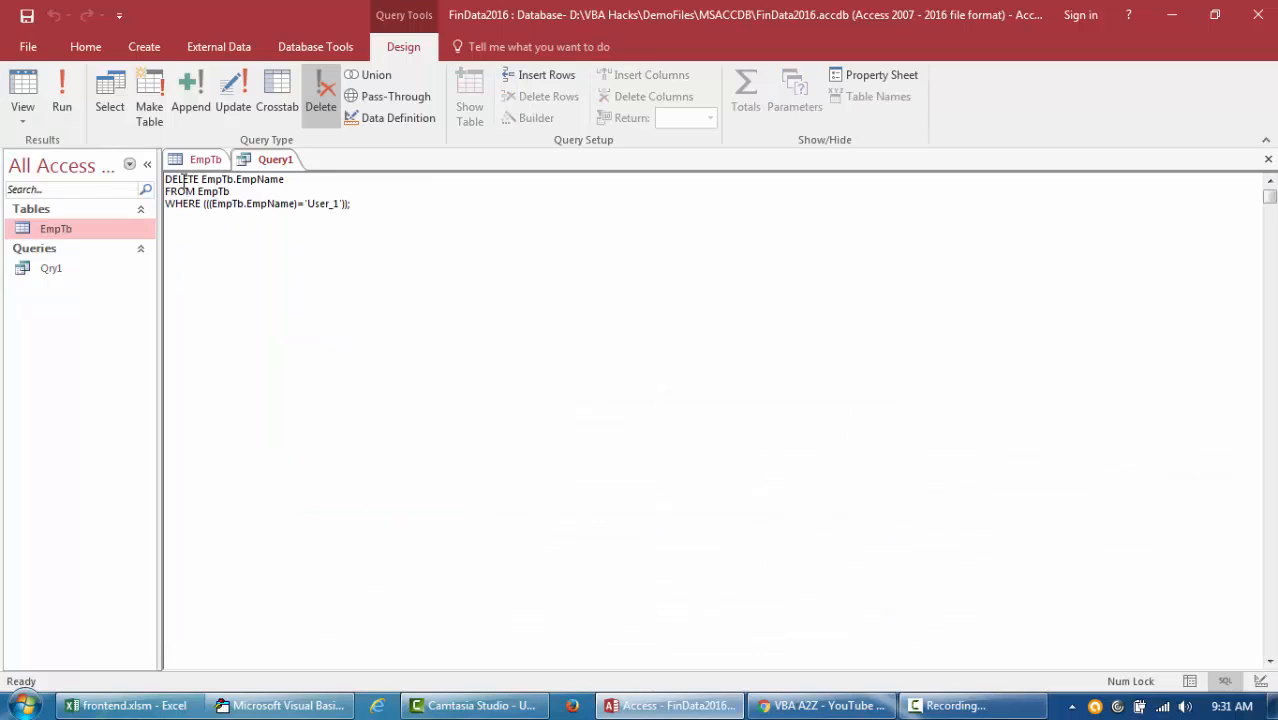
double_click(243, 179)
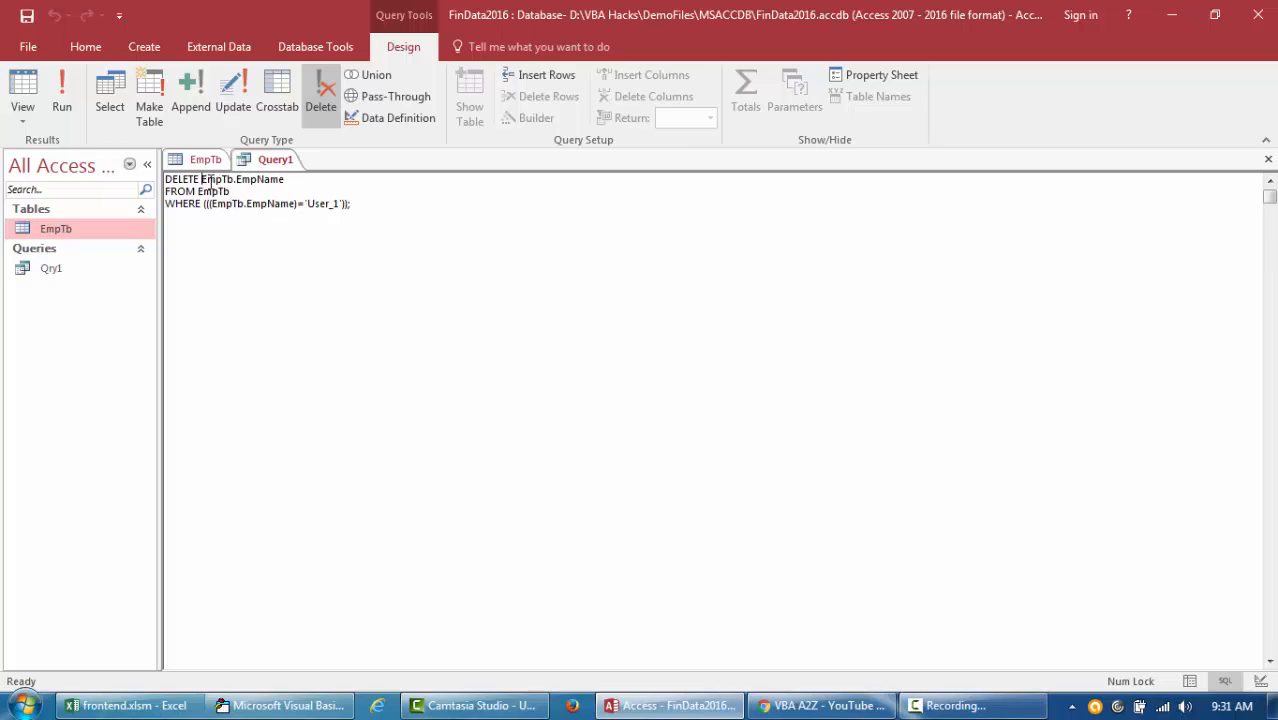
text(*)
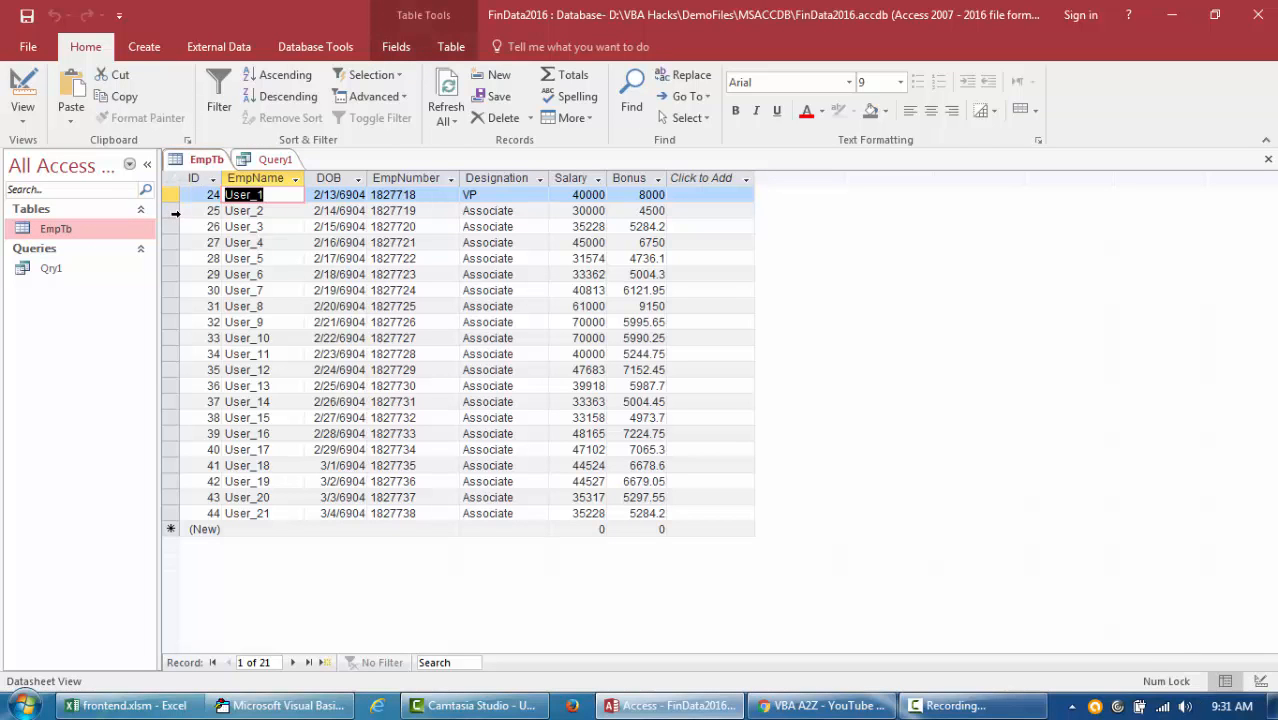
- Run the delete query and confirm removing the one matching User_1 row
click(177, 194)
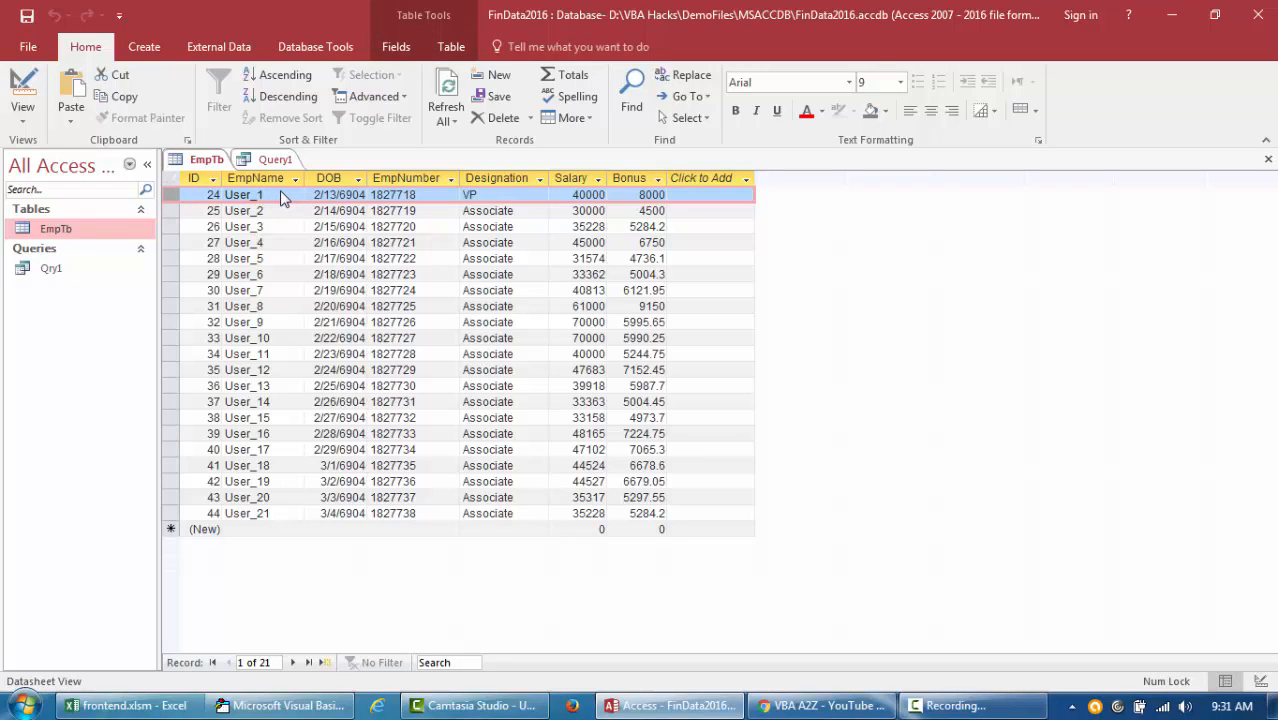
mouse_move(259, 139)
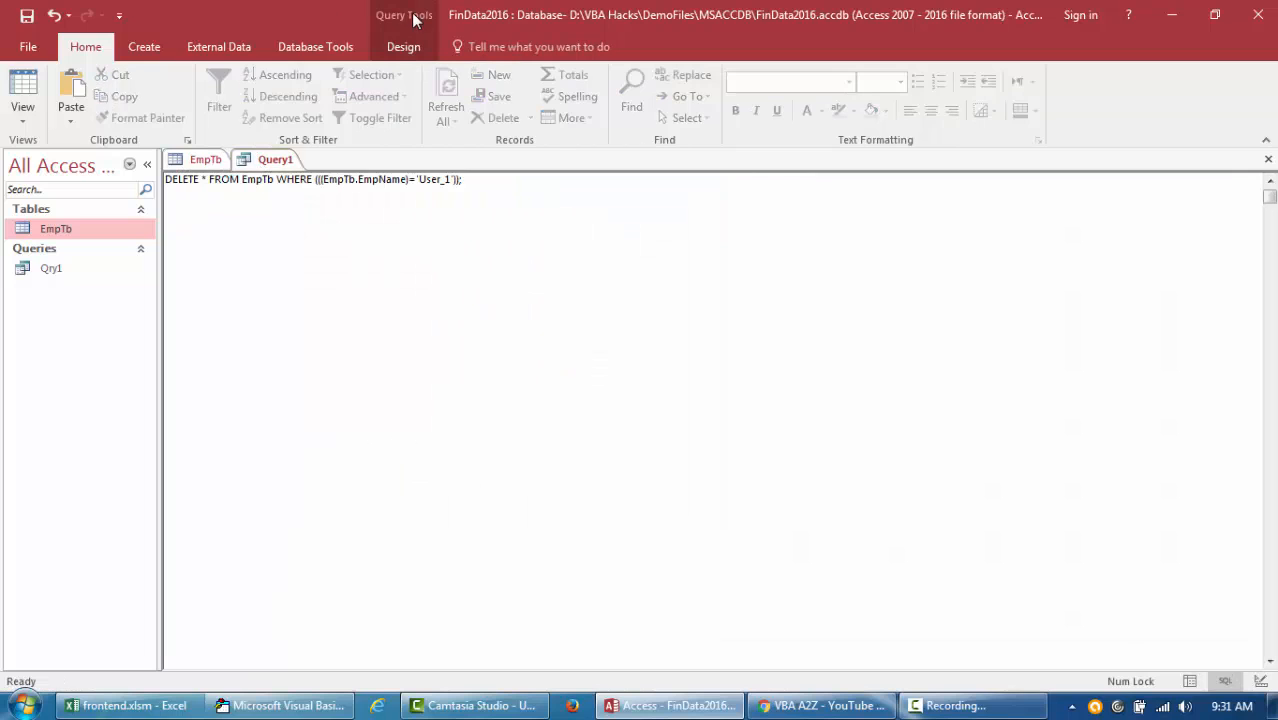
click(61, 95)
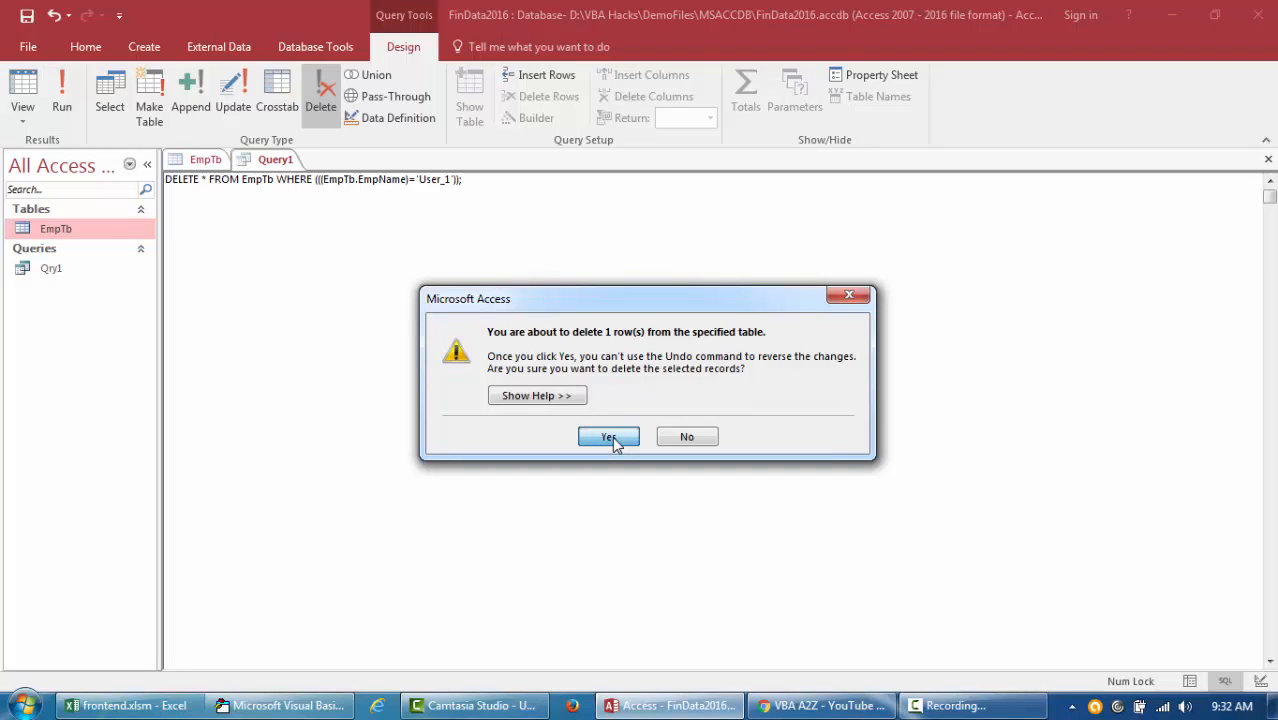
click(608, 437)
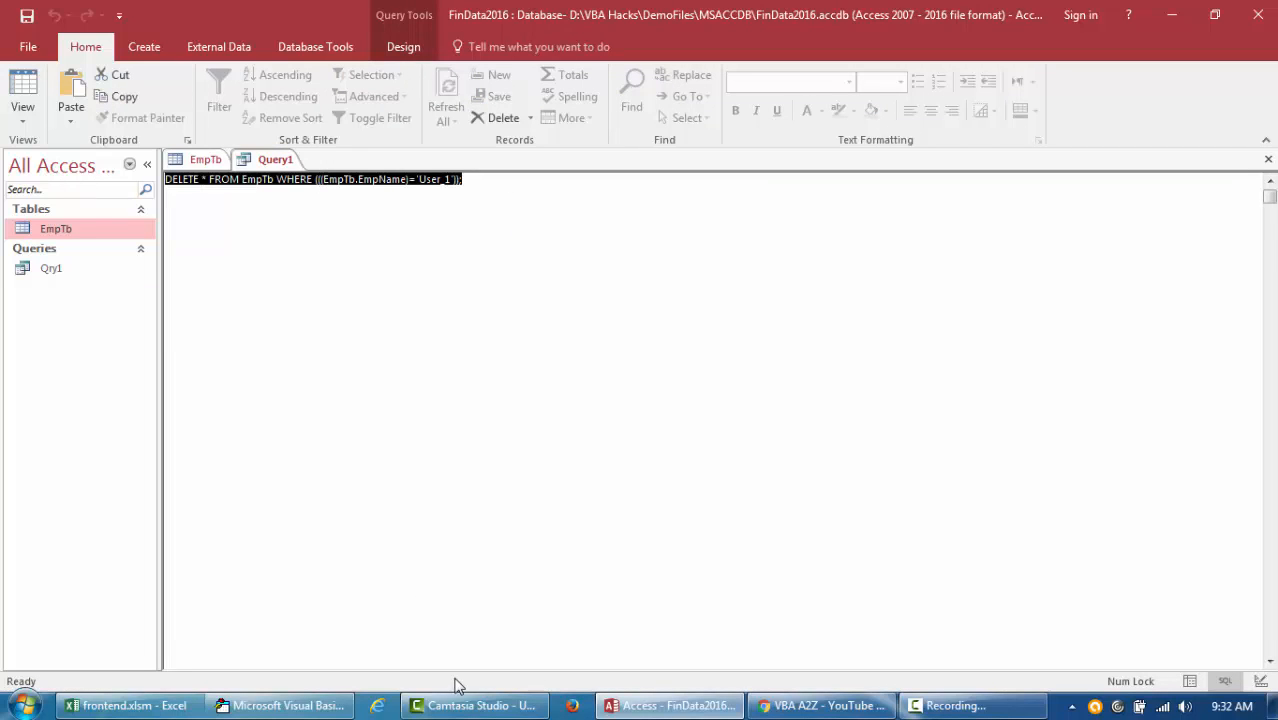
- Insert a new module in the VBA editor and paste the copied addnew macro code
click(280, 705)
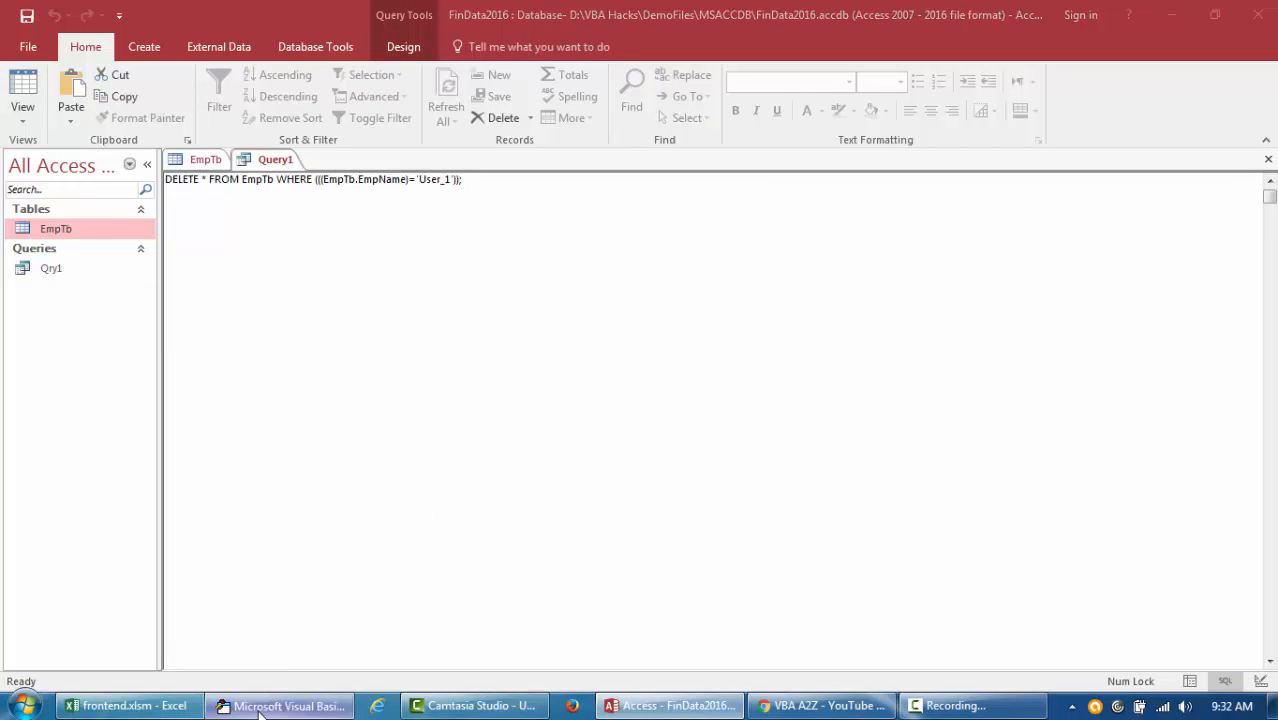
click(280, 705)
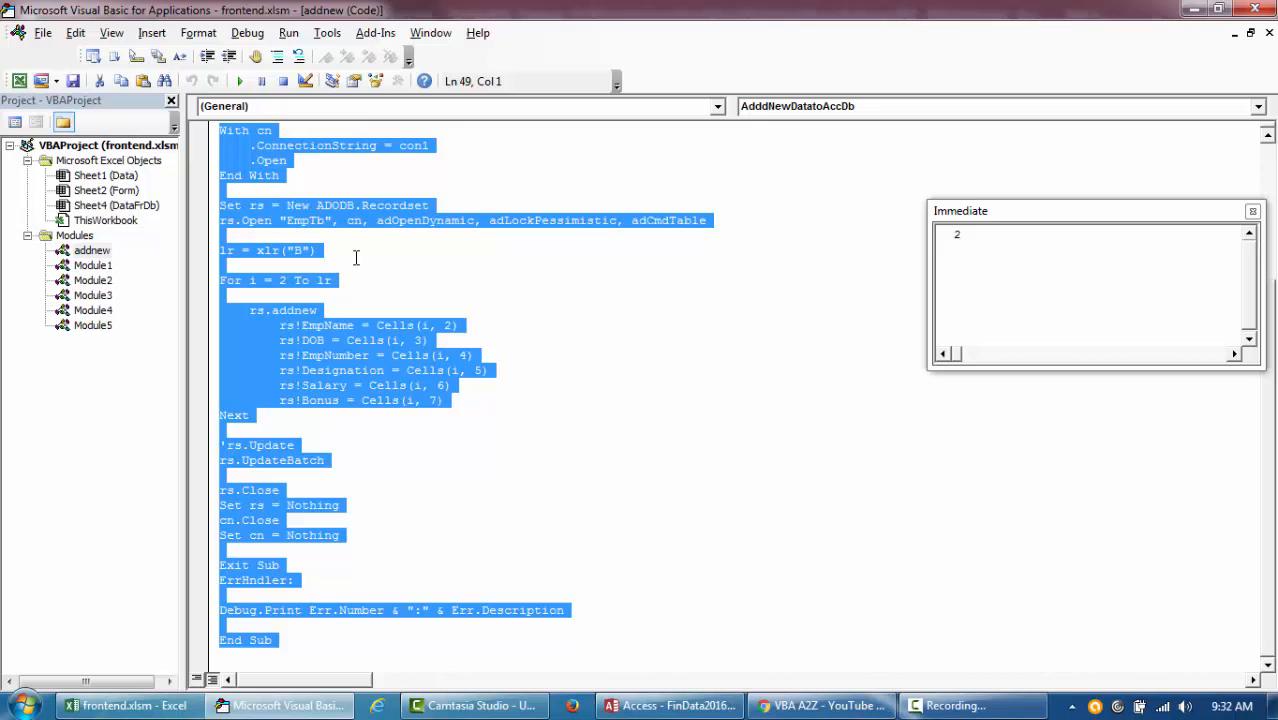
click(152, 32)
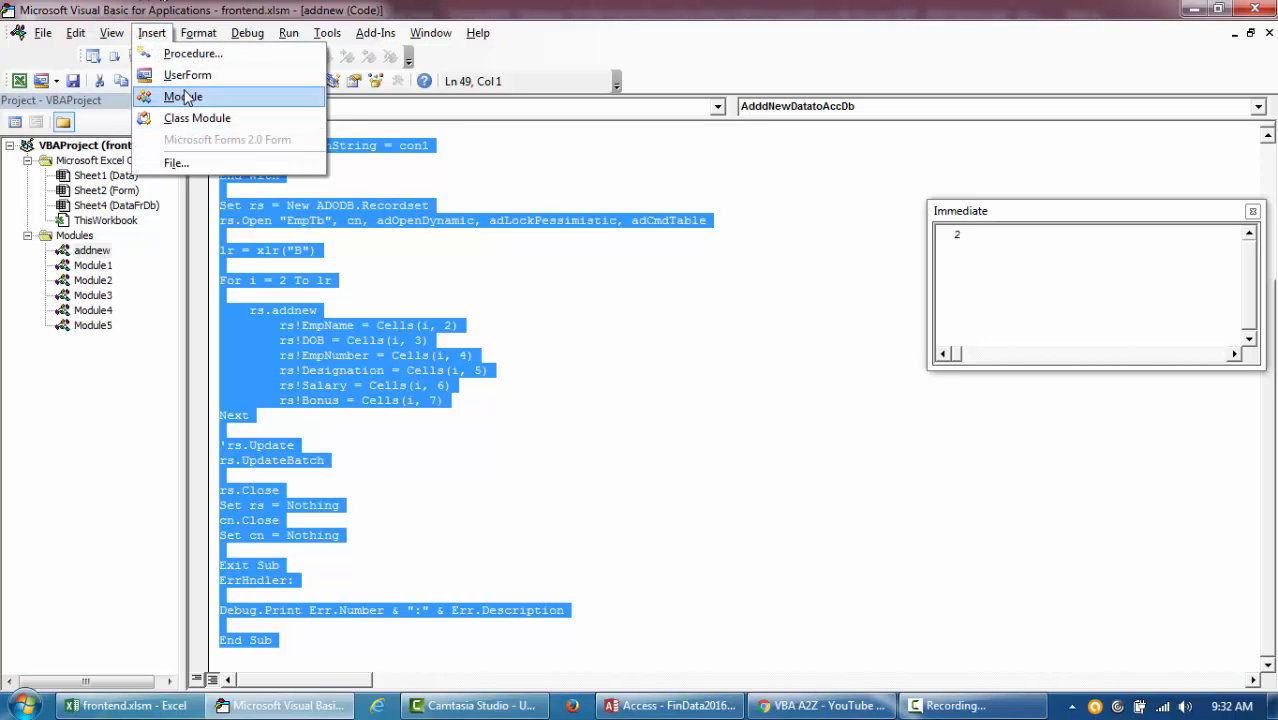
click(182, 96)
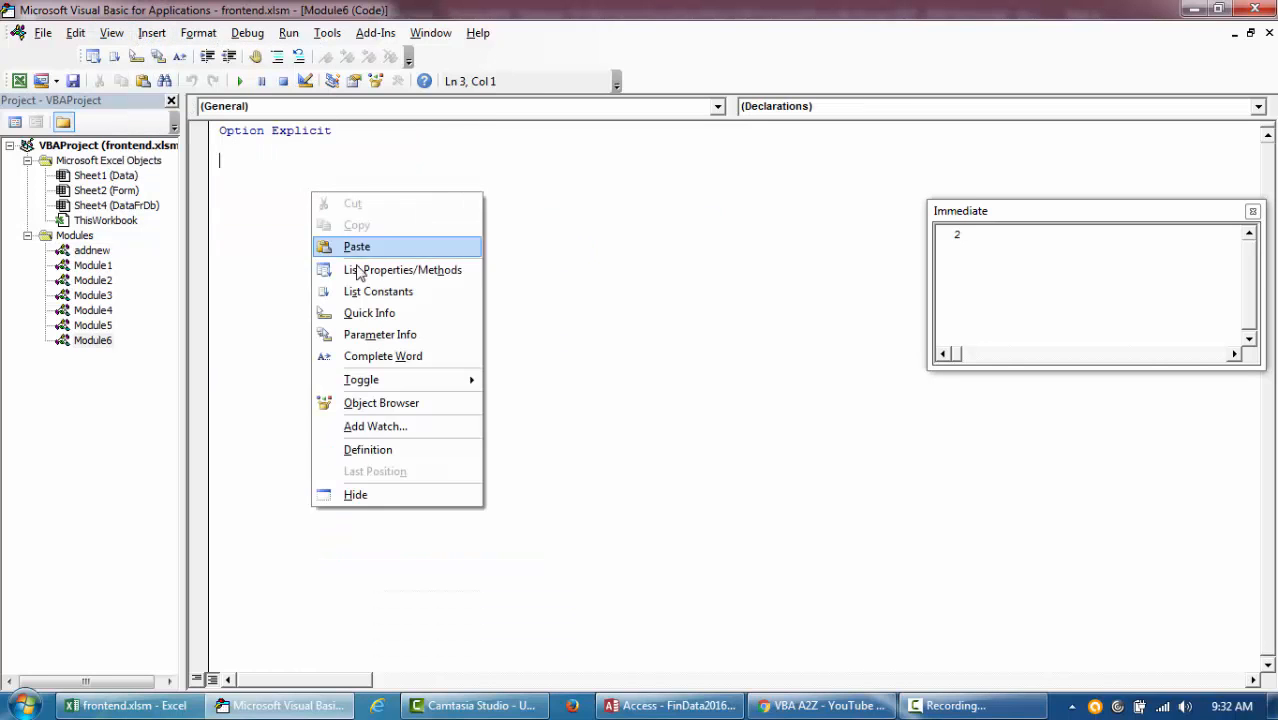
click(356, 246)
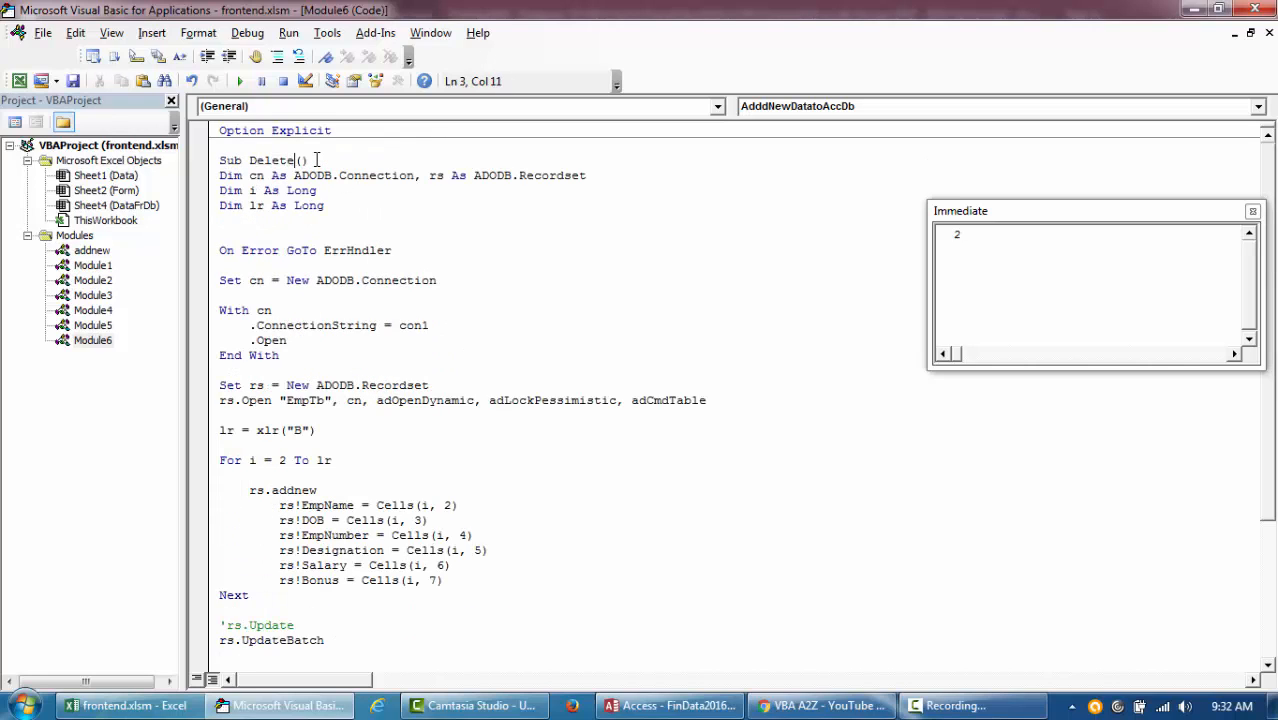
- Rename the pasted sub to DeleteDataFromDatabase, keeping the connection open/close code
text(DataFromDatabase)
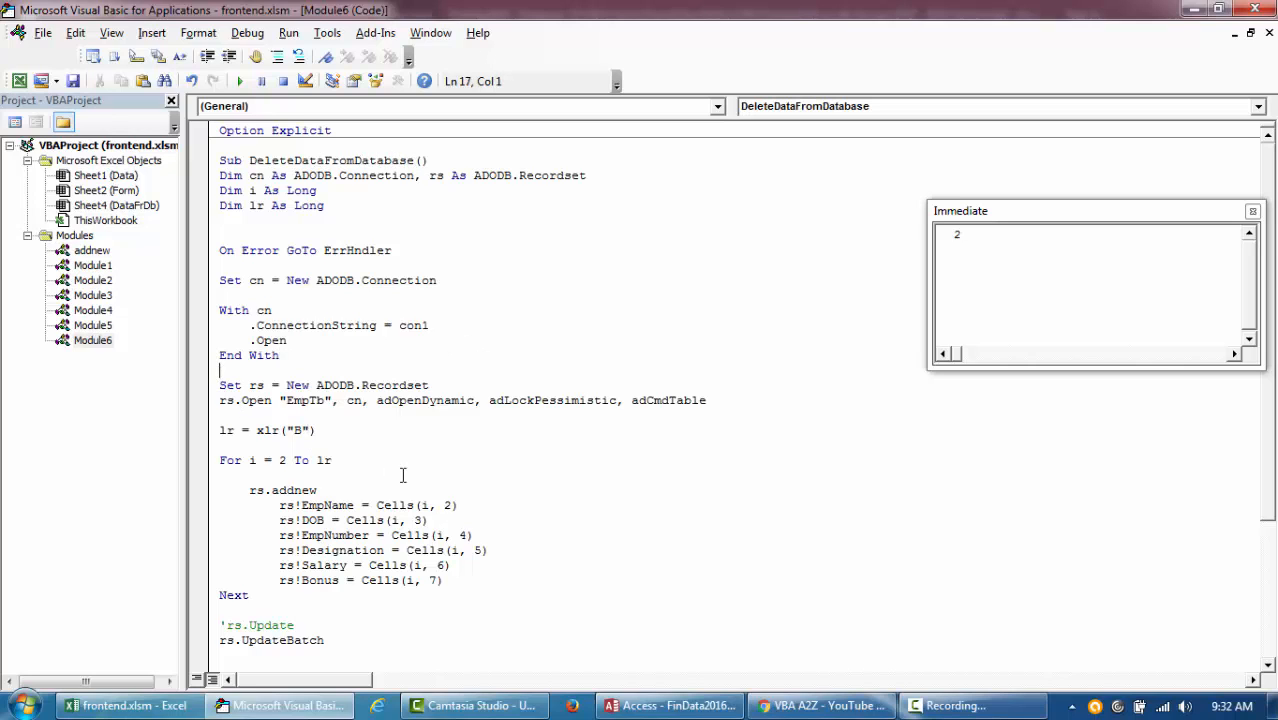
scroll(down, 3)
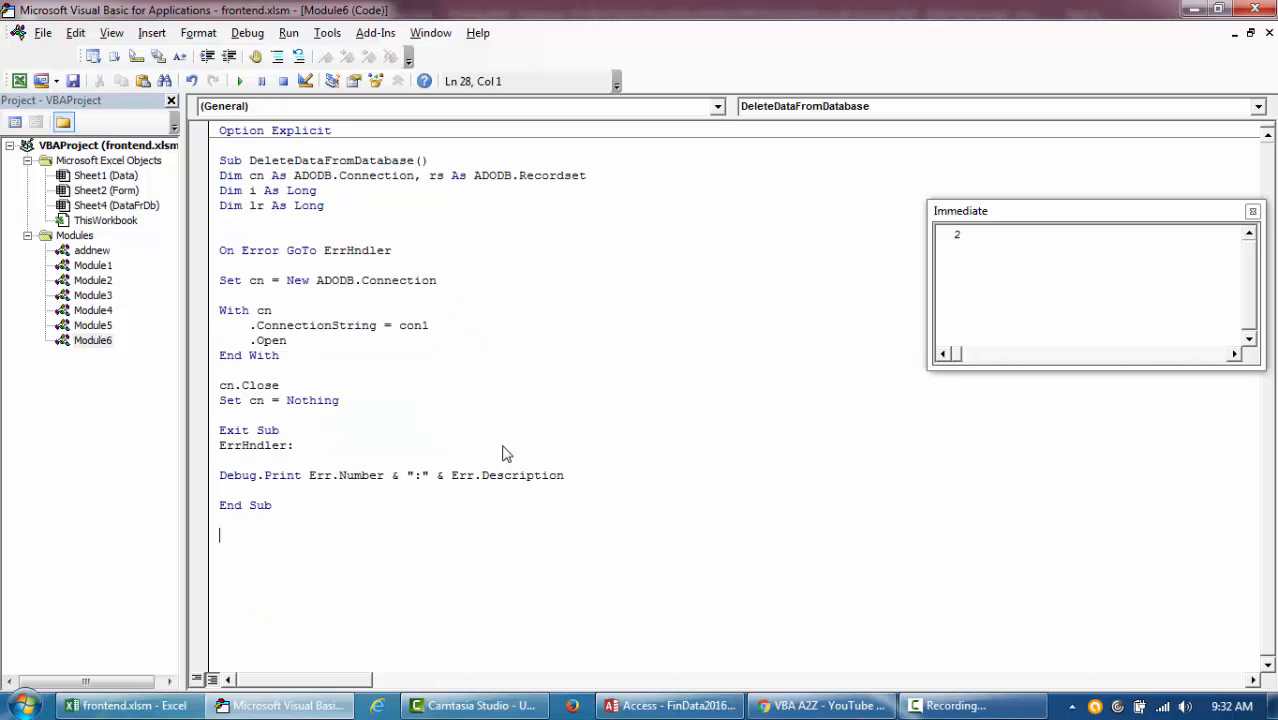
- Declare xSql As String and assign the DELETE * FROM EmpTb WHERE EmpName='User_1' statement
scroll(down, 3)
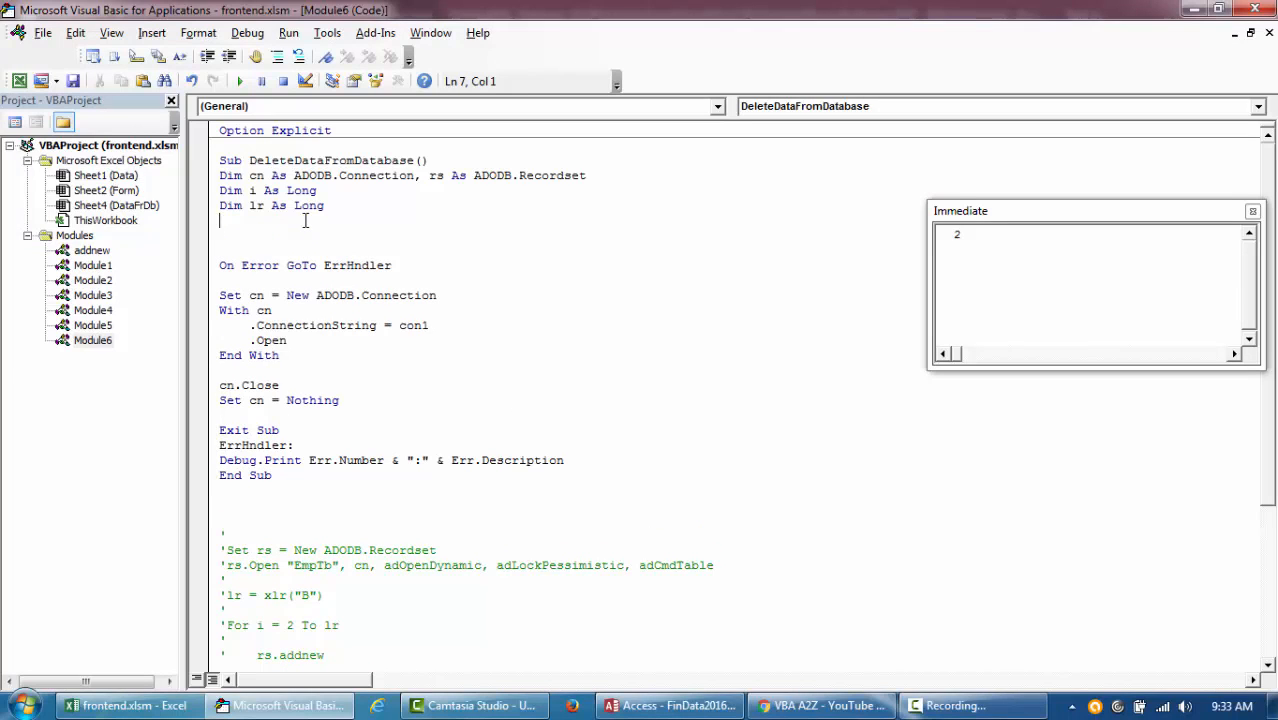
text(d)
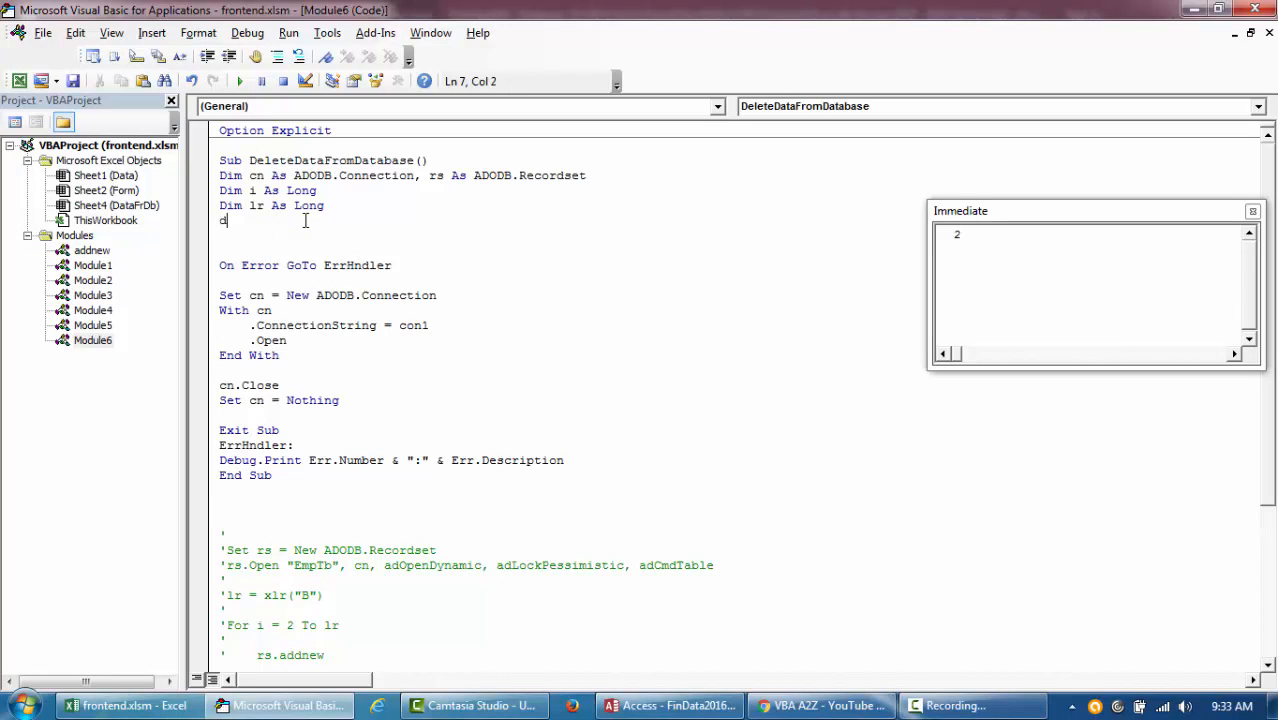
text(im)
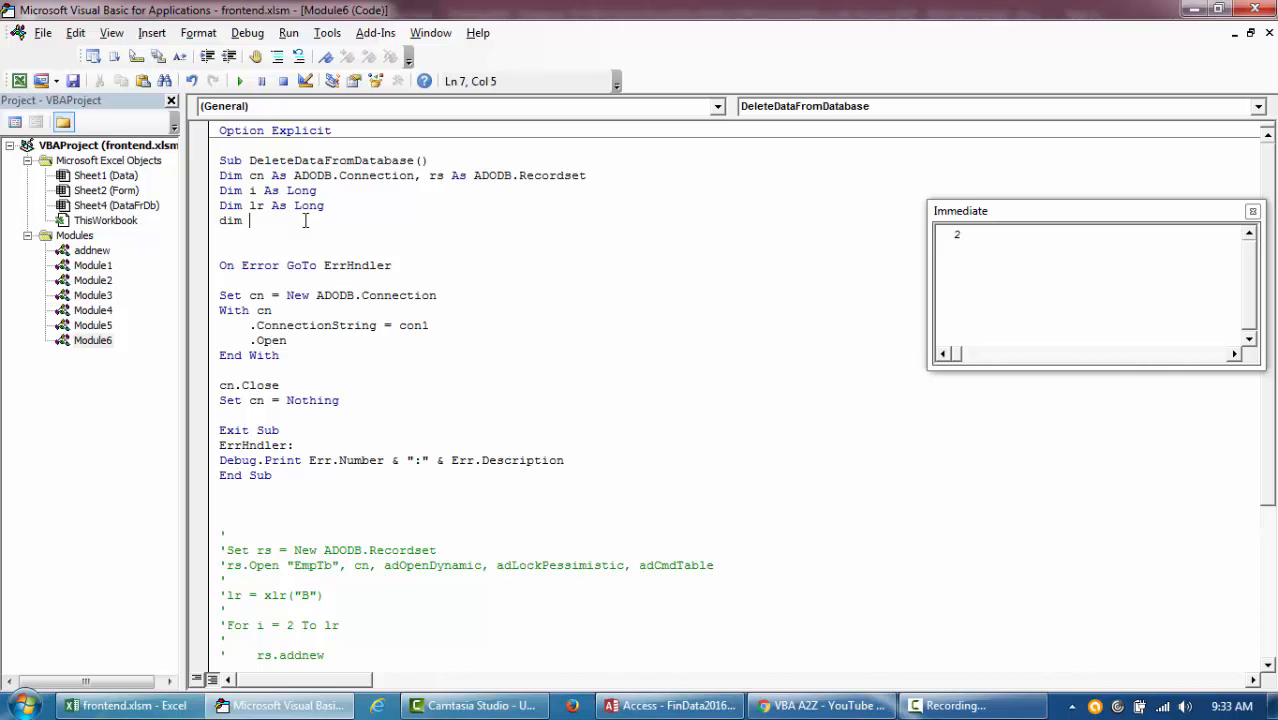
text(xSt)
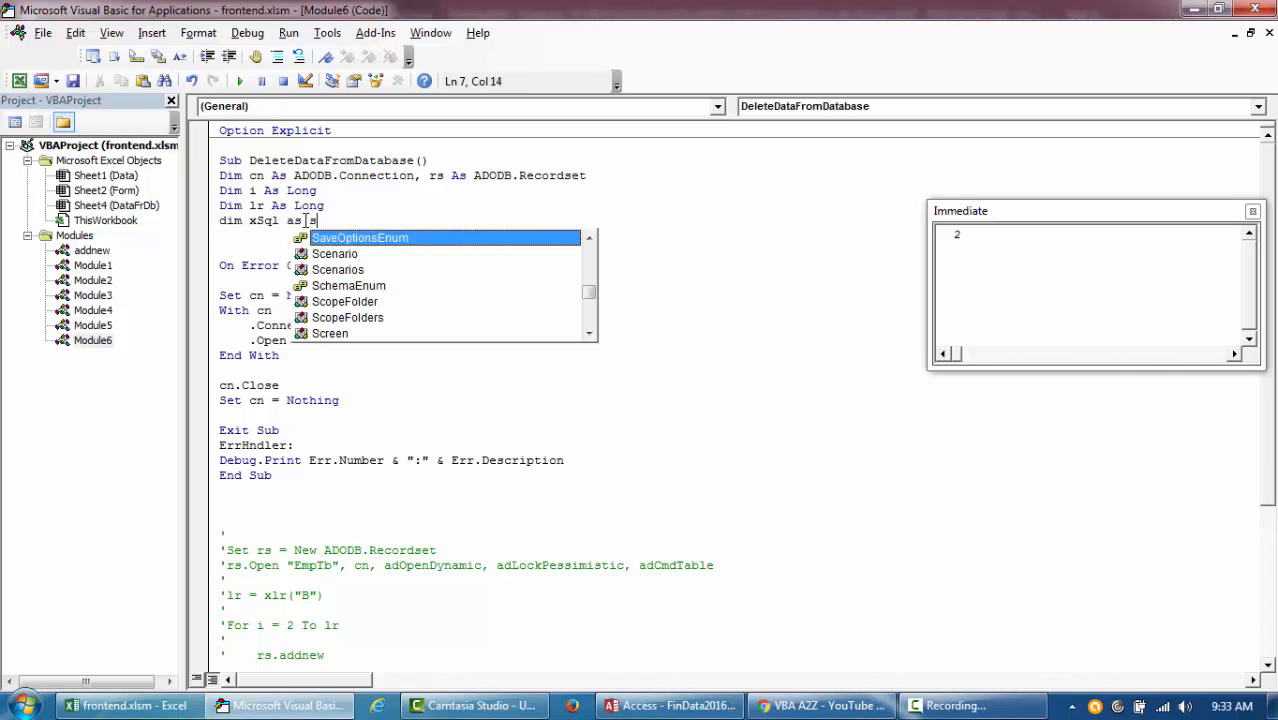
text(String)
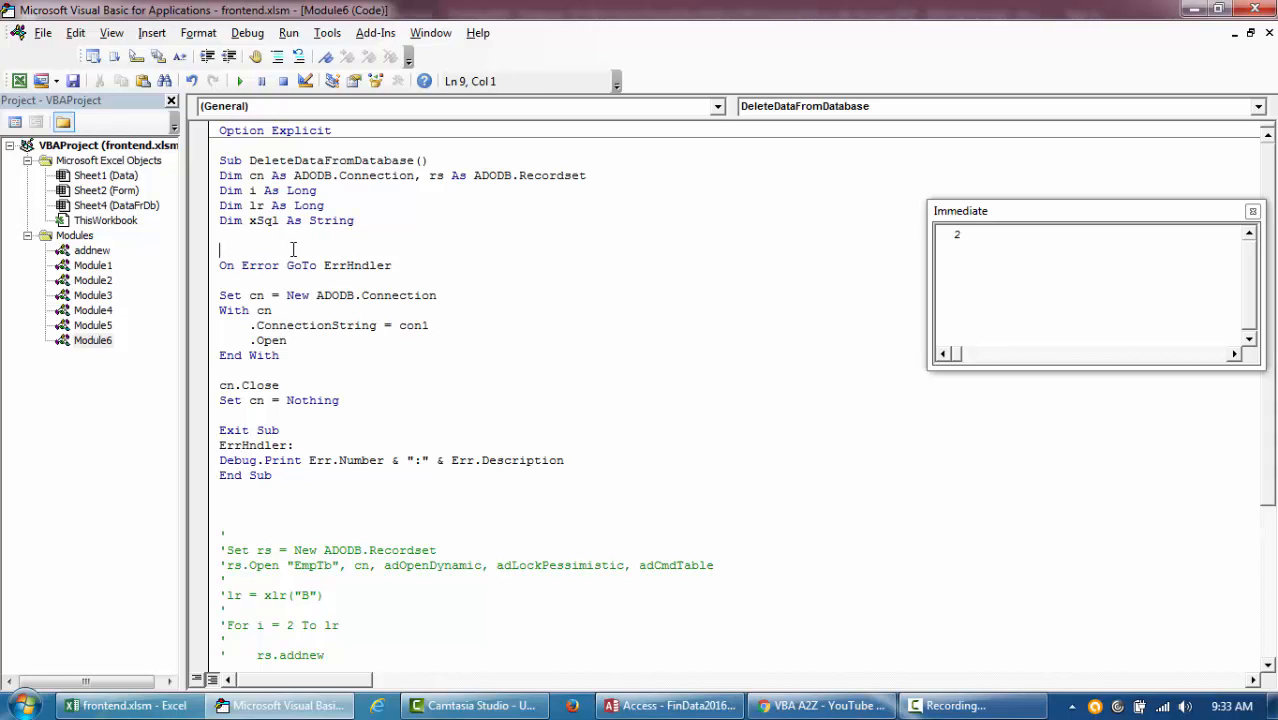
text(xsl = ")
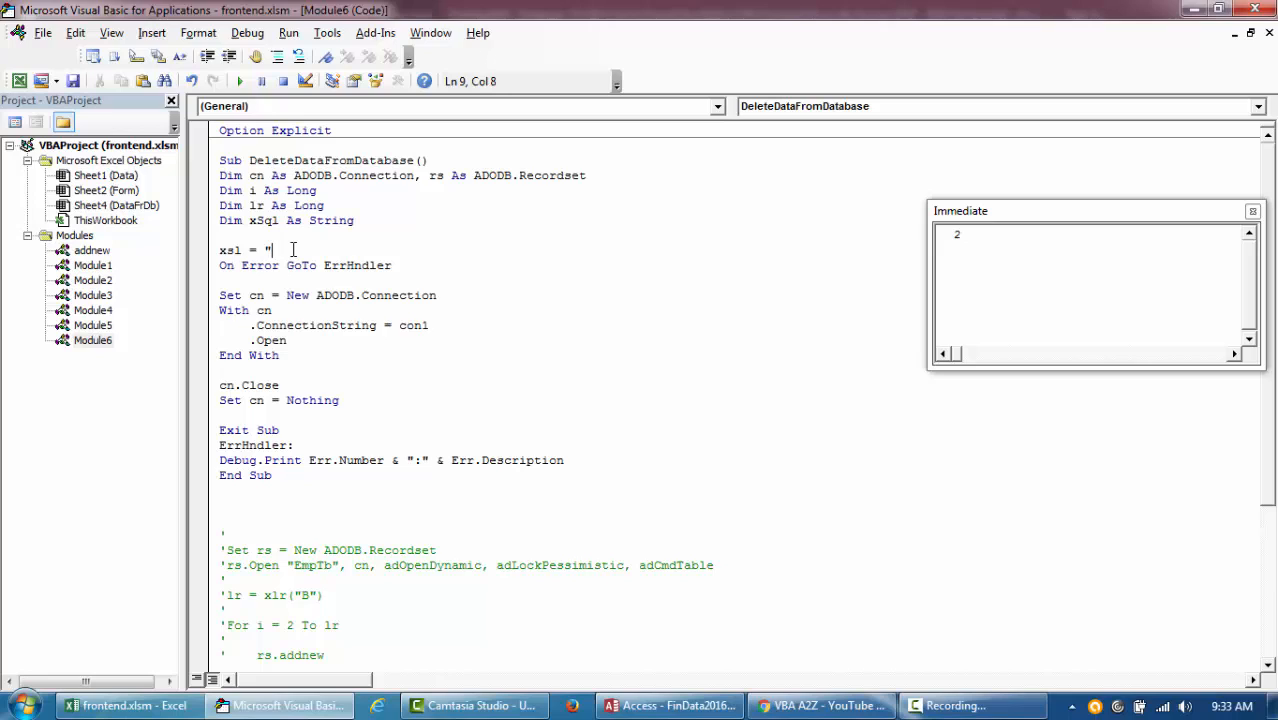
text(DELETE * FROM EmpTb WHERE (((EmpTb.EmpName)='User_1')))
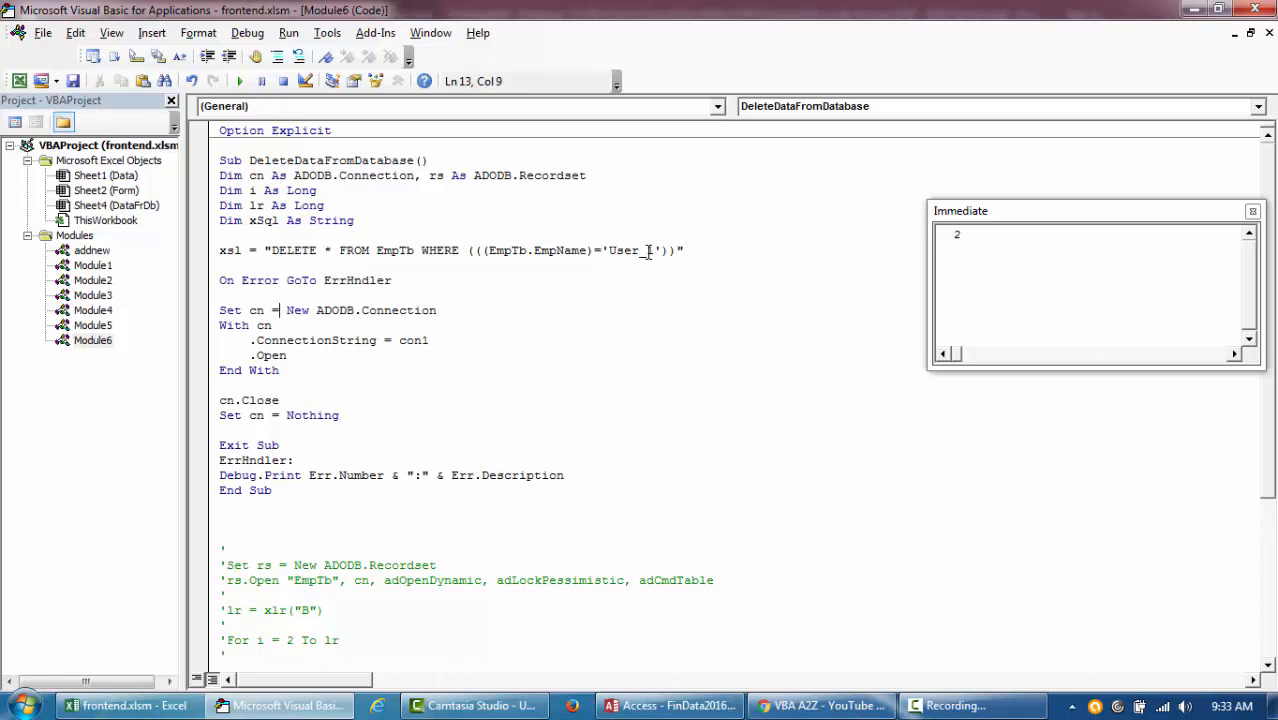
- Change the target name to User_10 and add cn.Execute xsl after End With
click(667, 705)
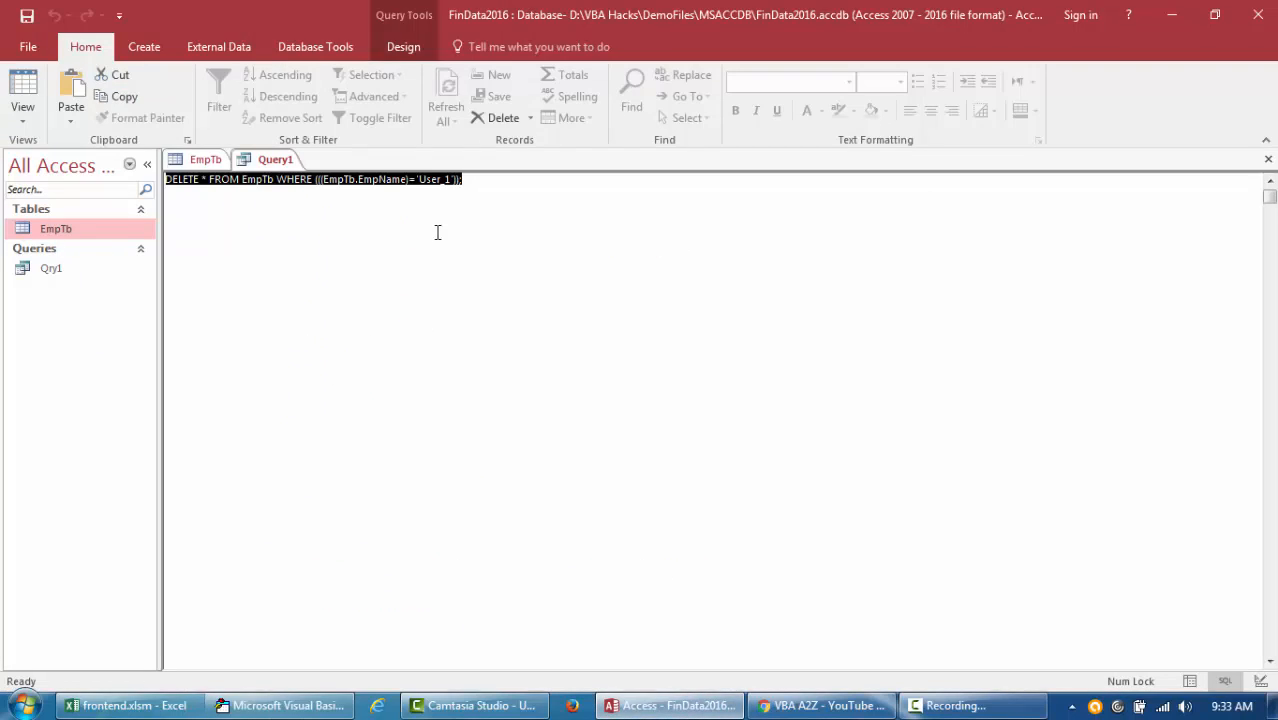
click(206, 159)
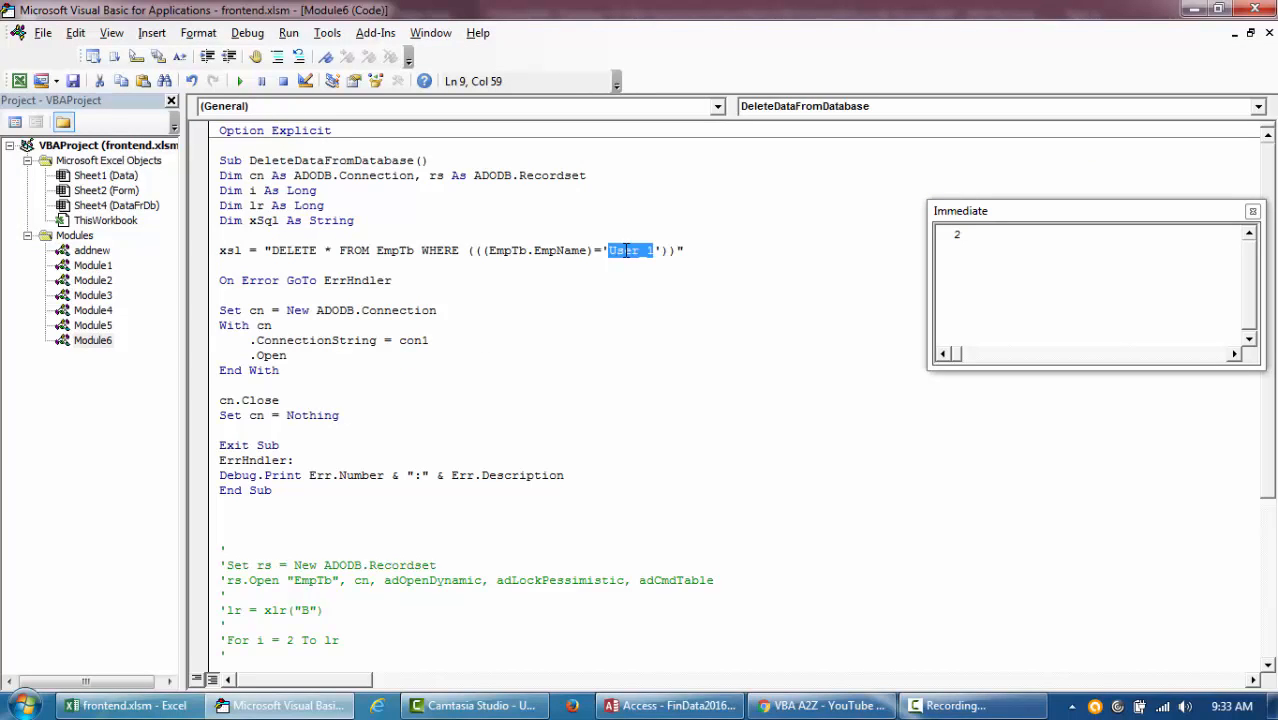
text(User_10)
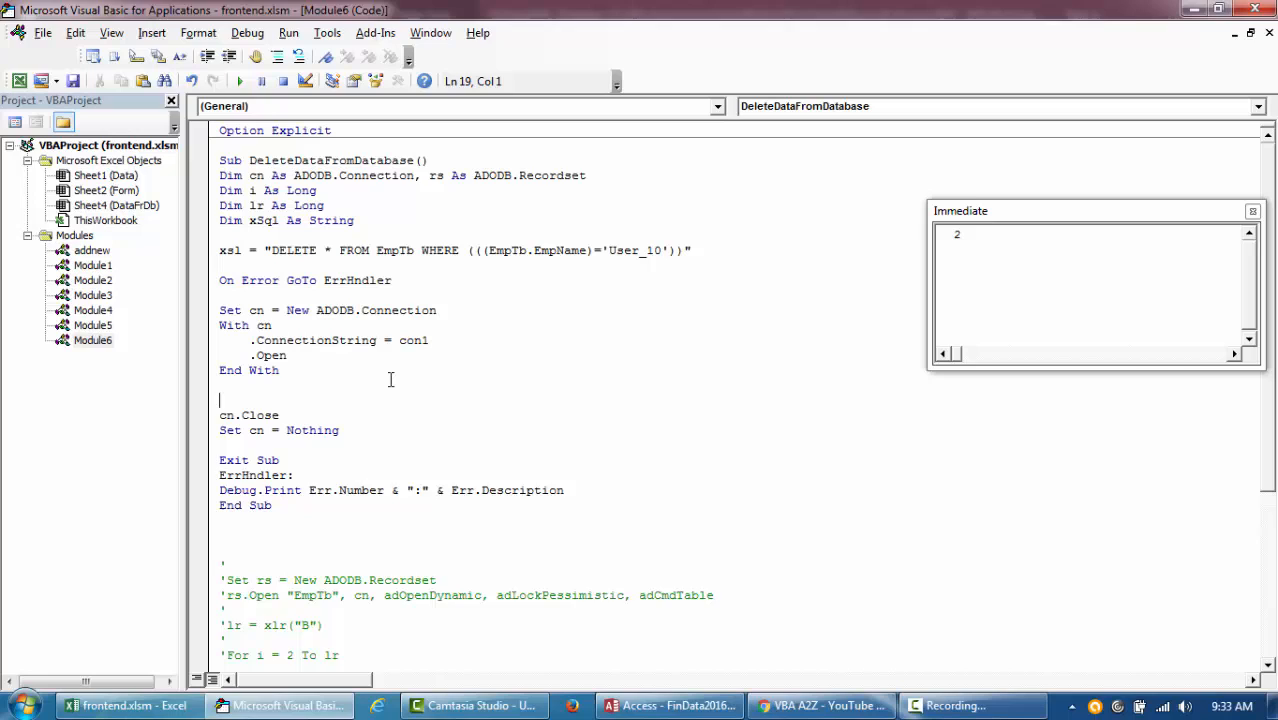
text(cn)
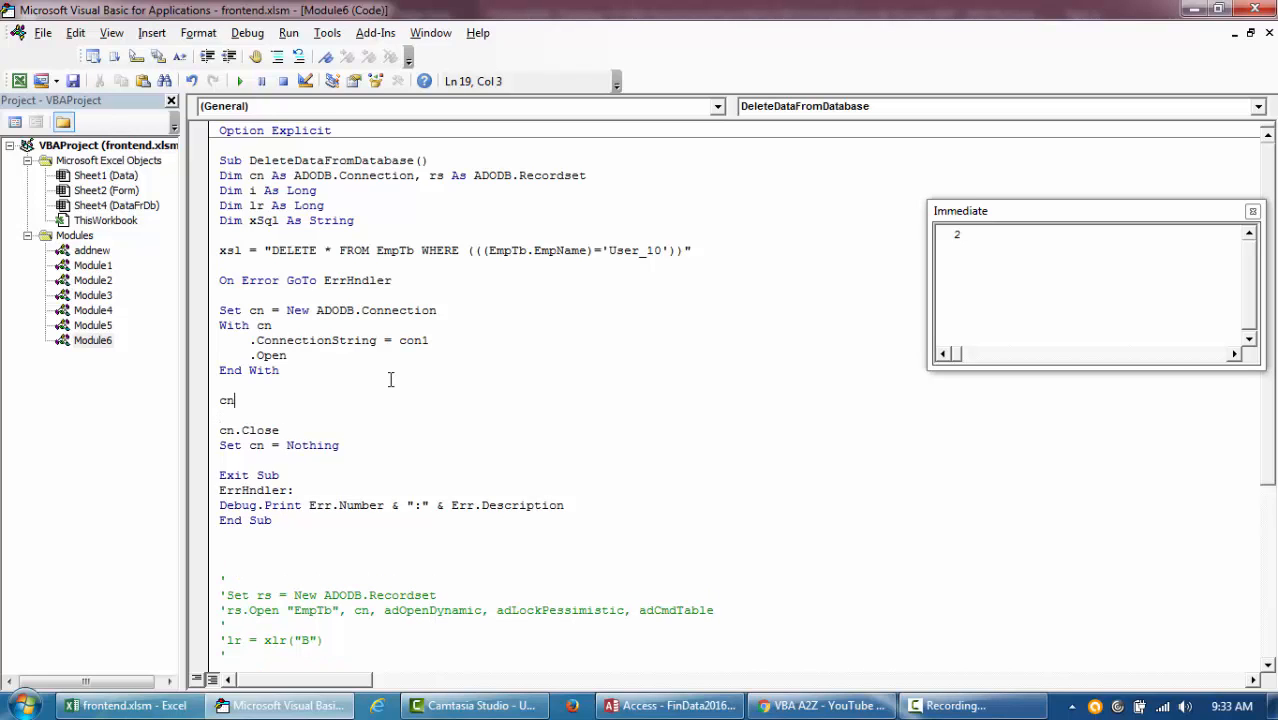
text(.Execute)
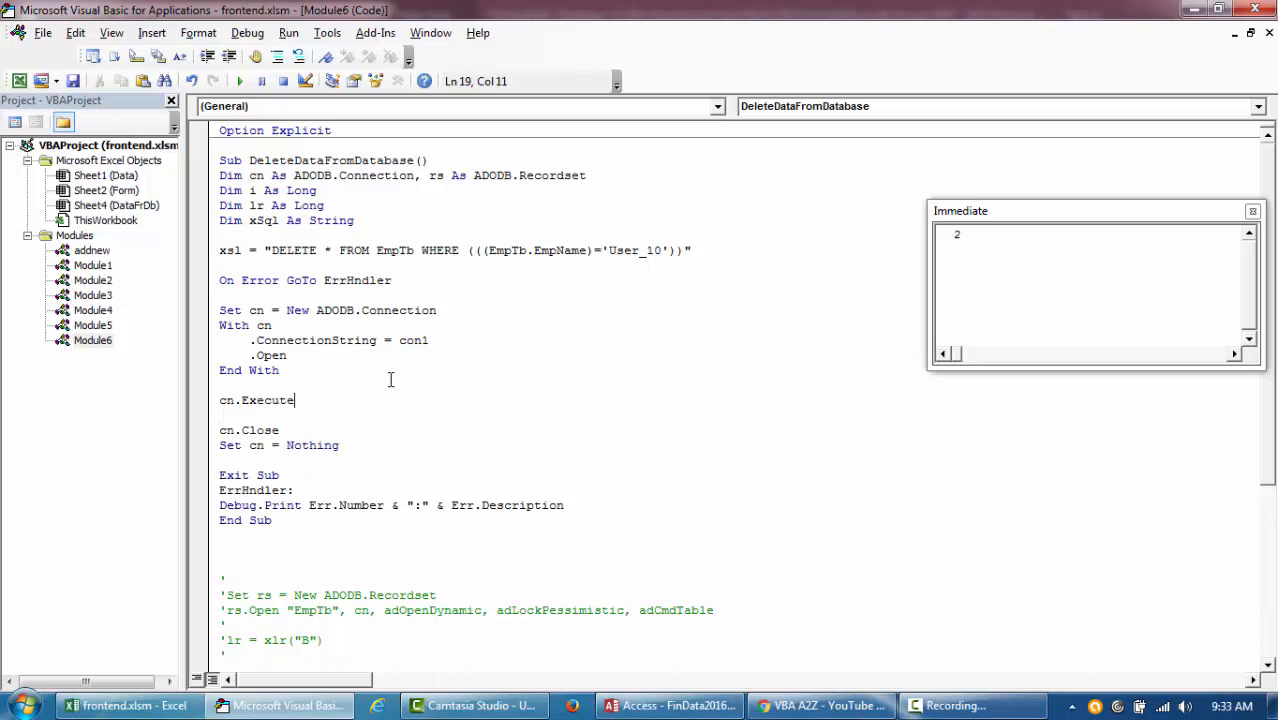
text(()
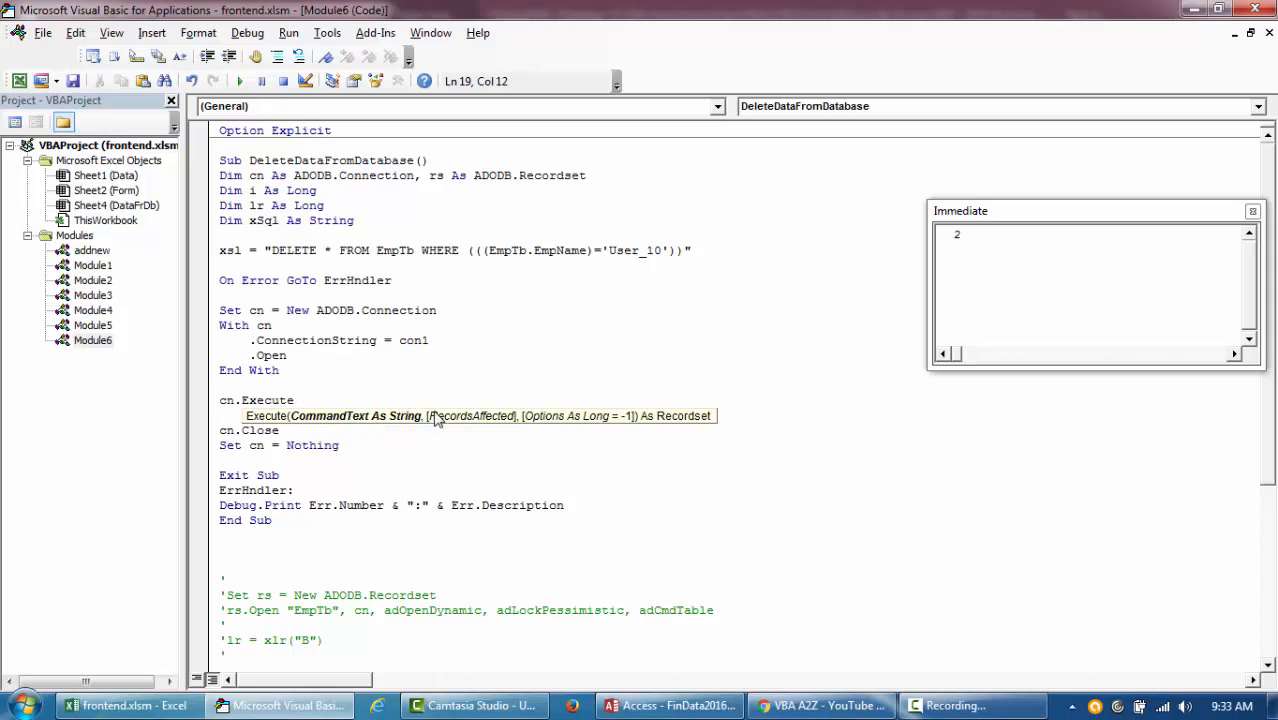
text(xsl)
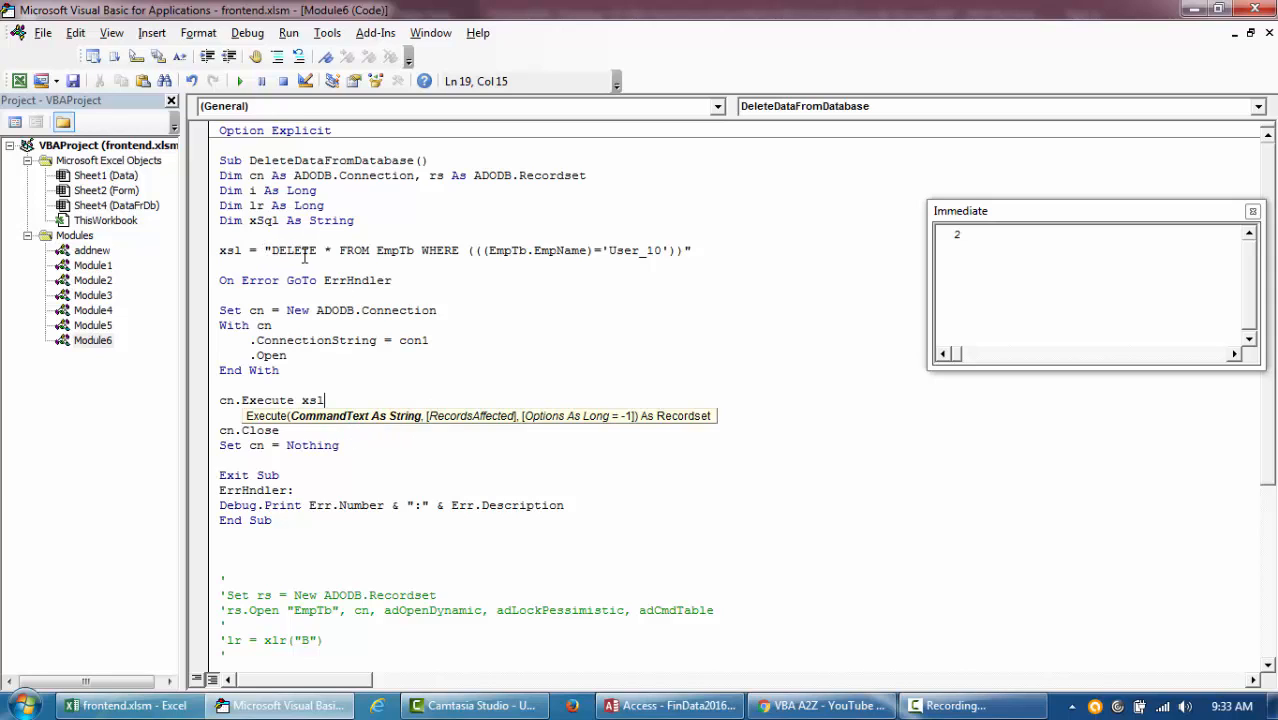
- Remove the stray comma after xSql and declare Dim effRecsCnt As Long
click(268, 220)
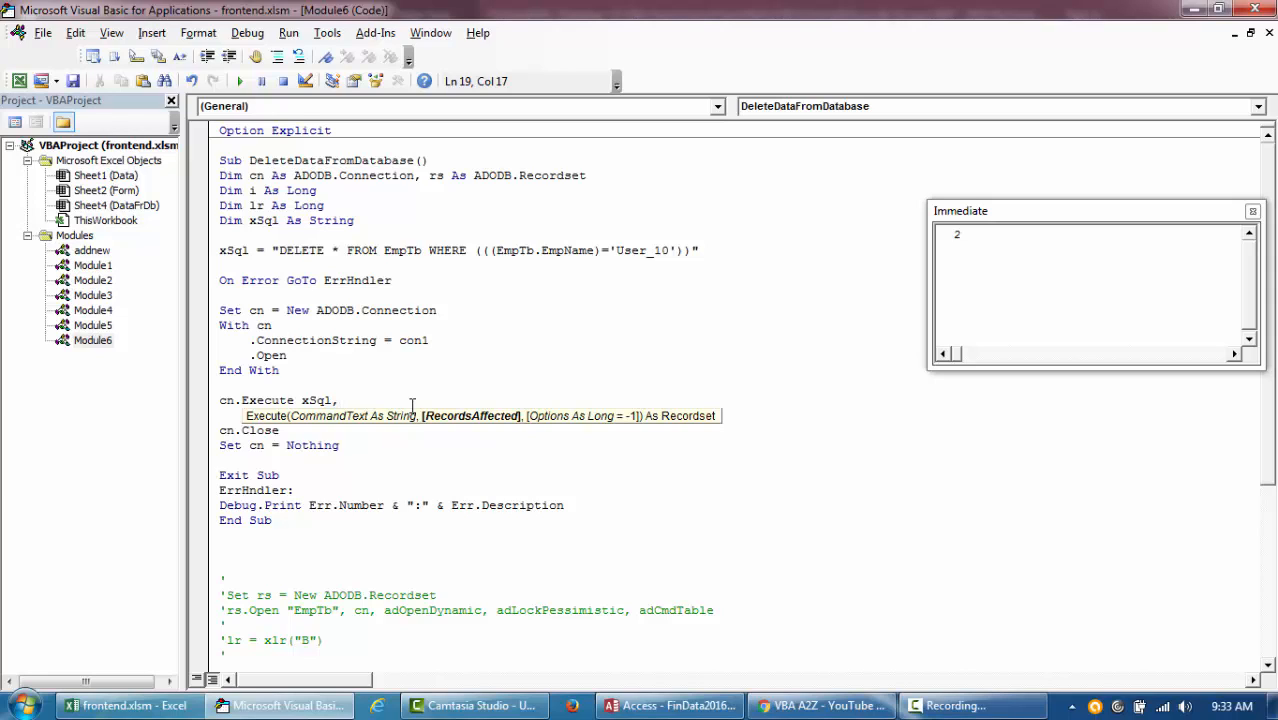
key(Backspace)
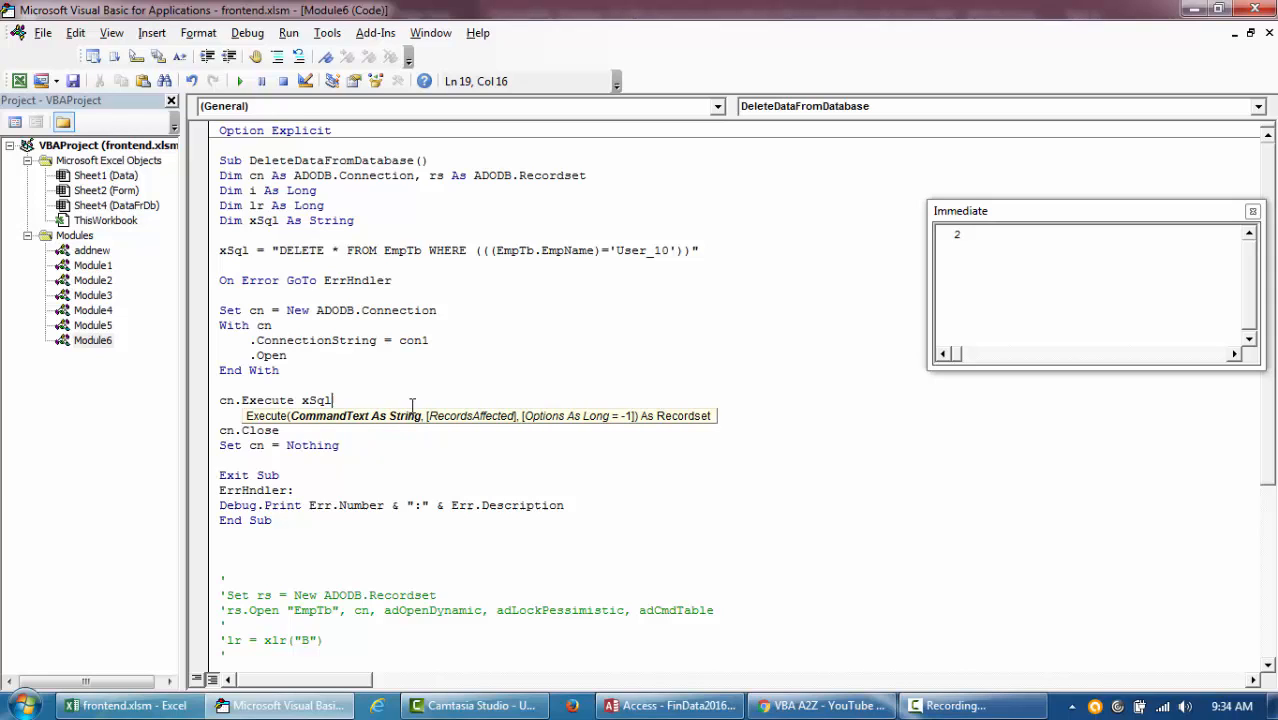
text(dim)
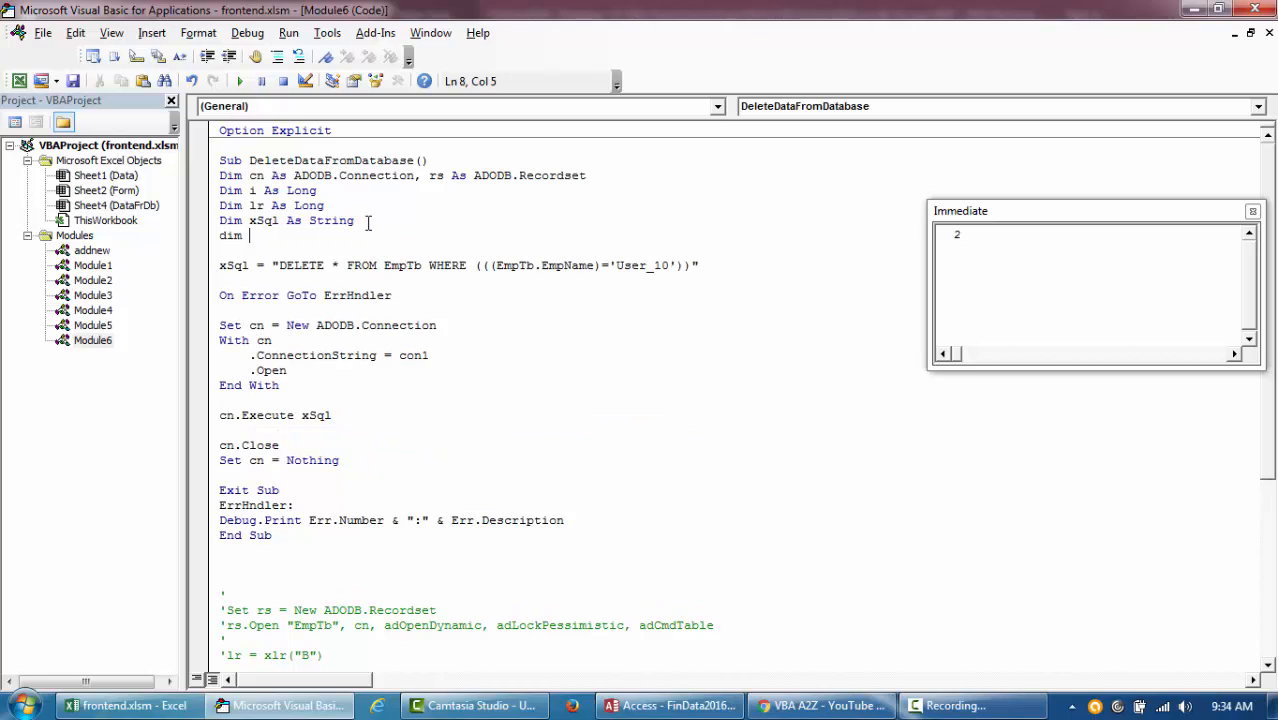
text(eff)
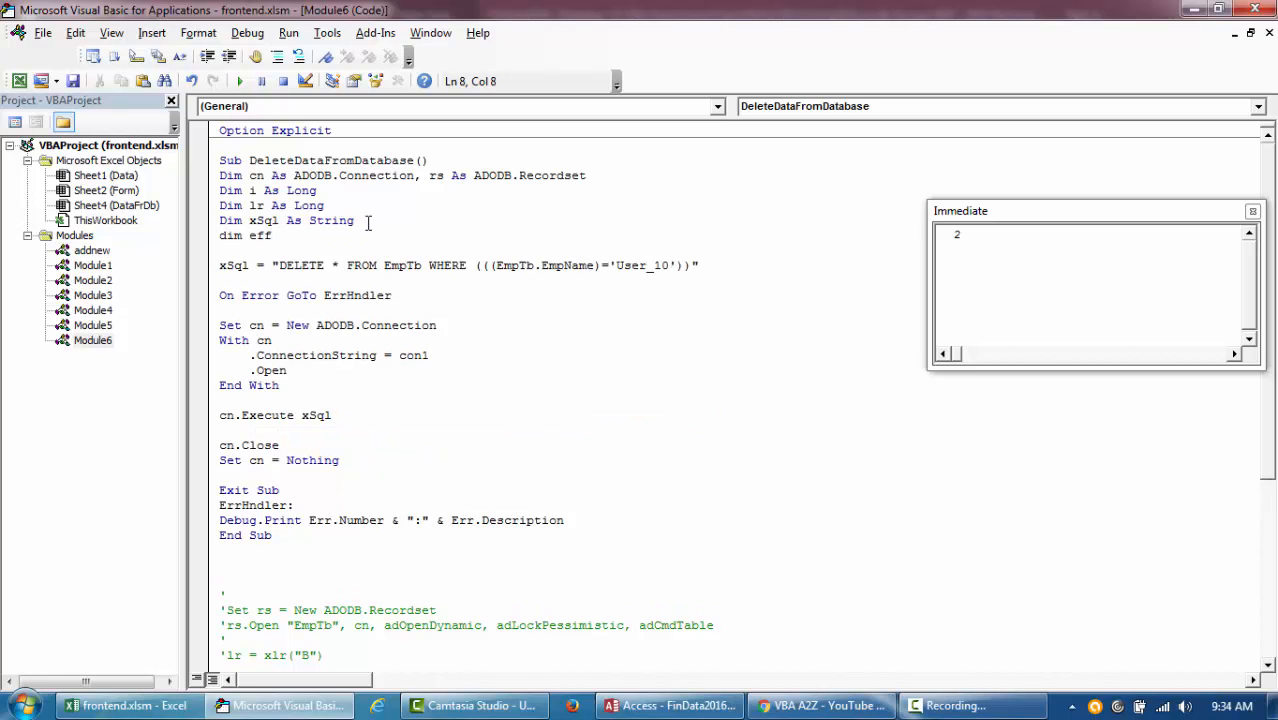
text(RecsCnt)
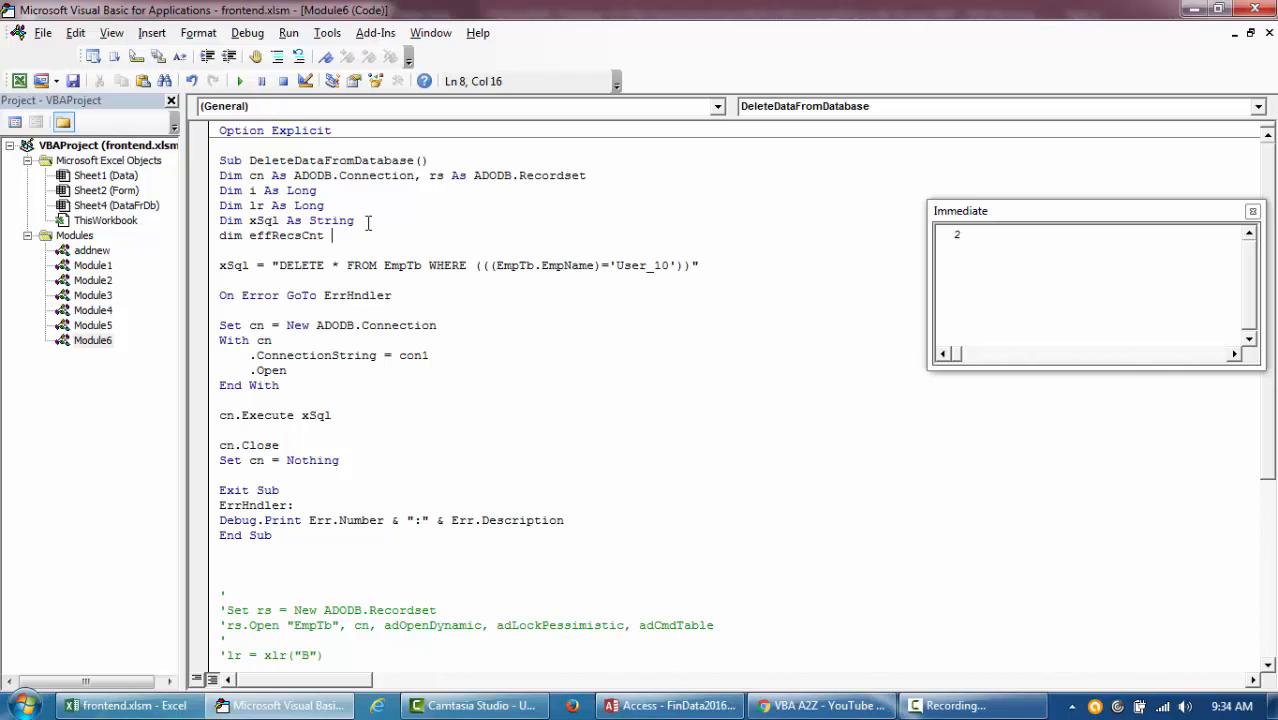
text(as)
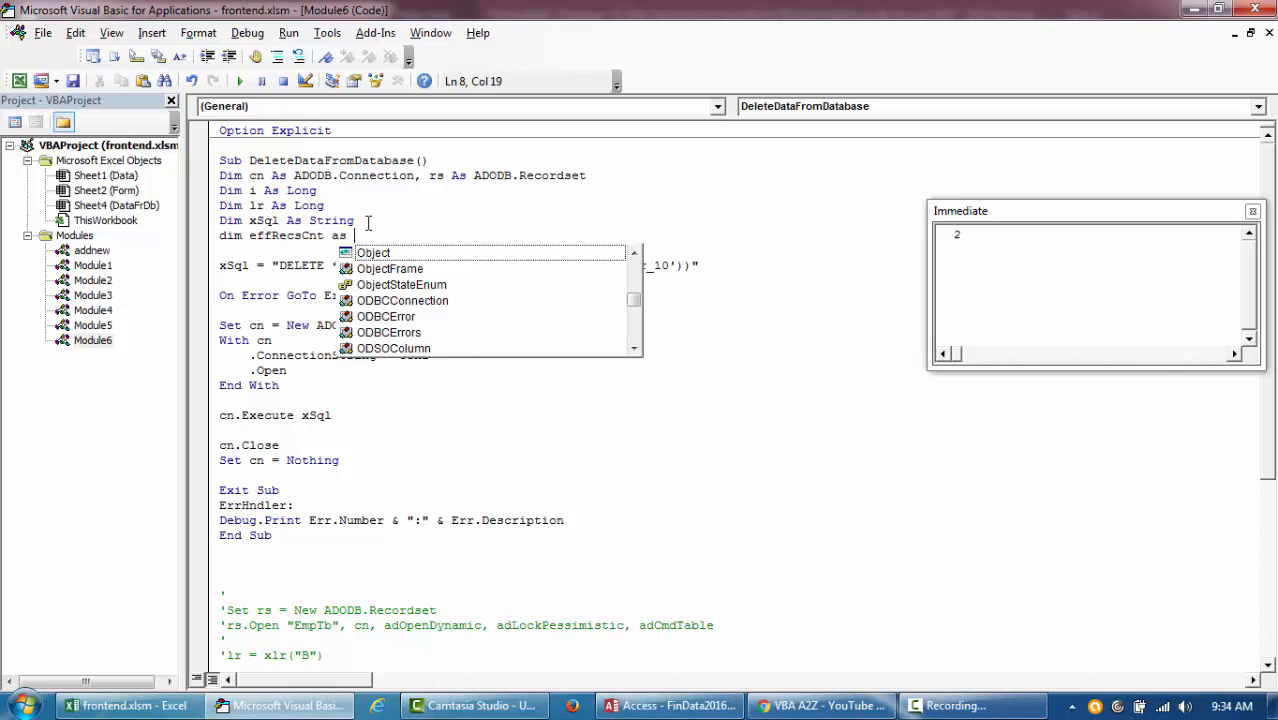
text(Long)
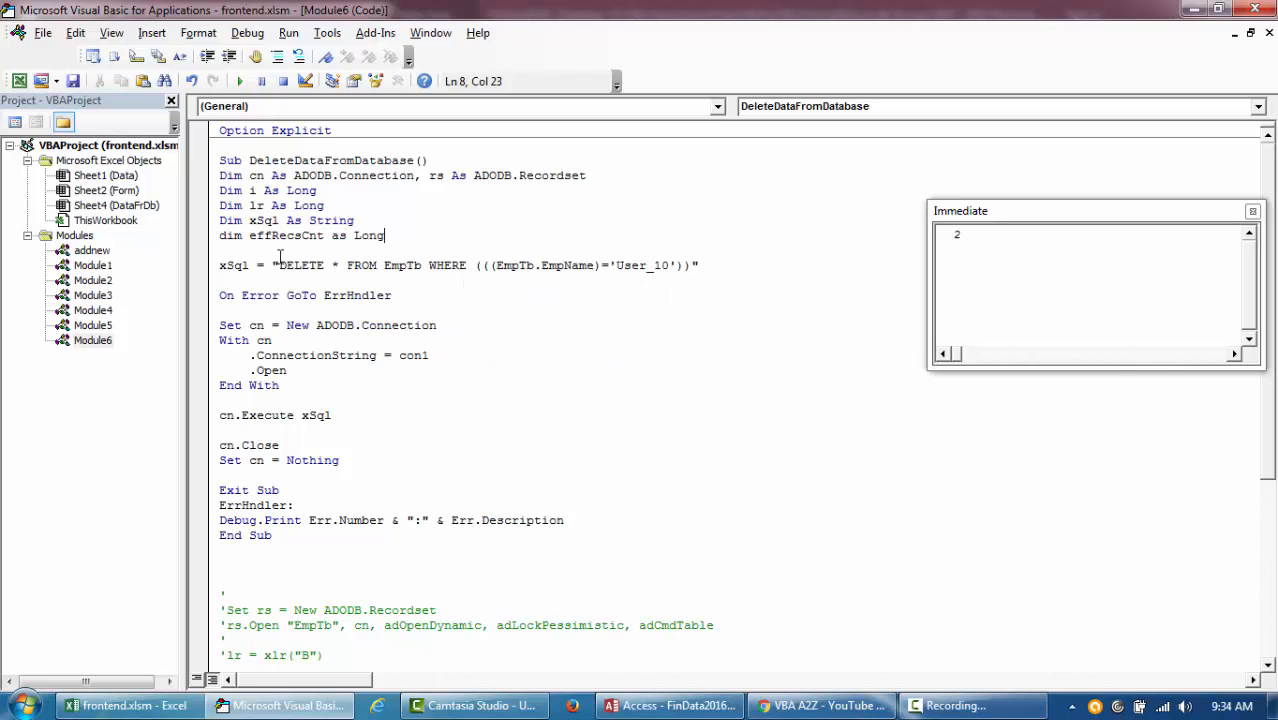
- Pass effRecsCnt as cn.Execute's RecordsAffected argument and add Debug.Print effRecsCnt
double_click(284, 235)
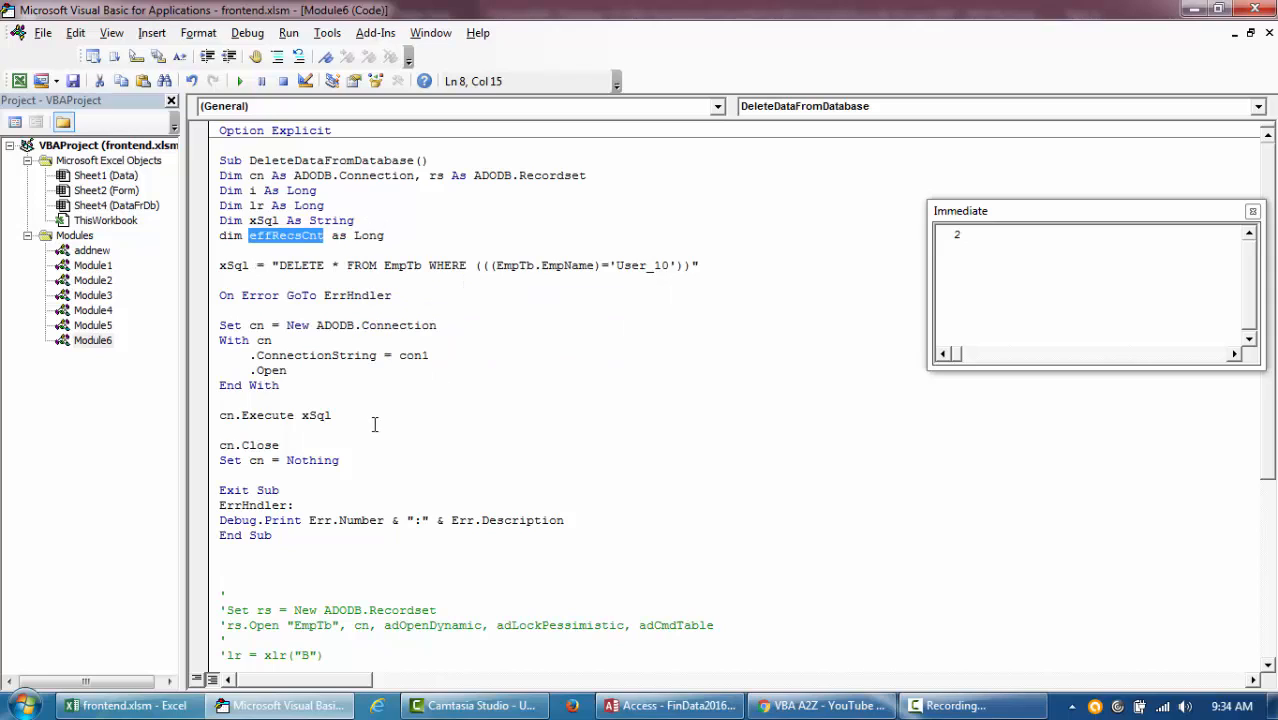
text(,effRecsCnt)
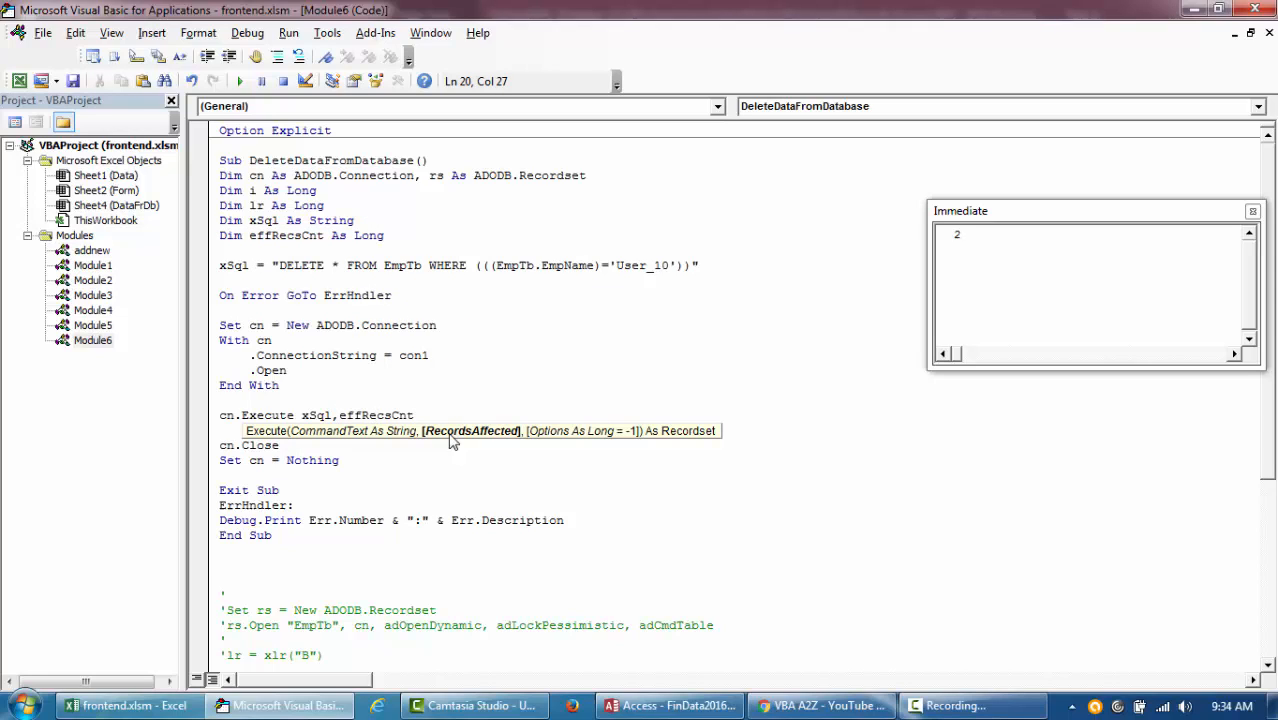
double_click(375, 415)
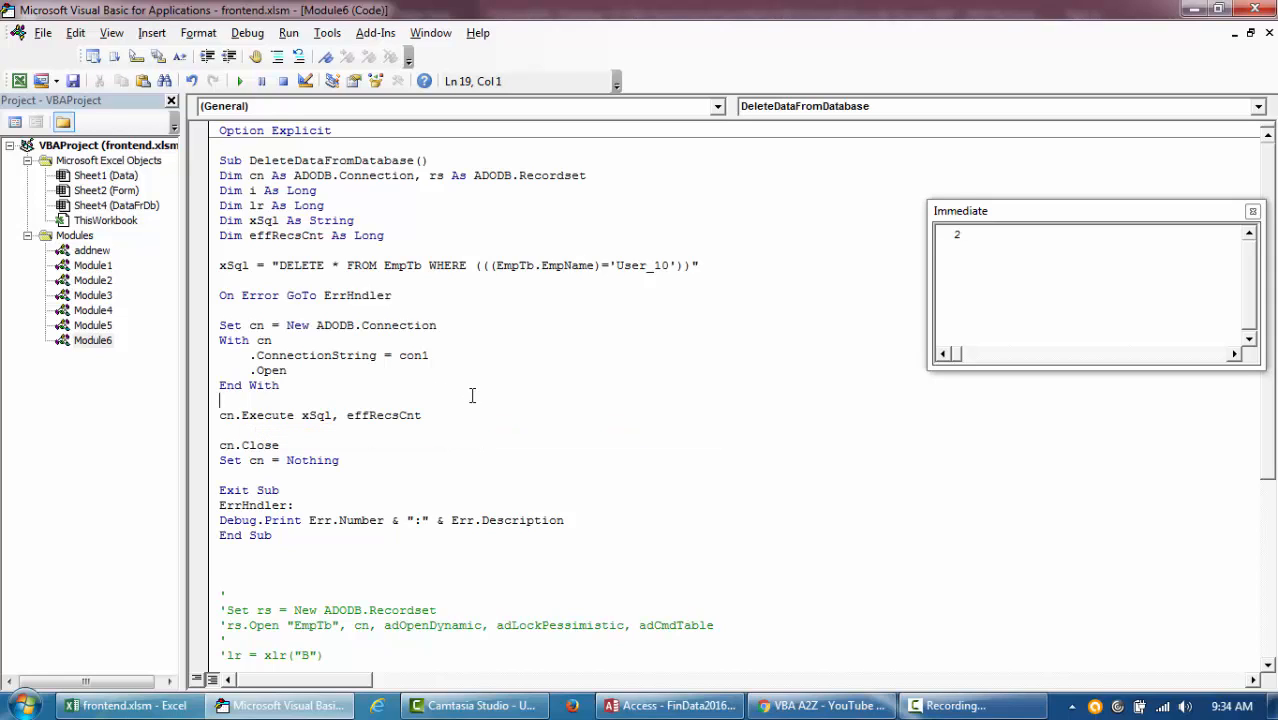
text(debug.Print effRecsCnt)
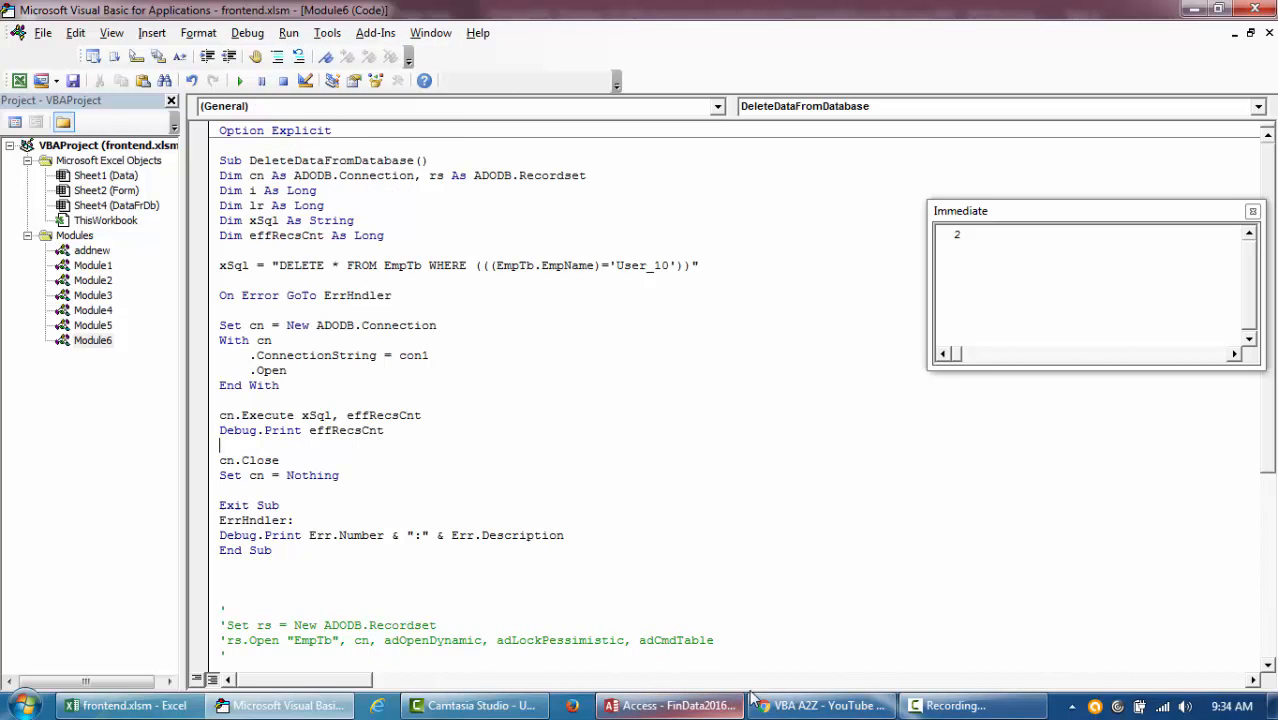
- Review the DELETE SQL statement in the macro after glancing at EmpTb
click(668, 705)
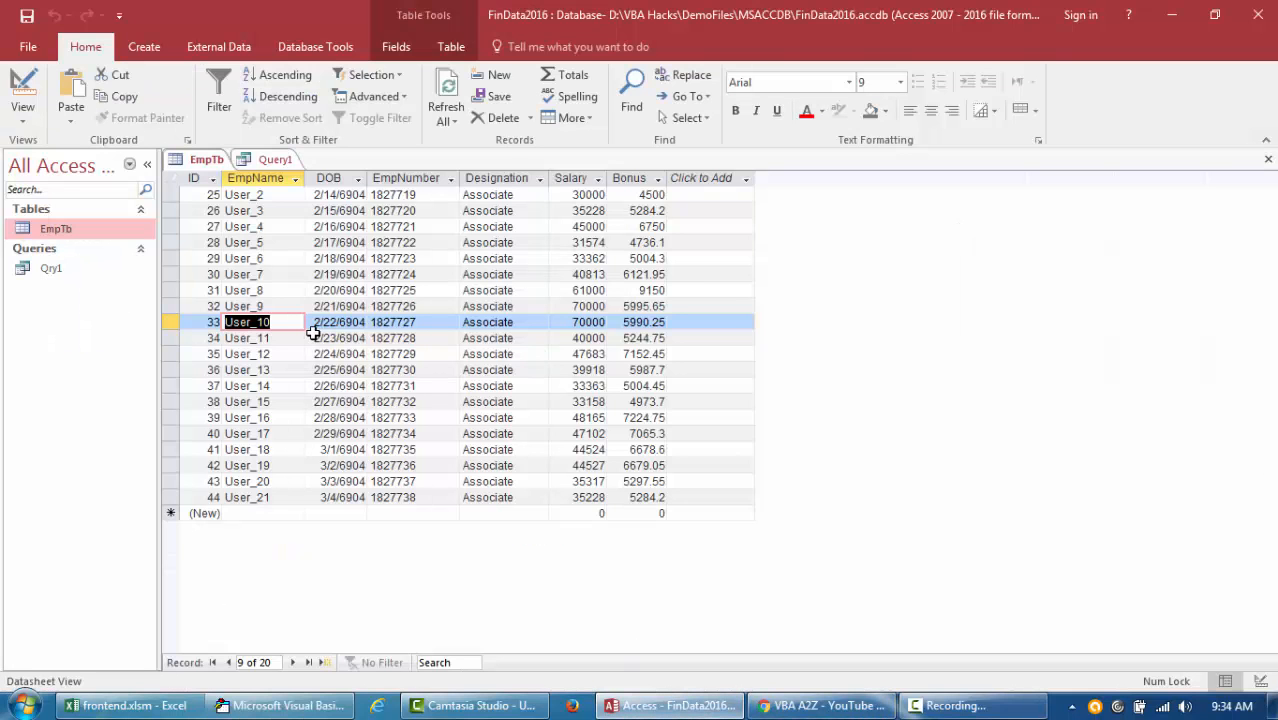
click(171, 322)
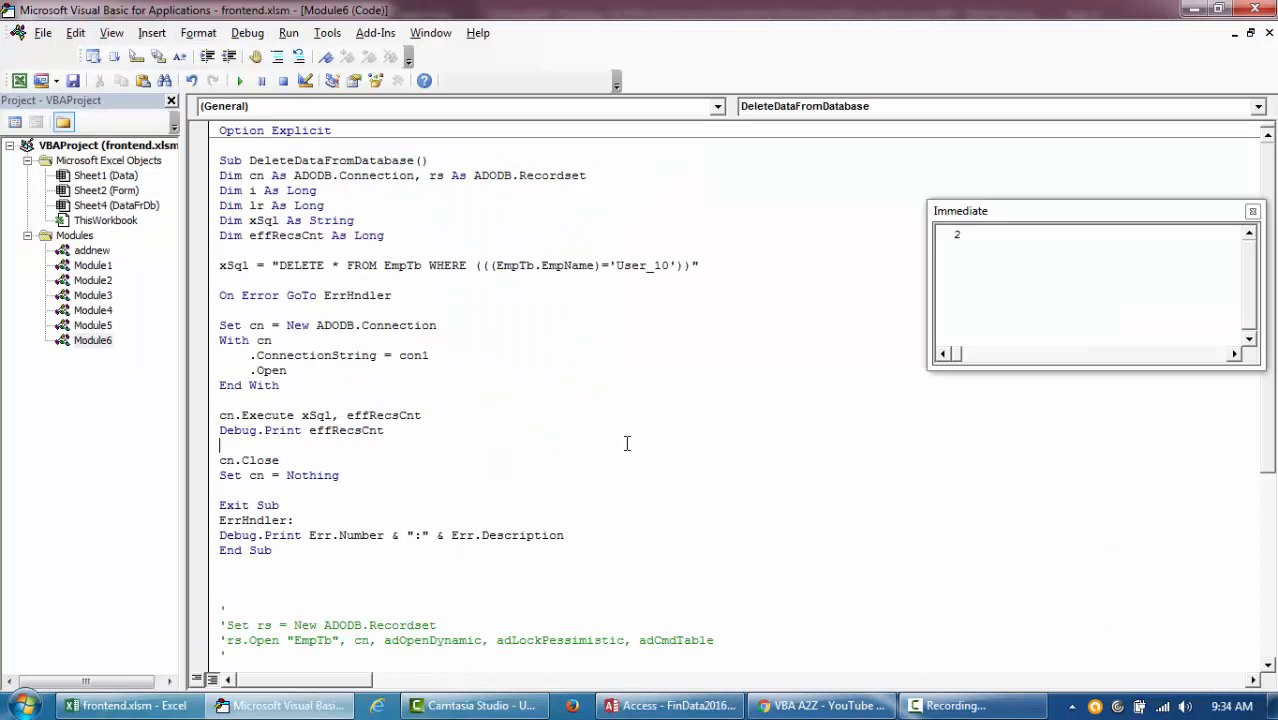
triple_click(320, 415)
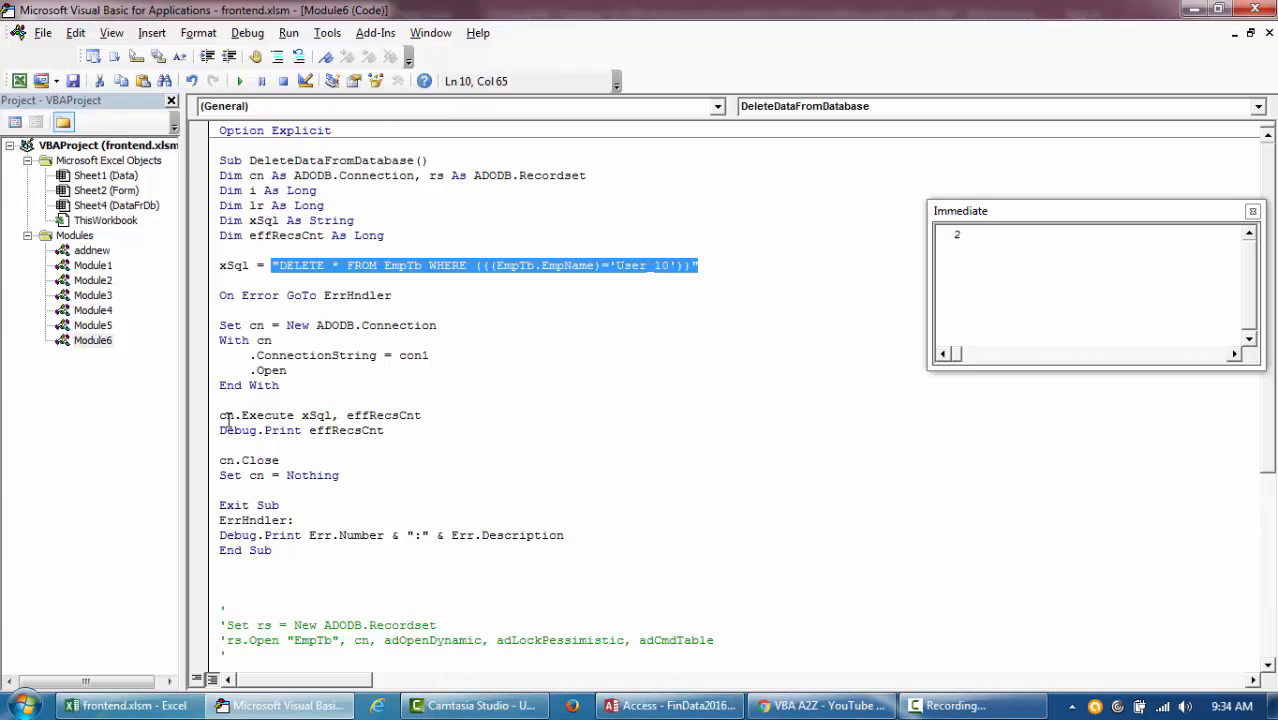
mouse_move(230, 420)
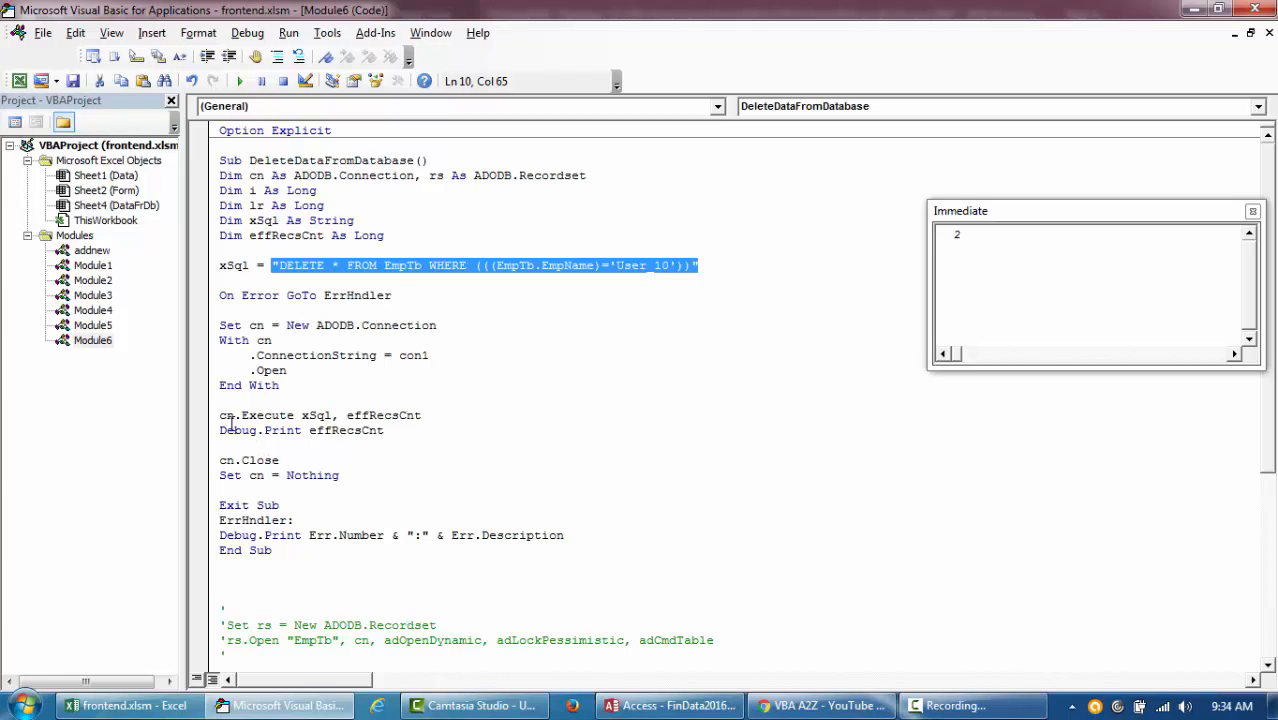
click(223, 415)
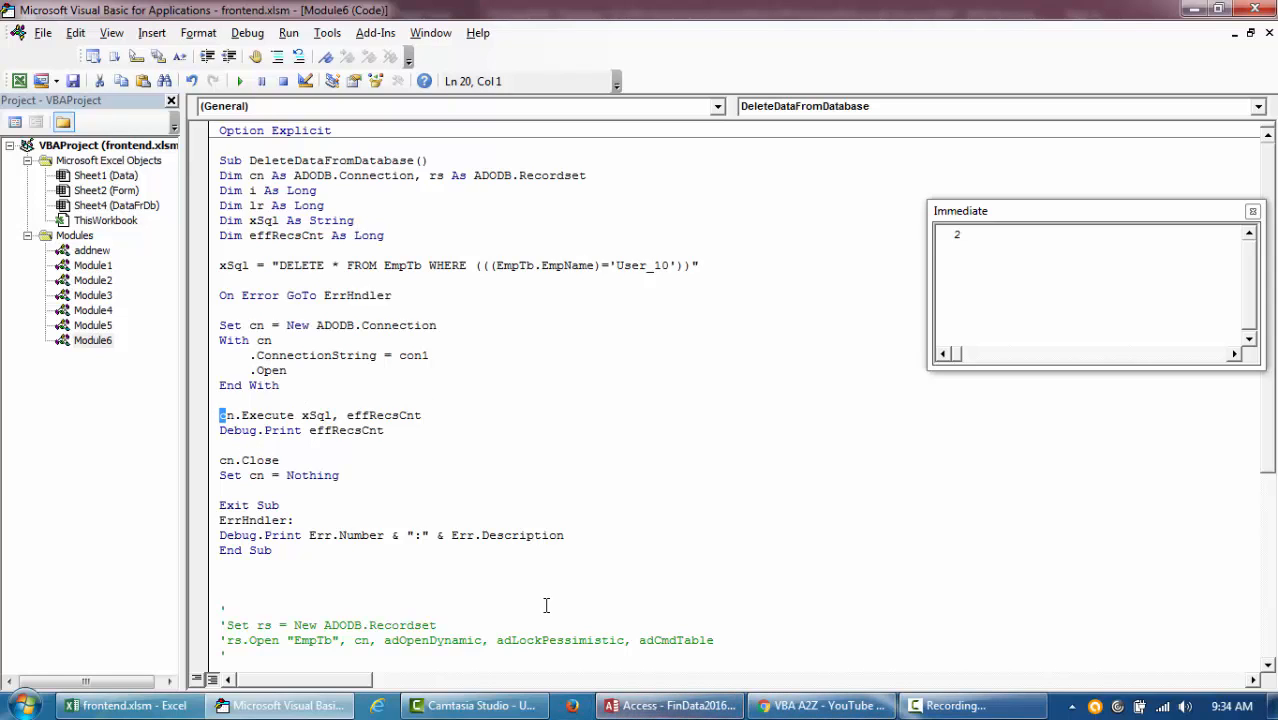
- Clear the old debug output of 2 and switch to EmpTb to add a duplicate User_10 row
click(252, 430)
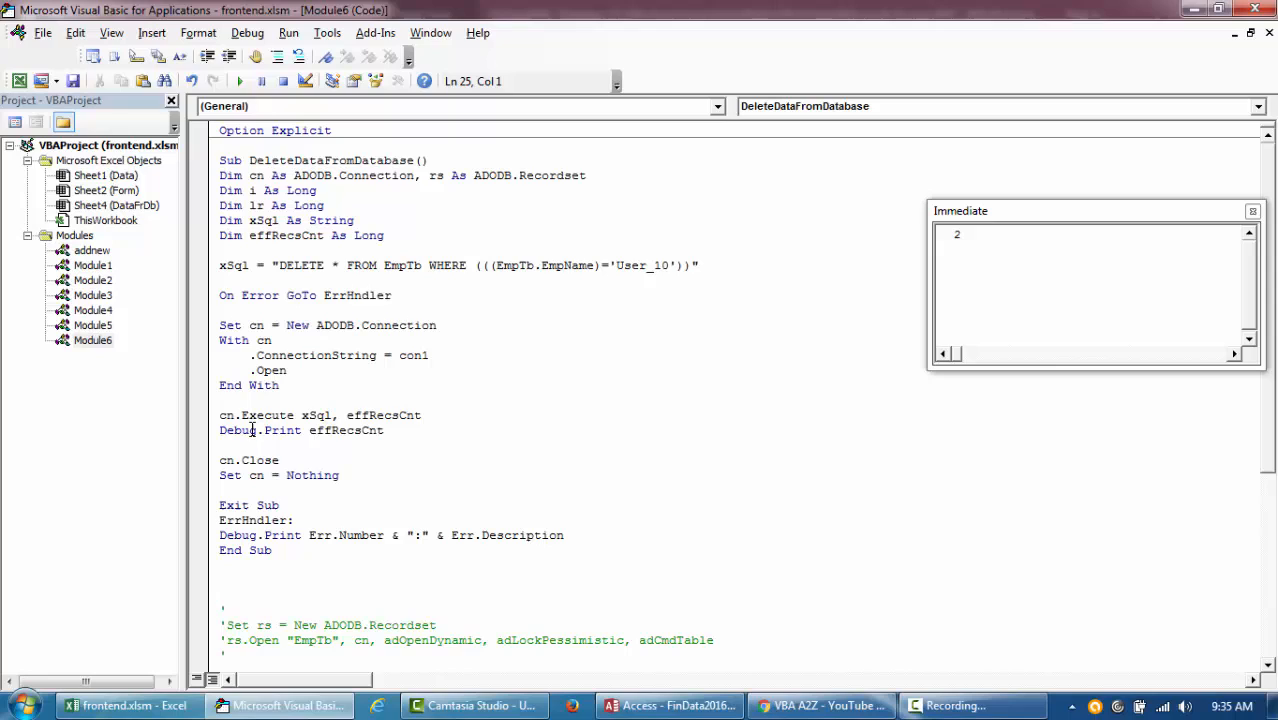
double_click(383, 415)
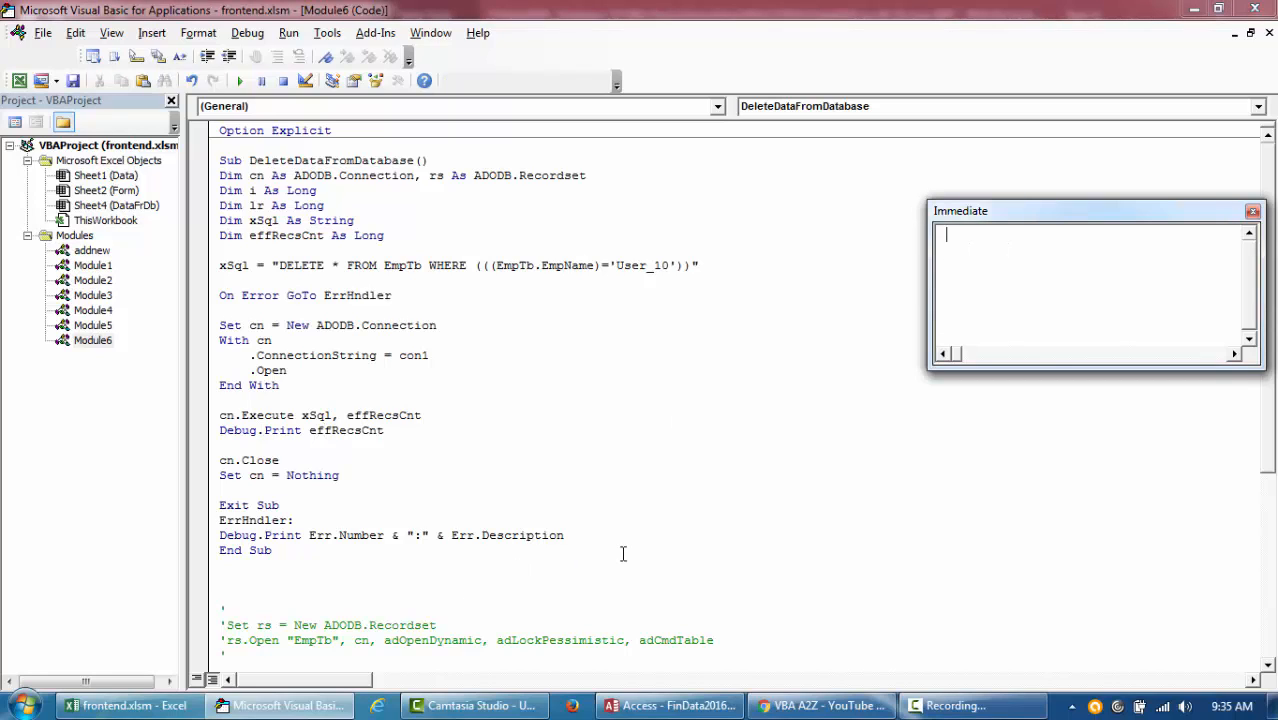
click(294, 535)
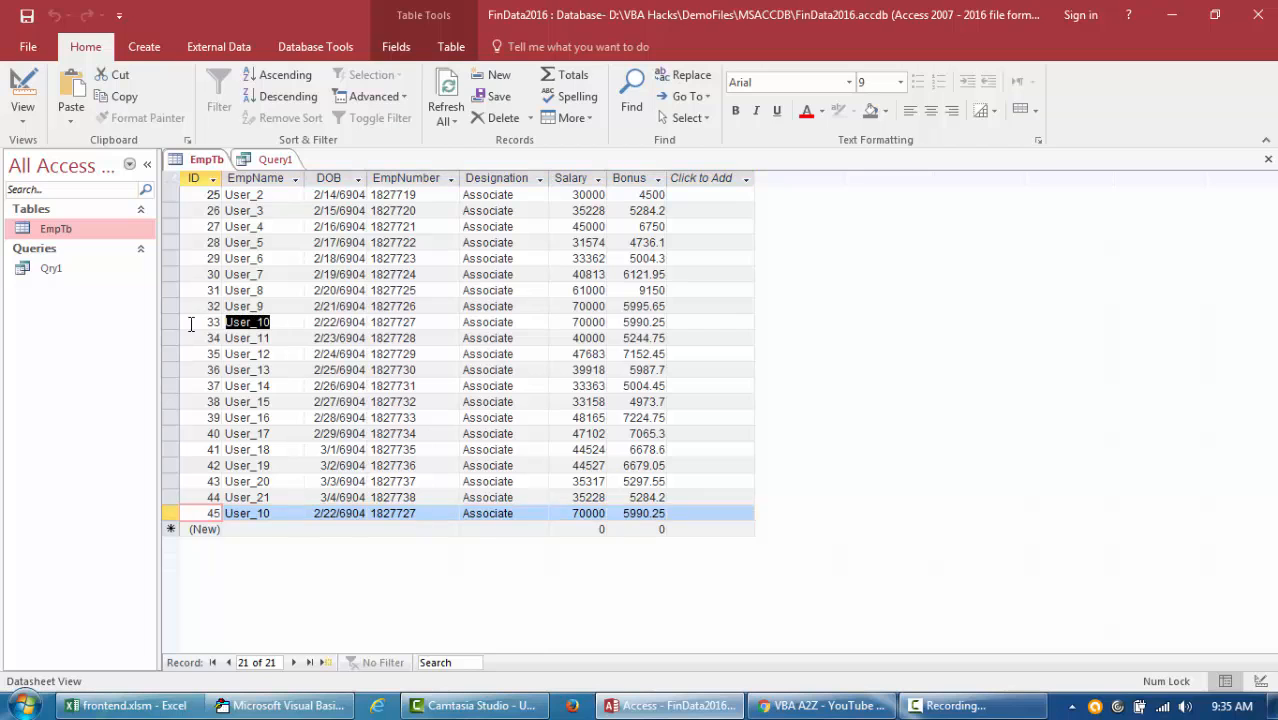
- Check the User_10 delete condition and run DeleteDataFromDatabase
click(281, 705)
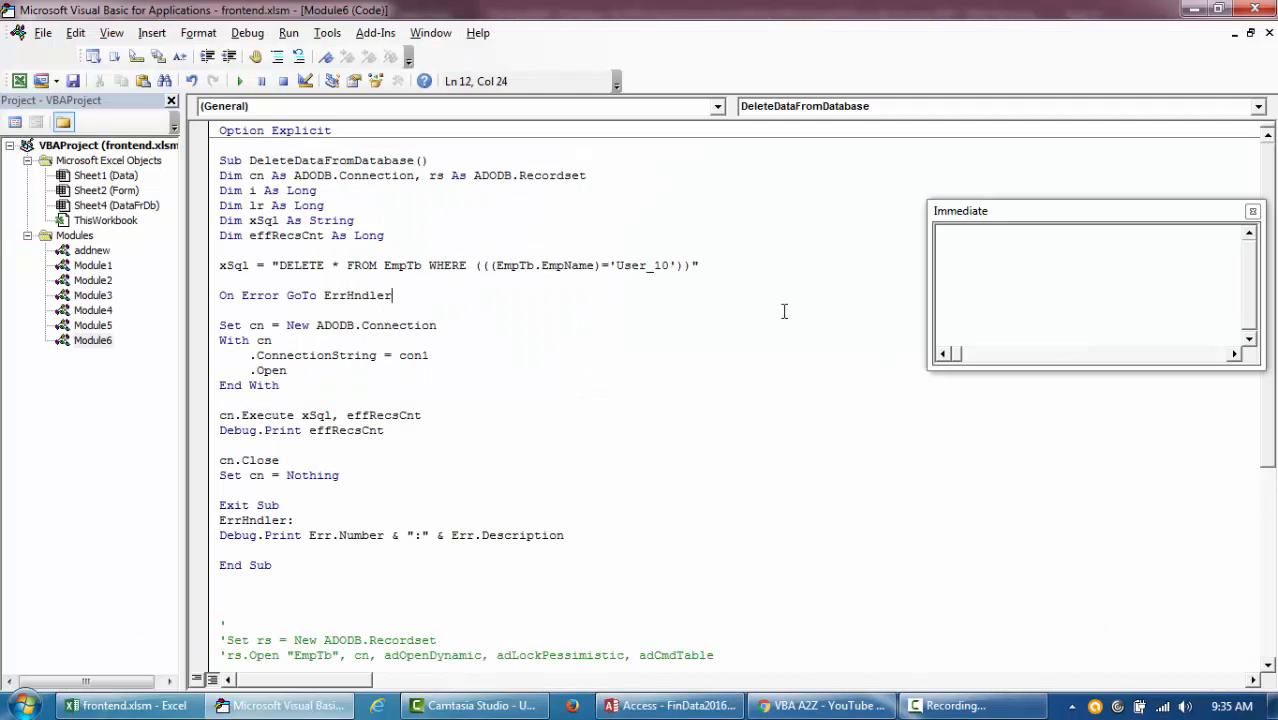
click(343, 265)
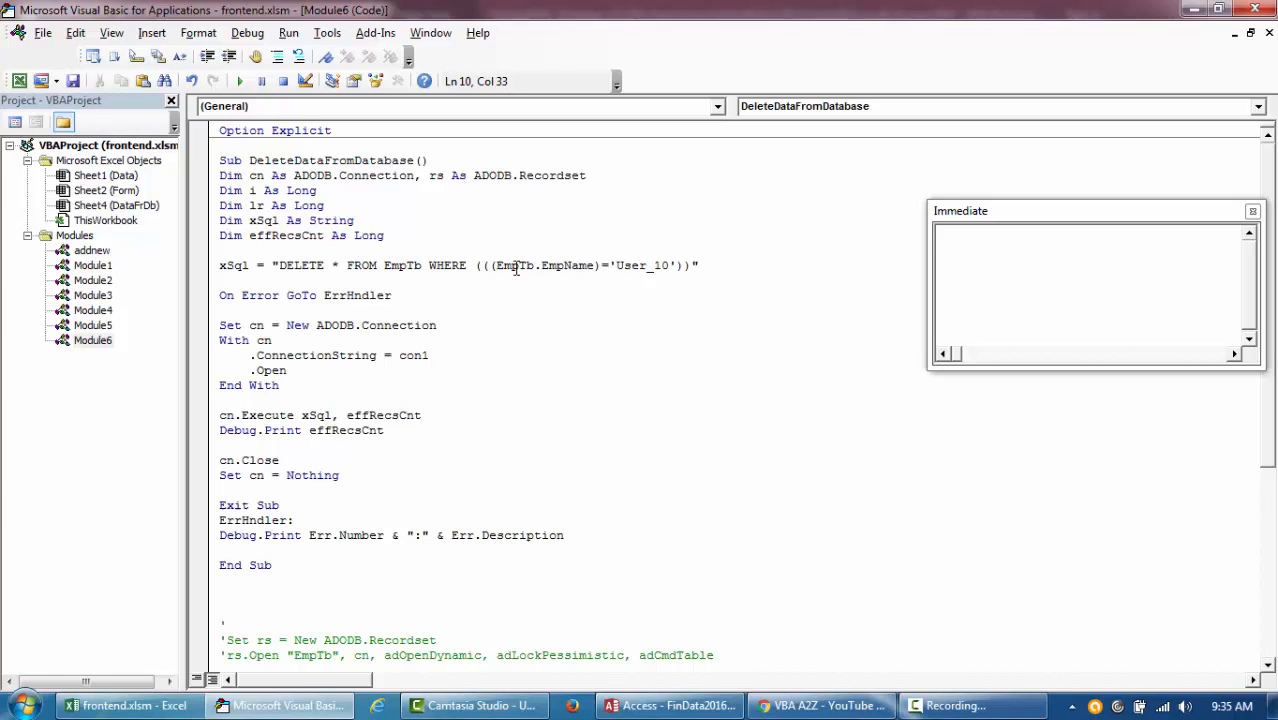
double_click(565, 265)
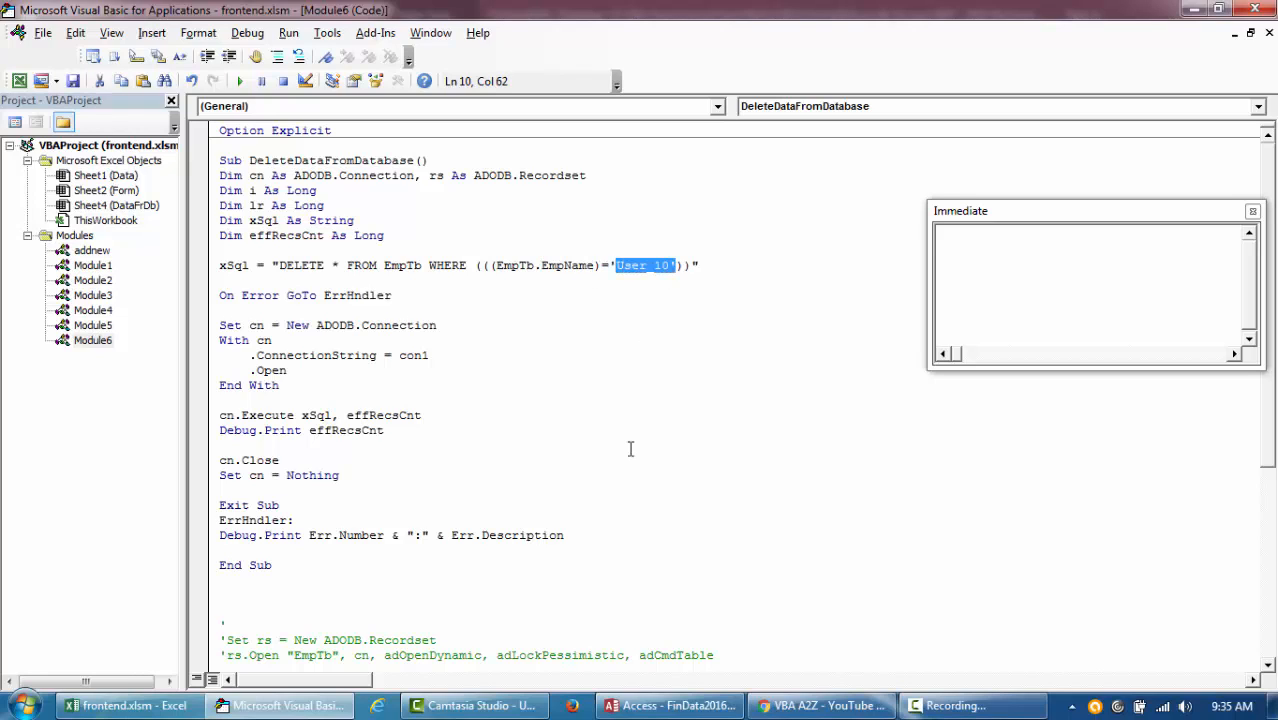
click(239, 81)
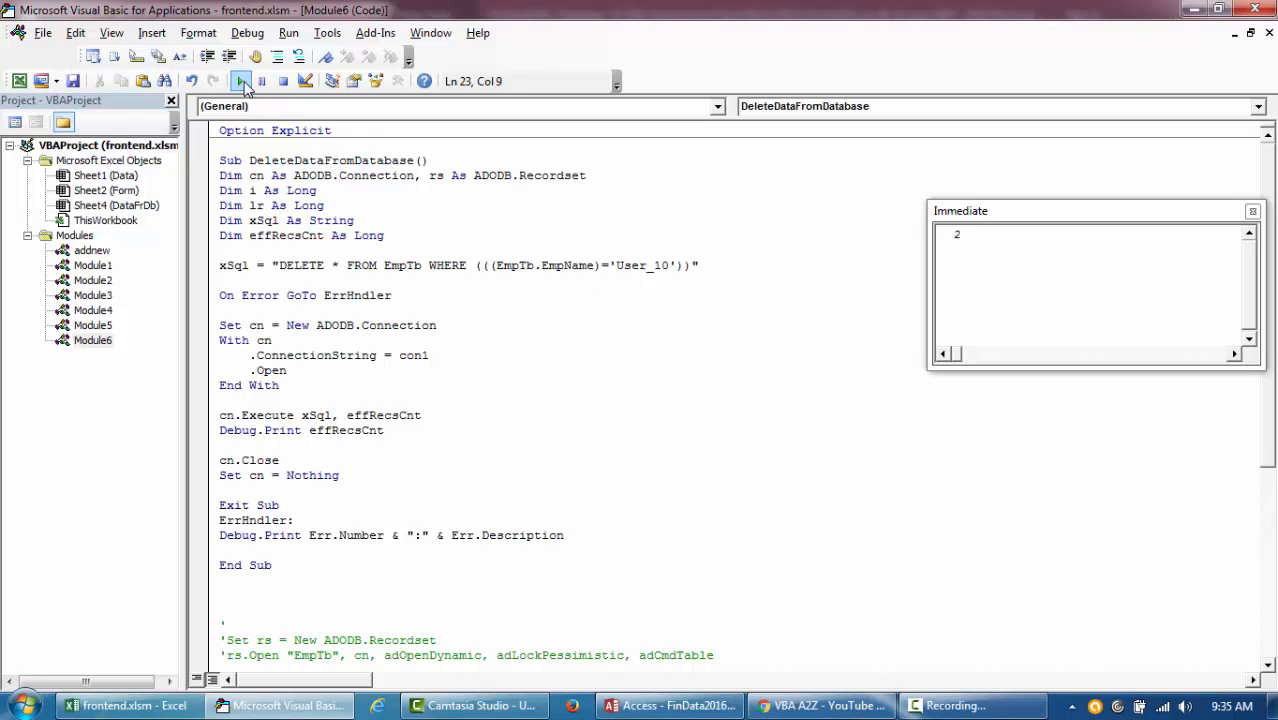
- Verify EmpTb lost the User_10 rows and review the printed count of 2 in the macro
click(668, 705)
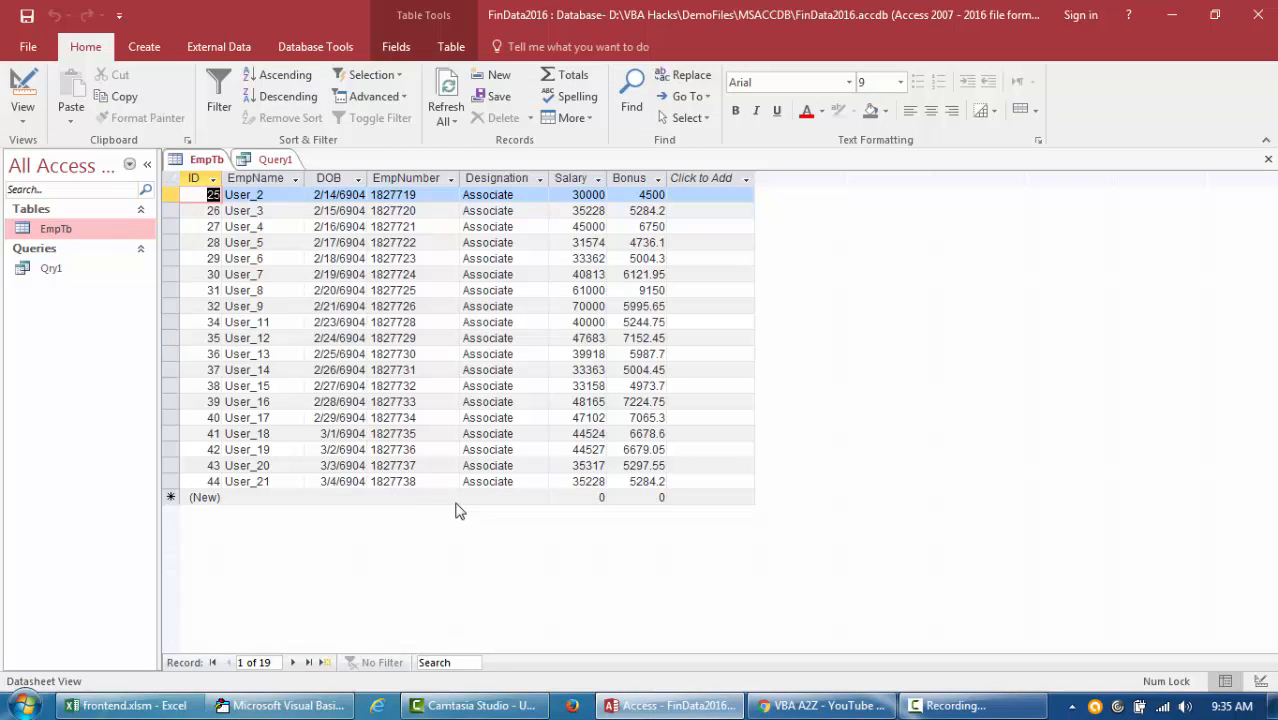
mouse_move(270, 310)
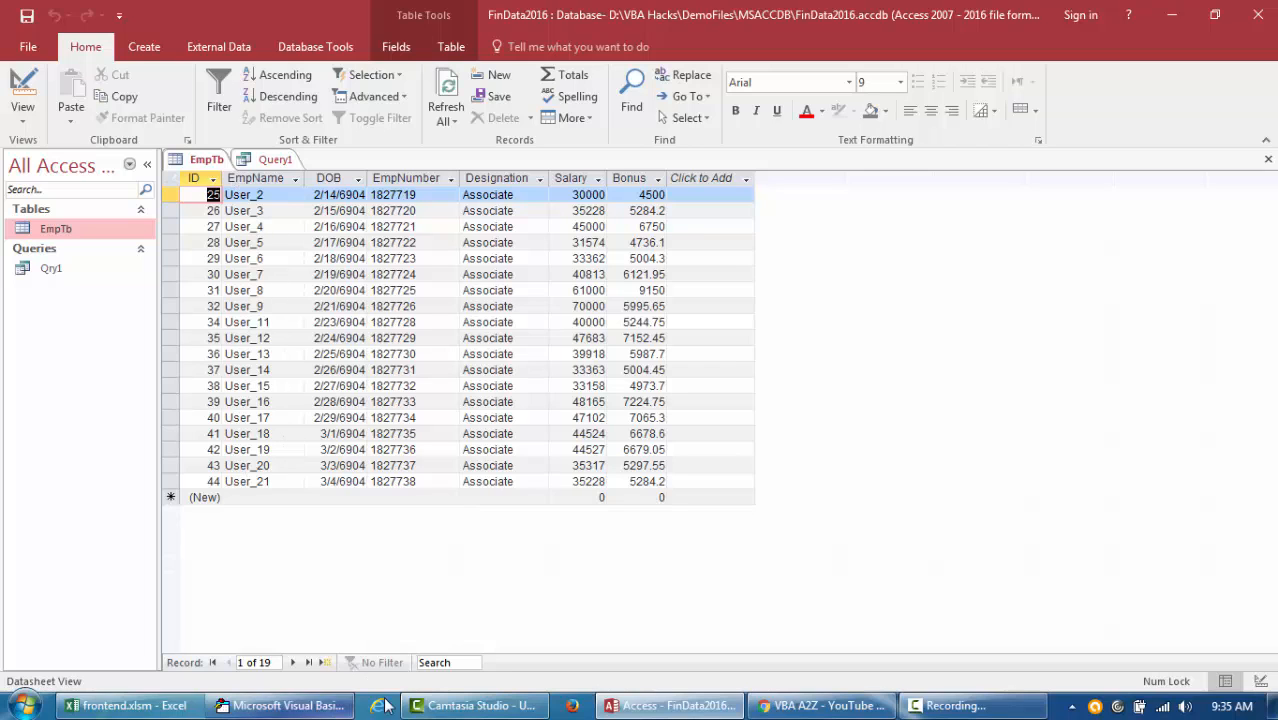
click(282, 705)
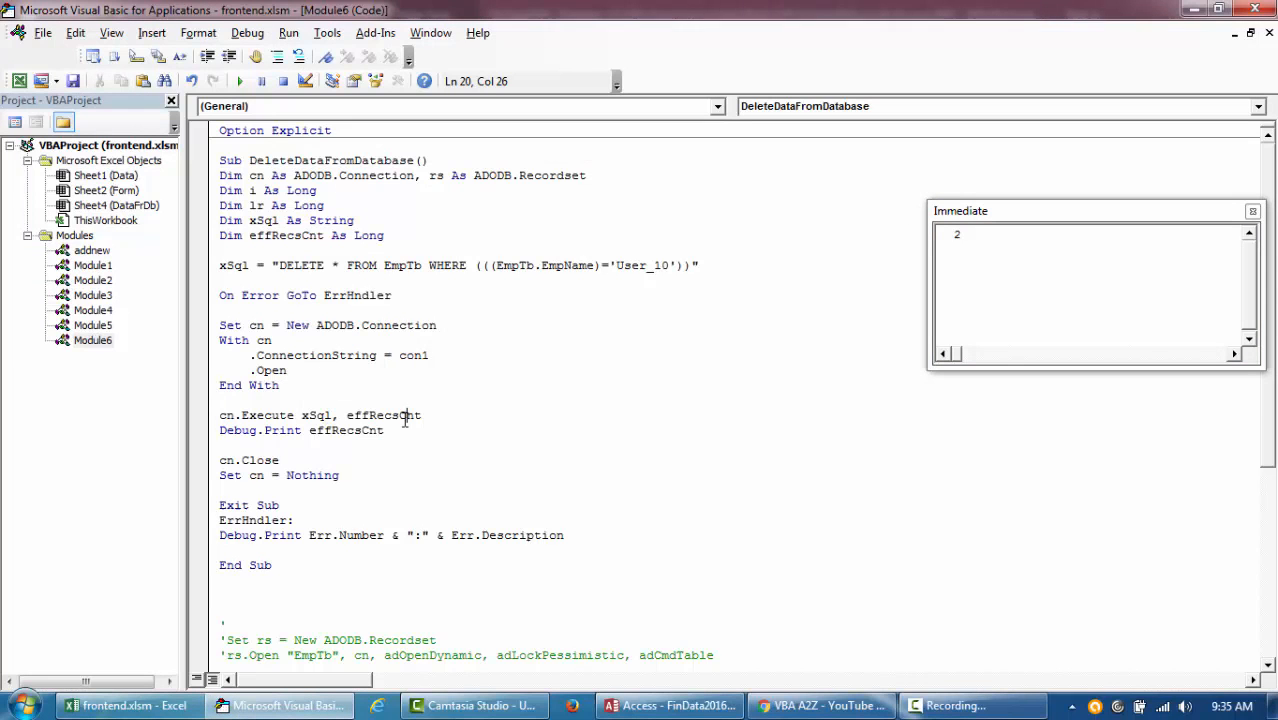
double_click(384, 415)
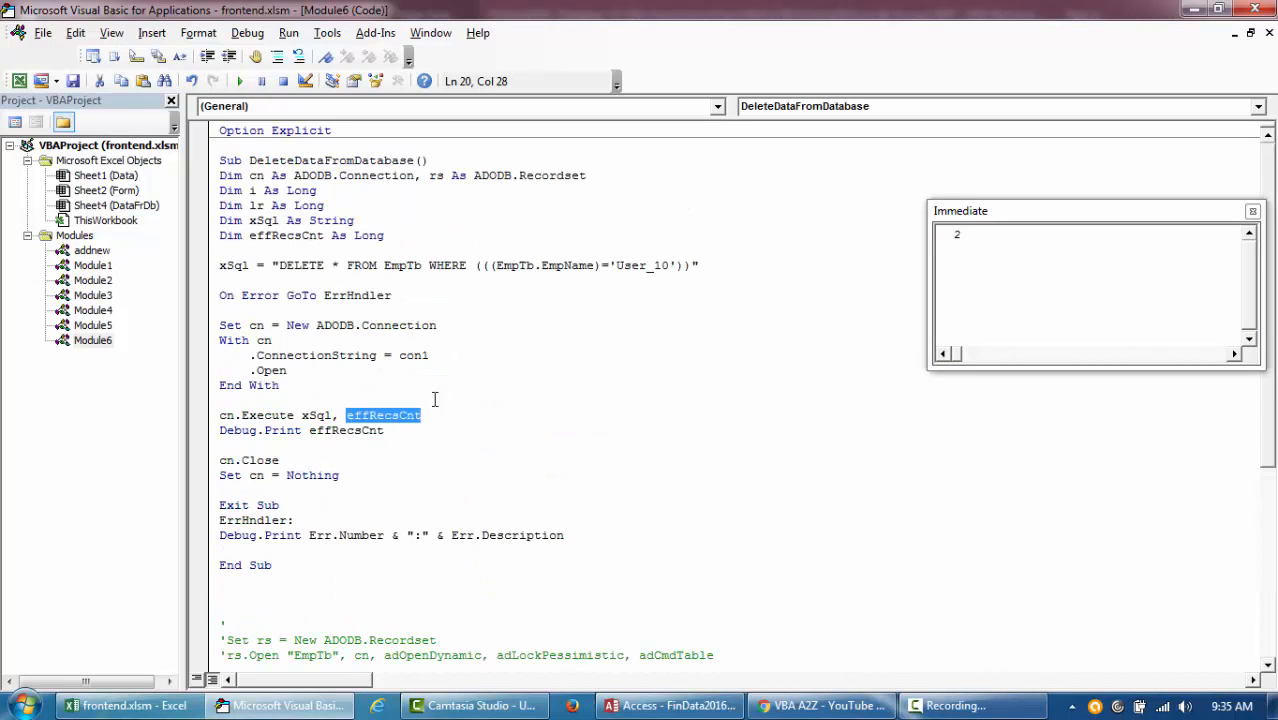
click(219, 160)
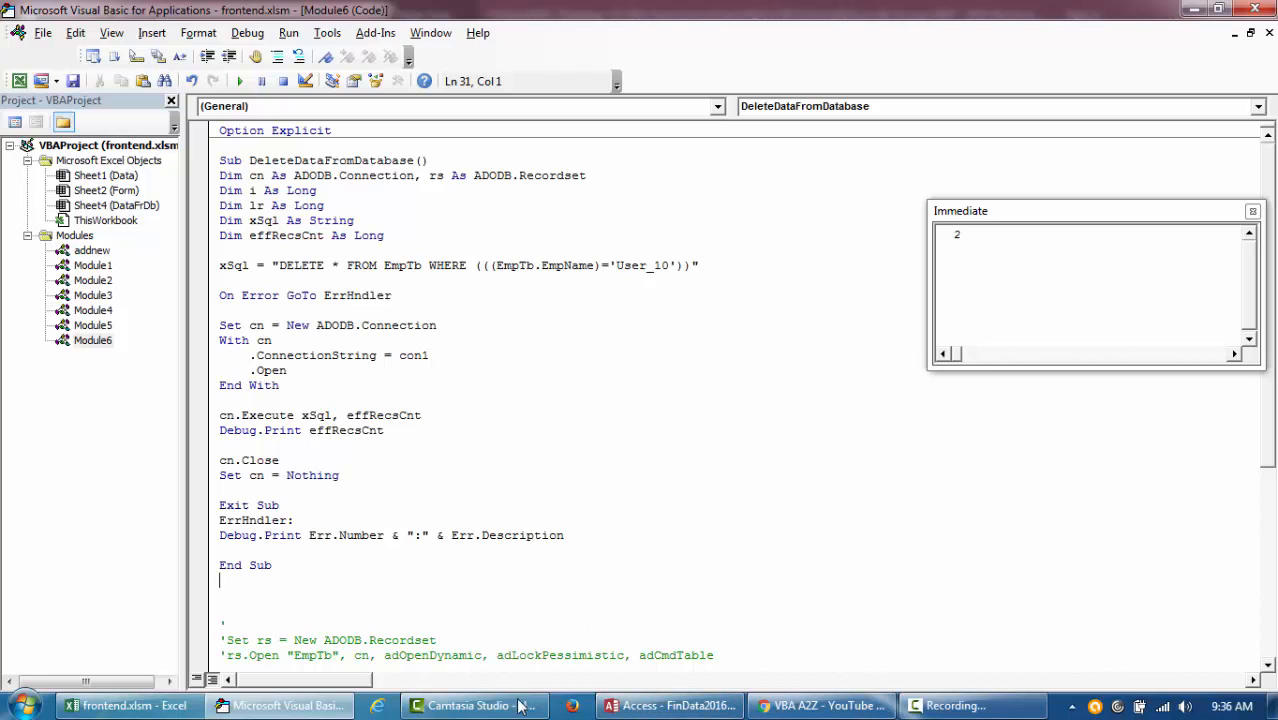
mouse_move(283, 705)
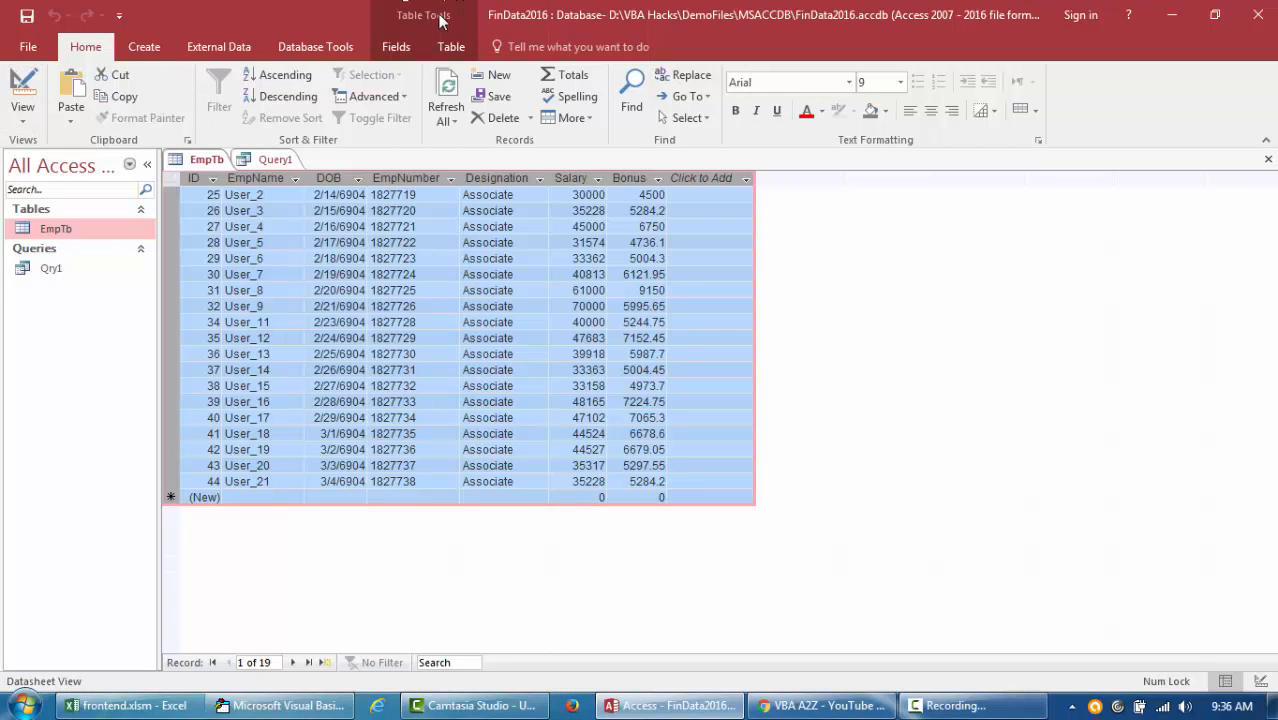
- Check EmpTb in Access shows 19 records without User_10, then return to Module6's code
click(396, 46)
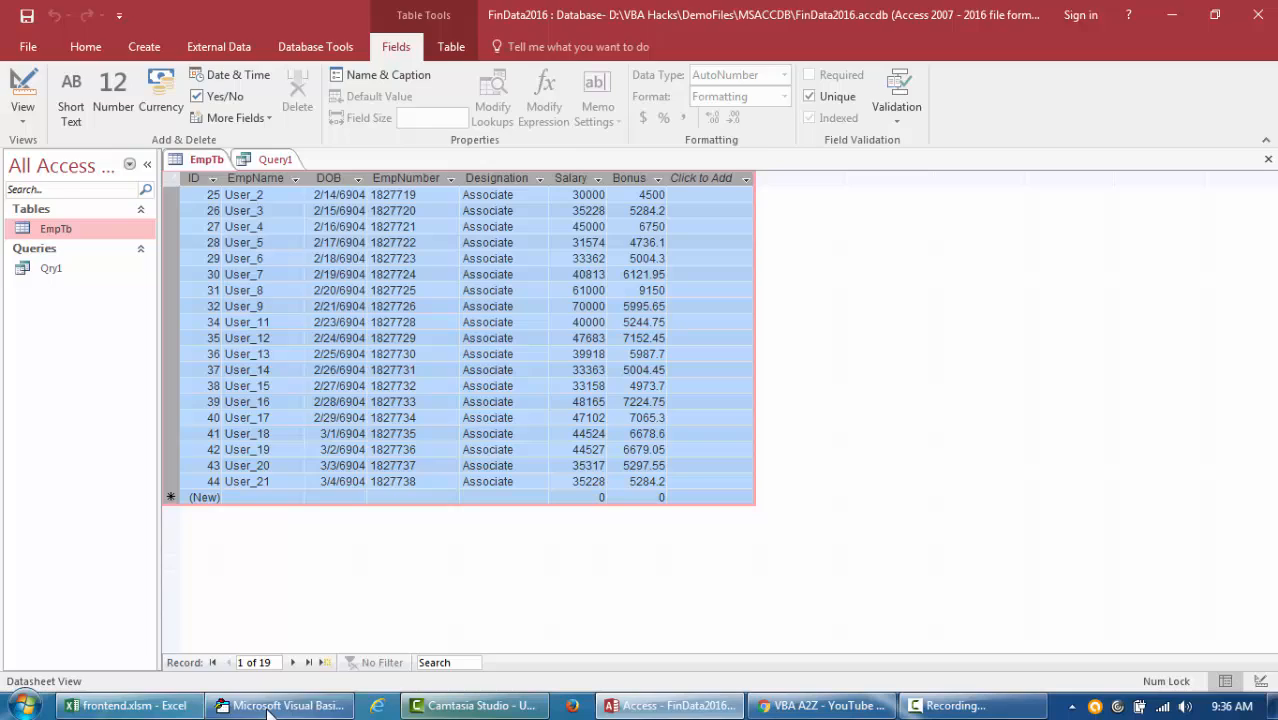
click(280, 705)
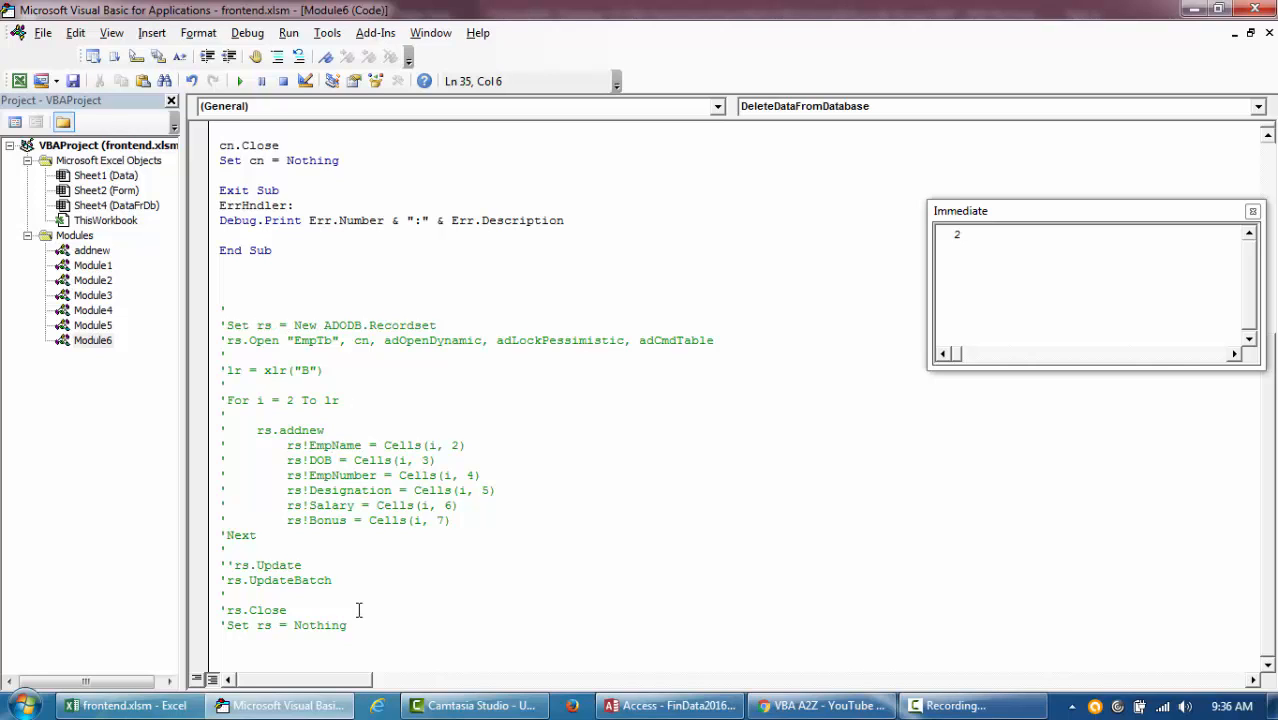
- Duplicate the delete macro as DeleteDataFromDatabase_prt2 and remove its xSql and effRecsCnt SQL lines
drag(220, 310, 347, 625)
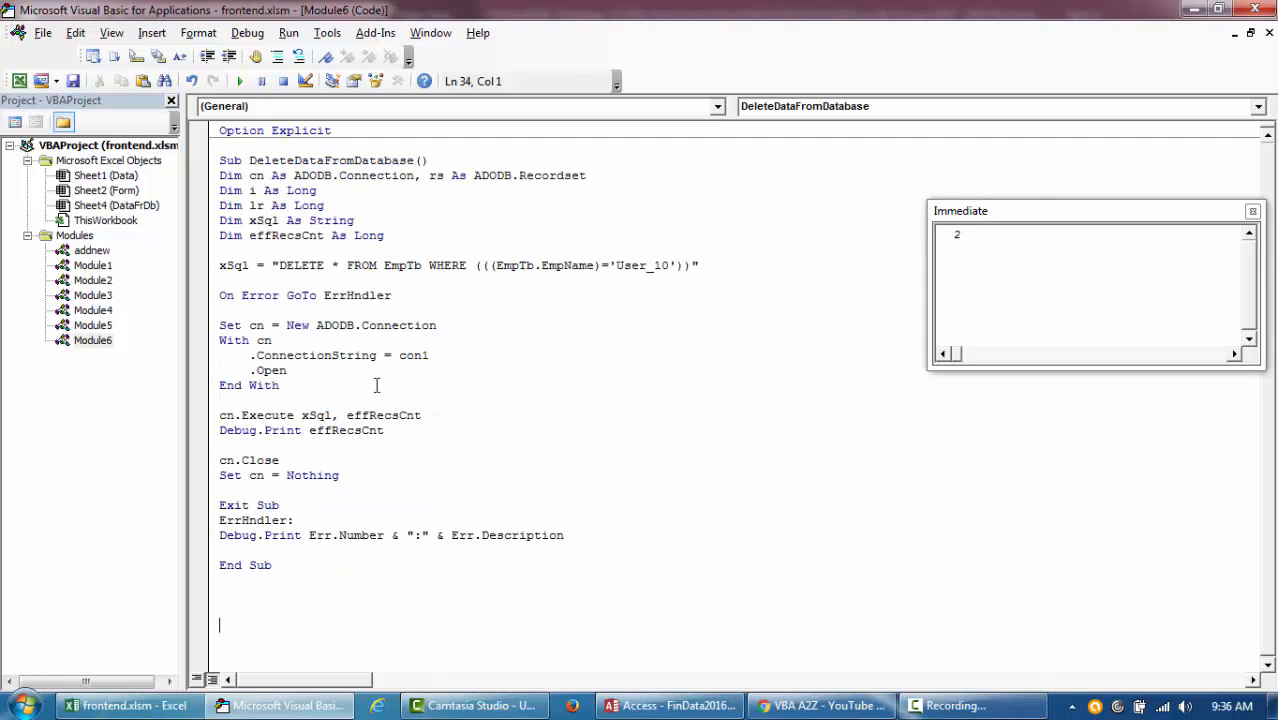
click(224, 265)
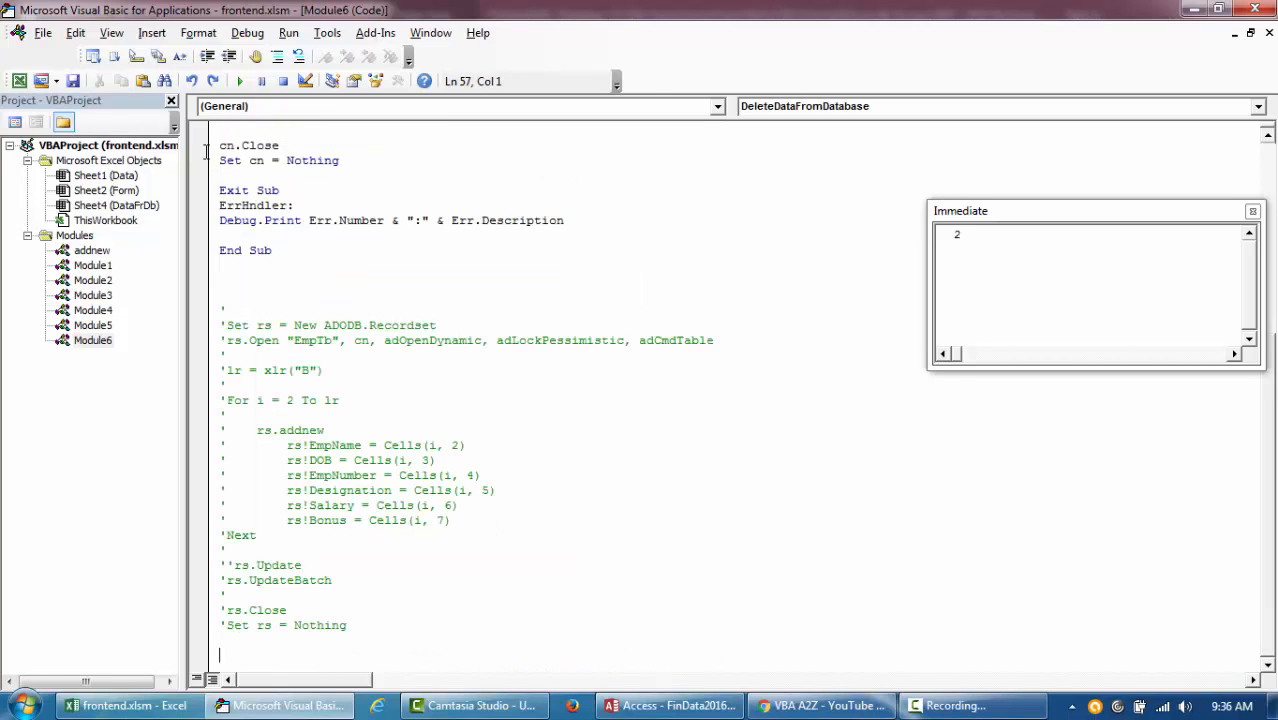
scroll(down, 3)
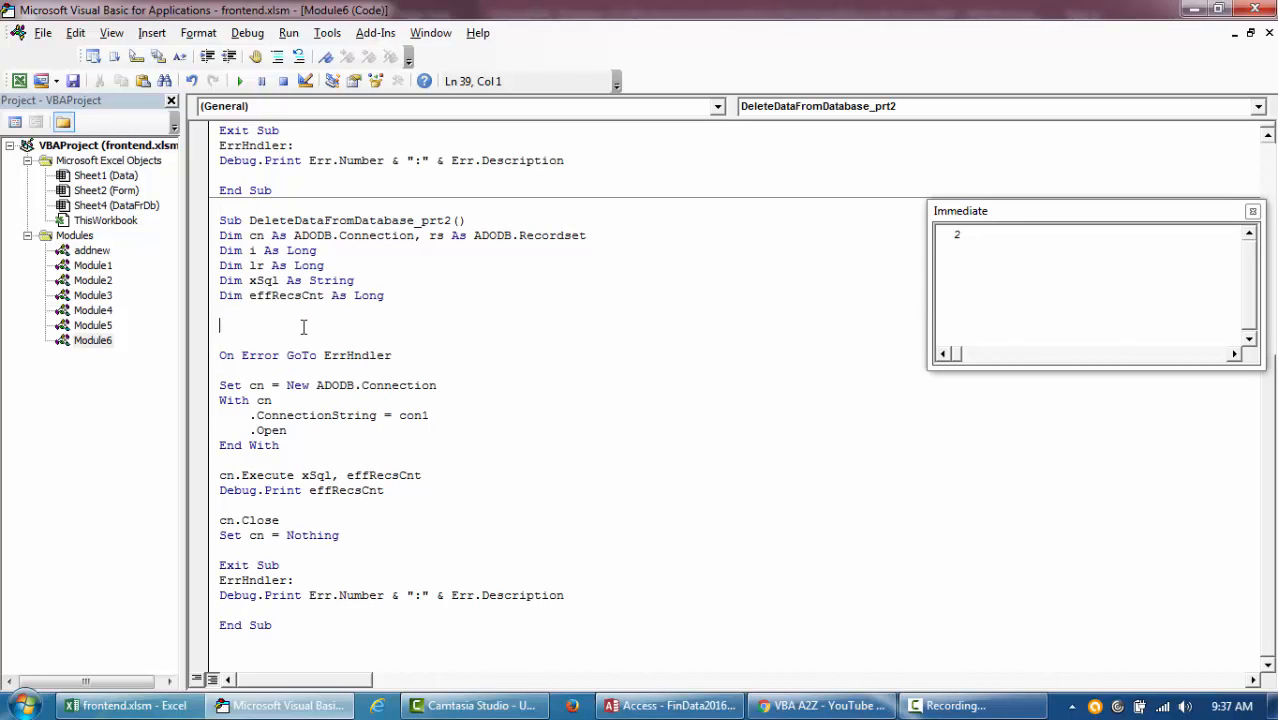
drag(240, 310, 390, 325)
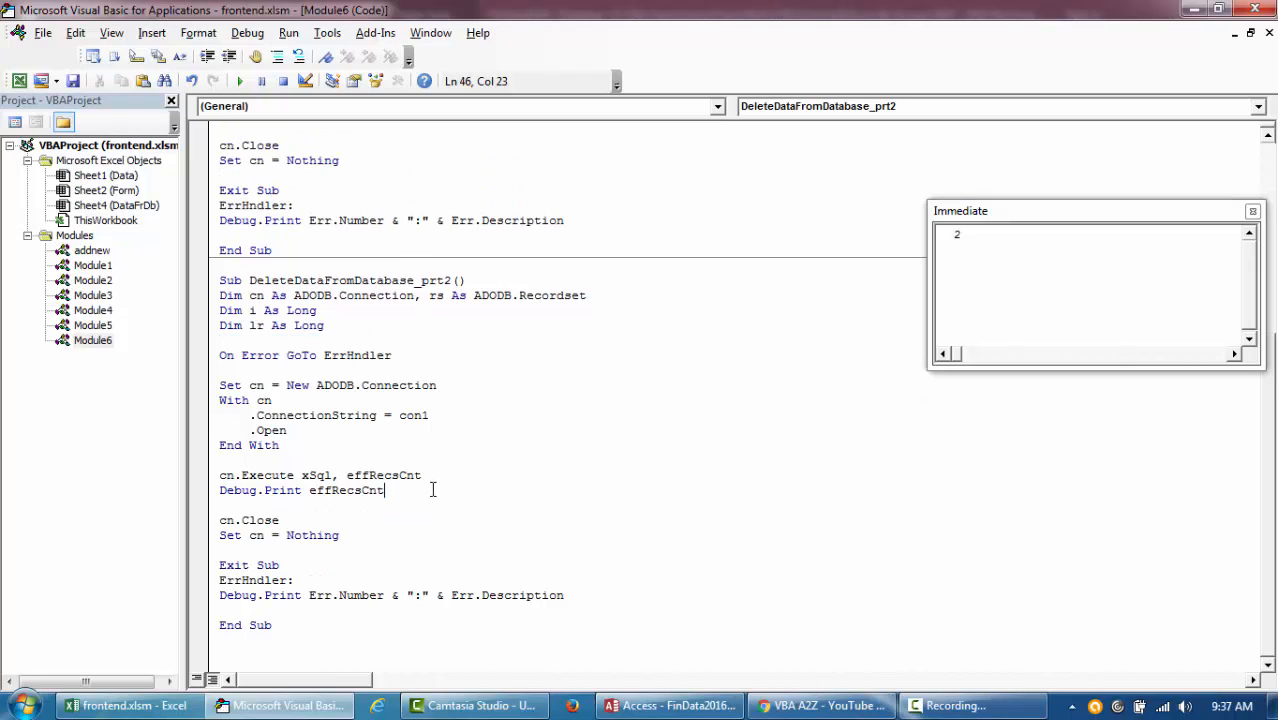
click(385, 475)
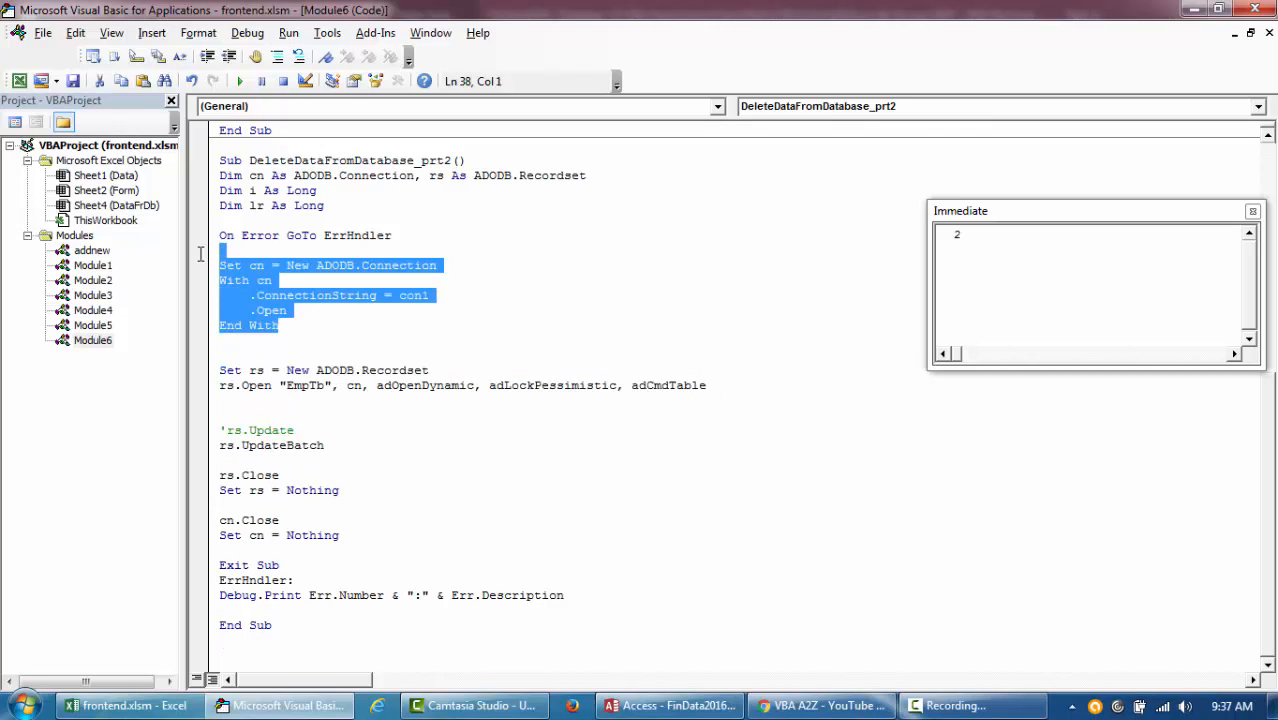
- Paste the recordset open/close code for EmpTb and strip the adCmdTable and Update lines
click(425, 370)
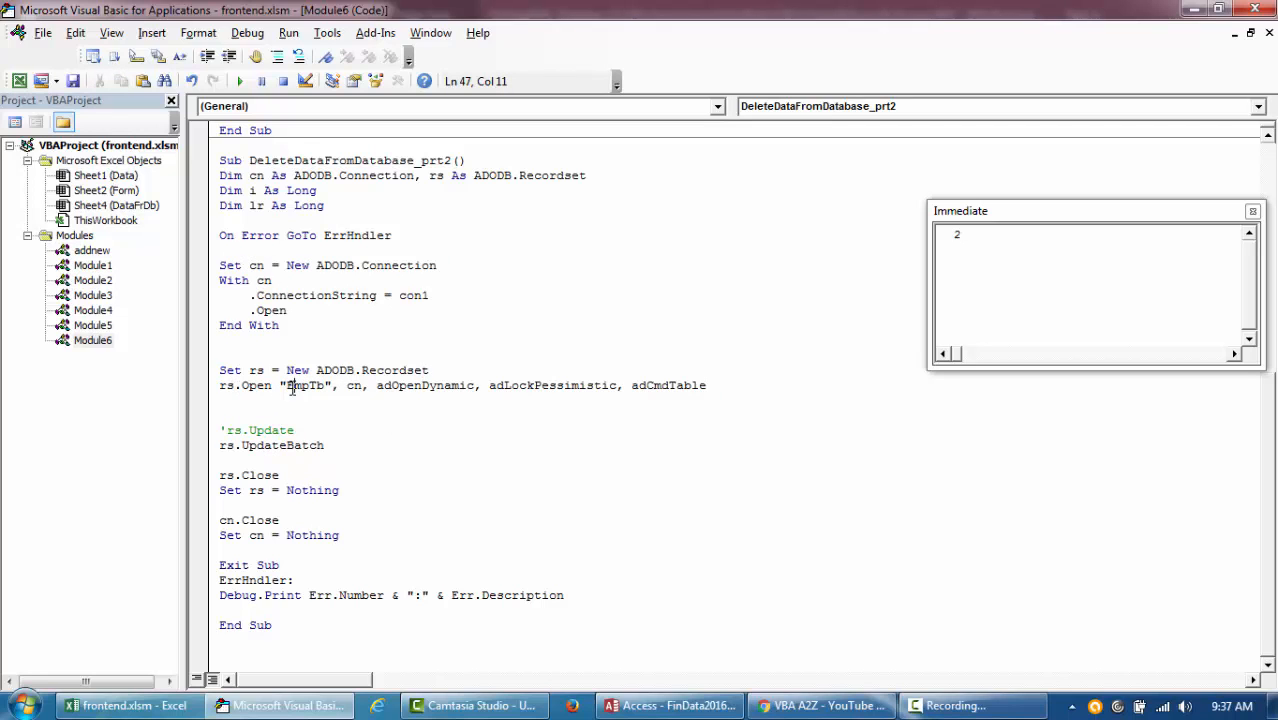
click(668, 705)
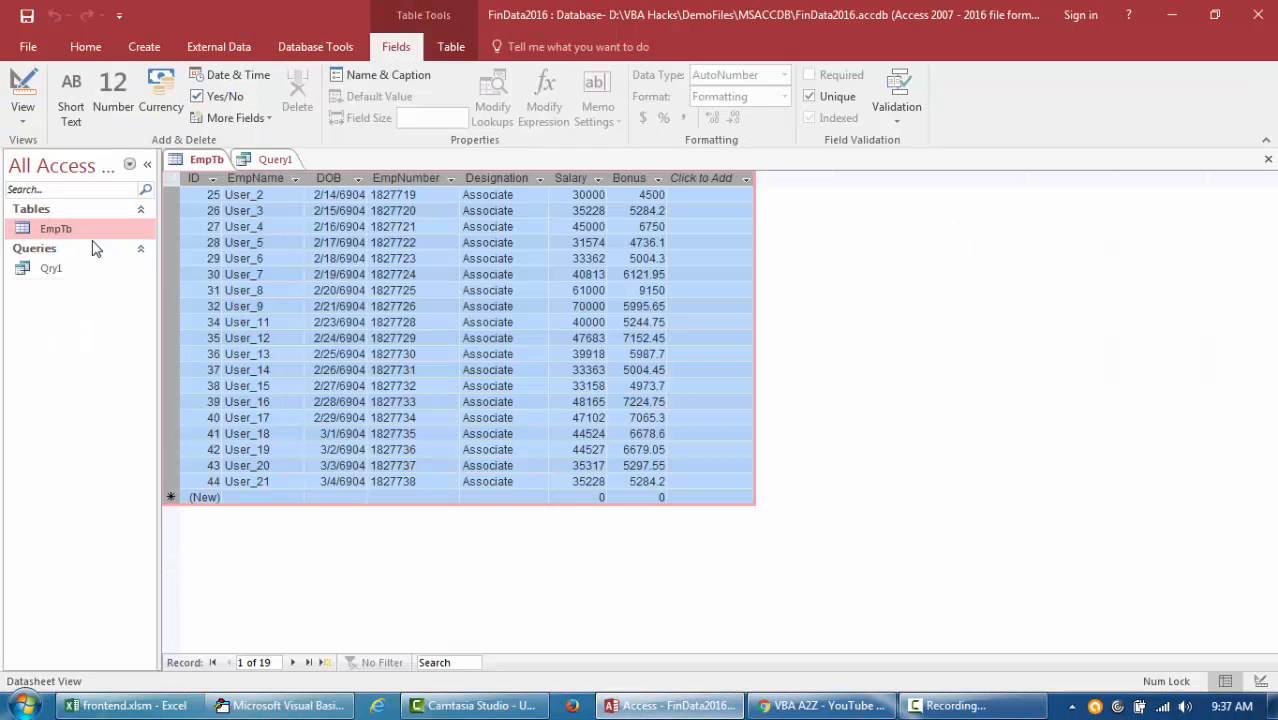
click(280, 705)
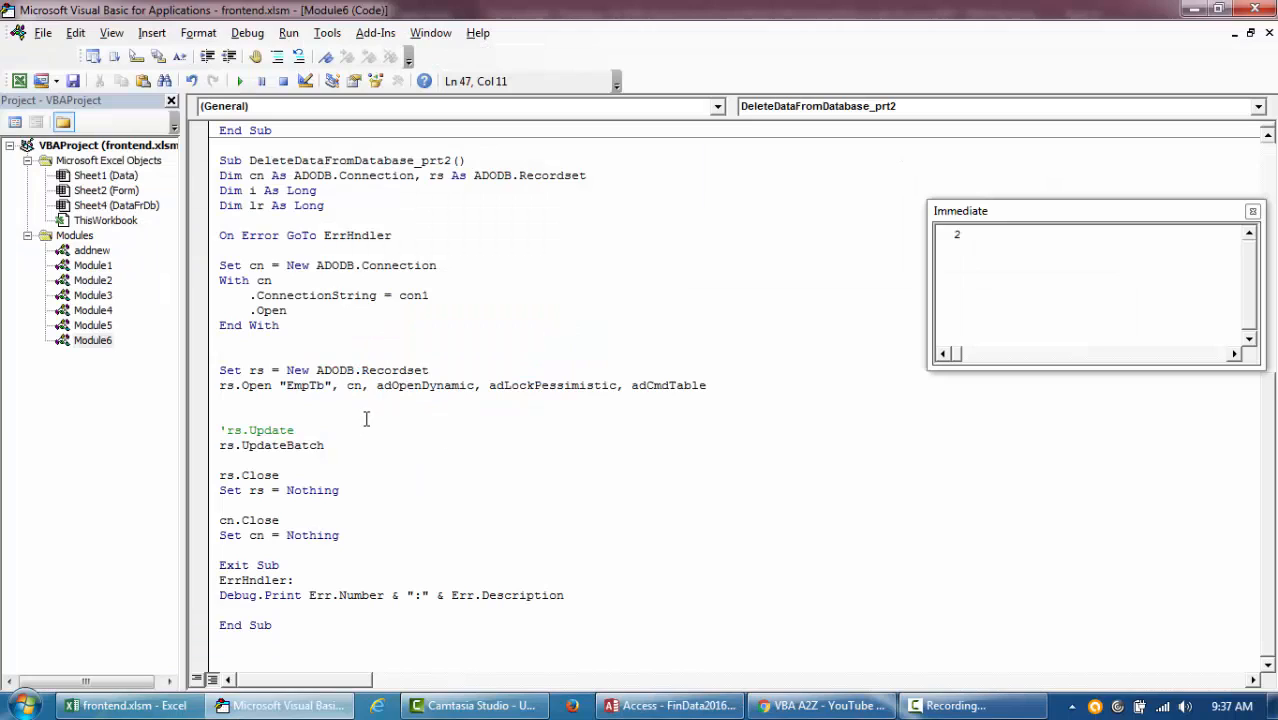
double_click(303, 385)
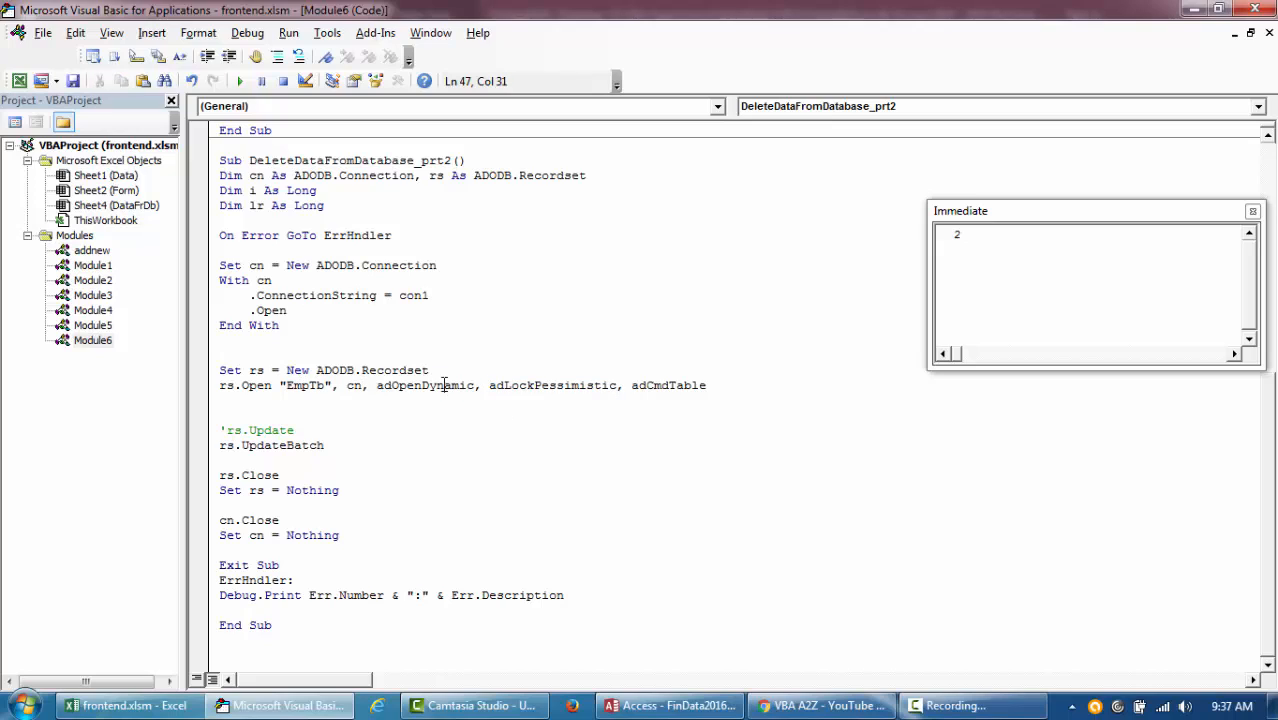
double_click(550, 385)
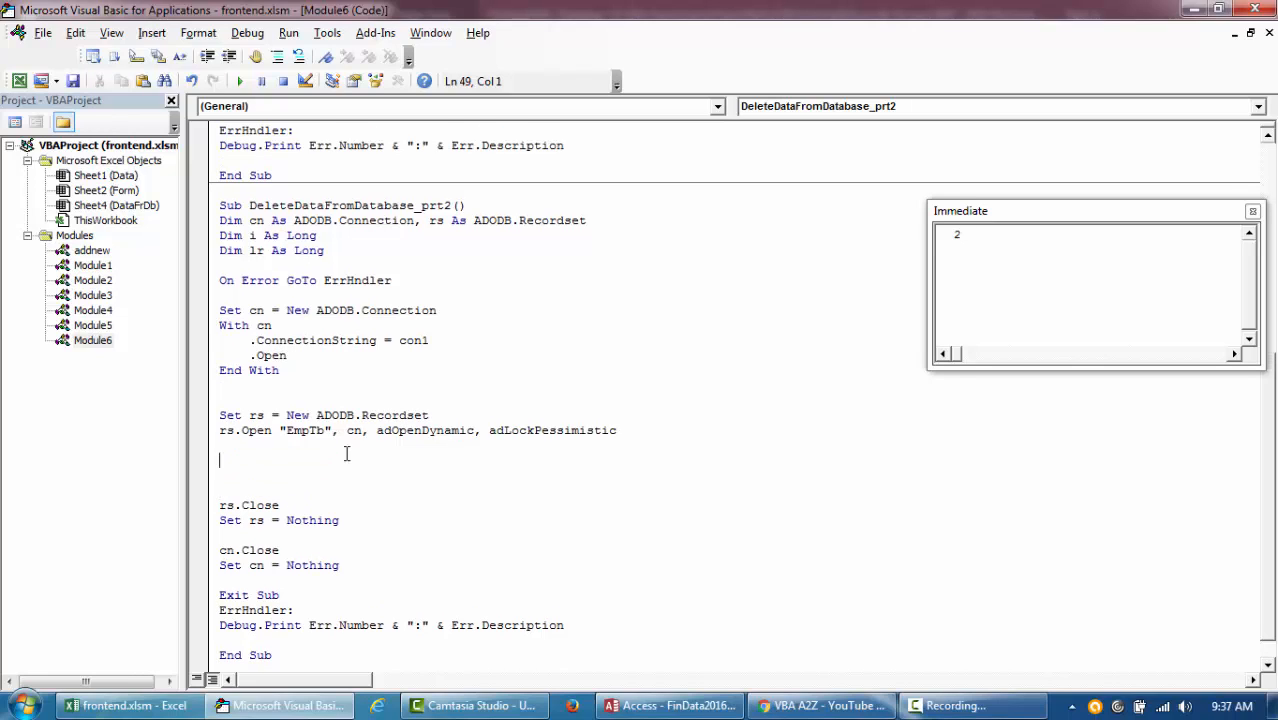
- Start a 'delete all comment and check the EmpTb names in Access for the target user
text(dfgns)
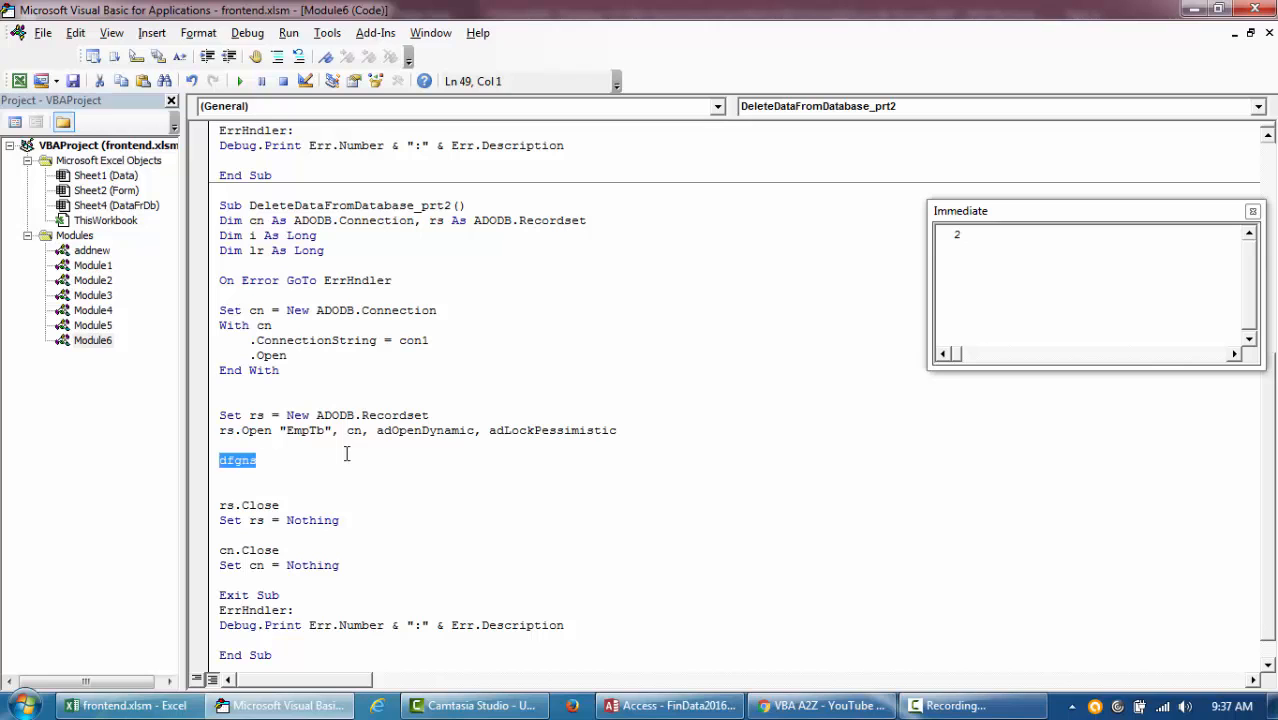
text('delete all)
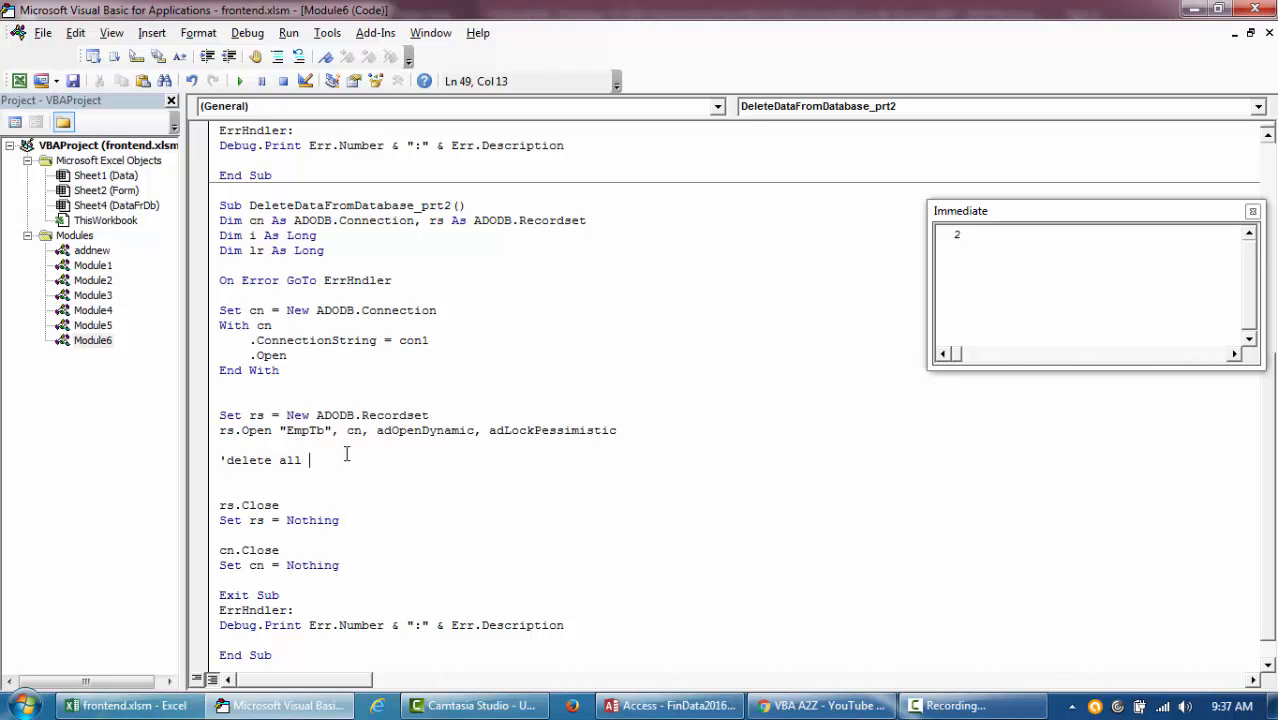
click(668, 705)
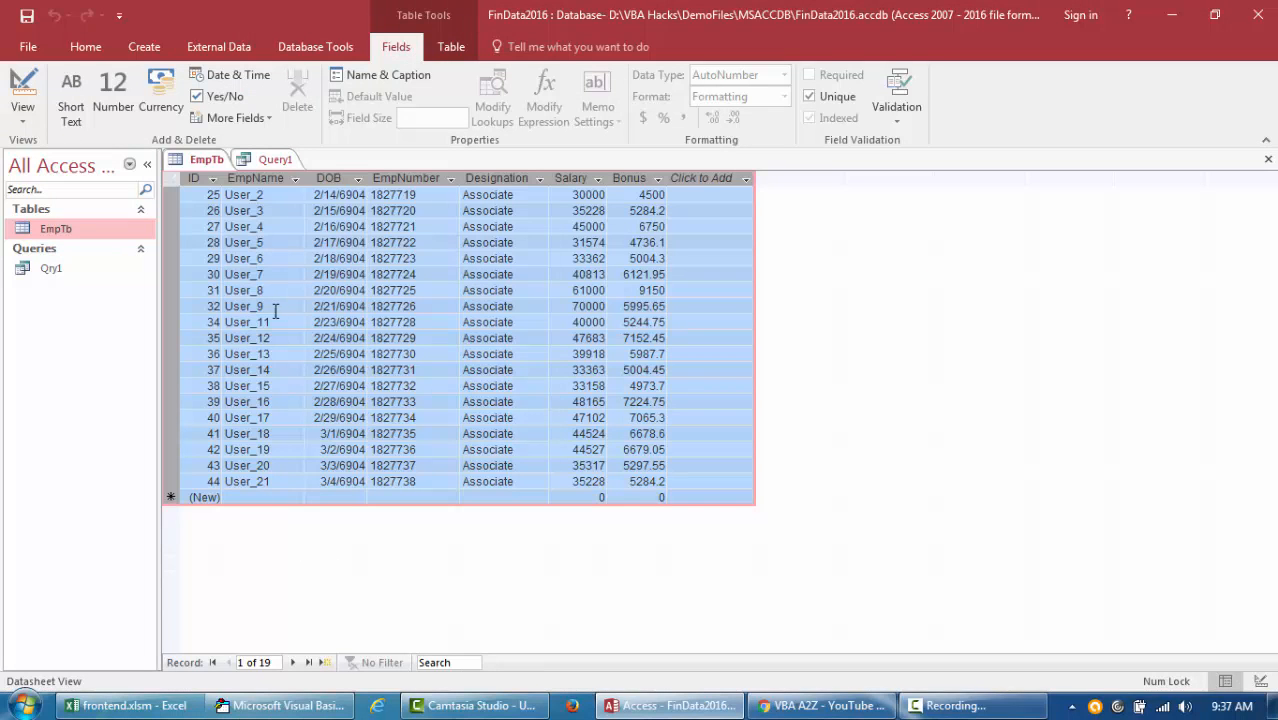
click(173, 322)
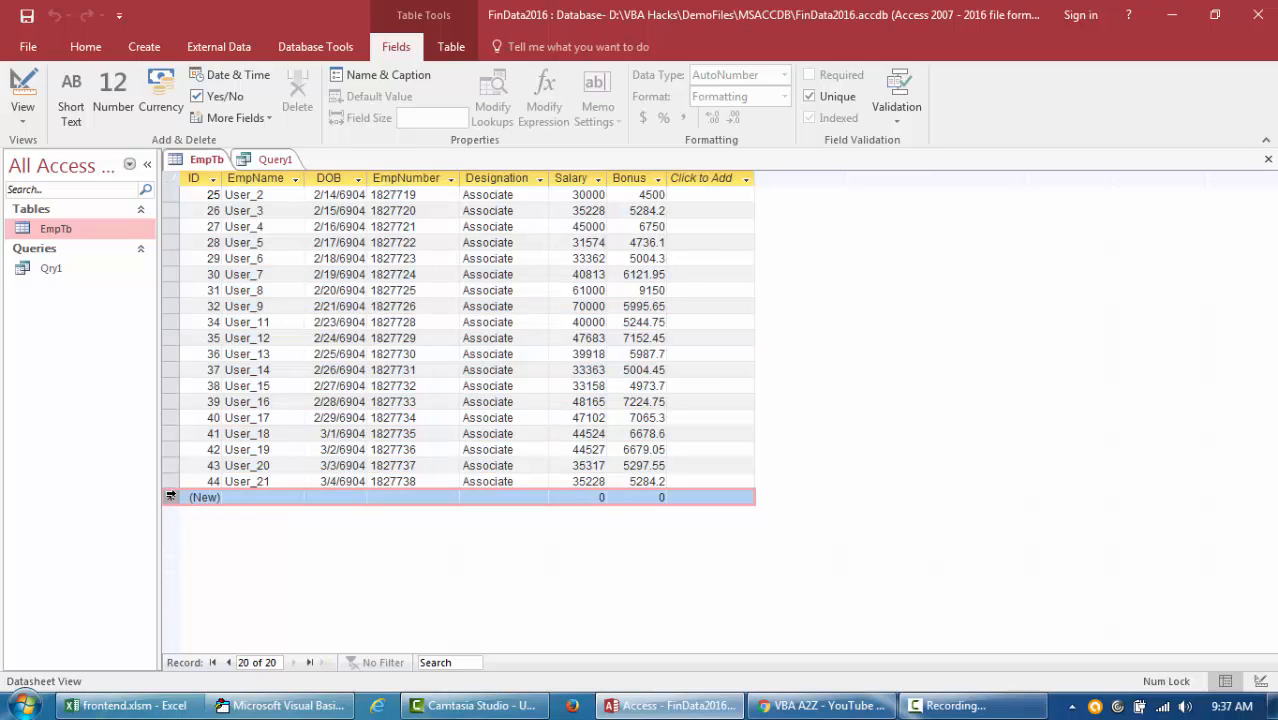
click(283, 705)
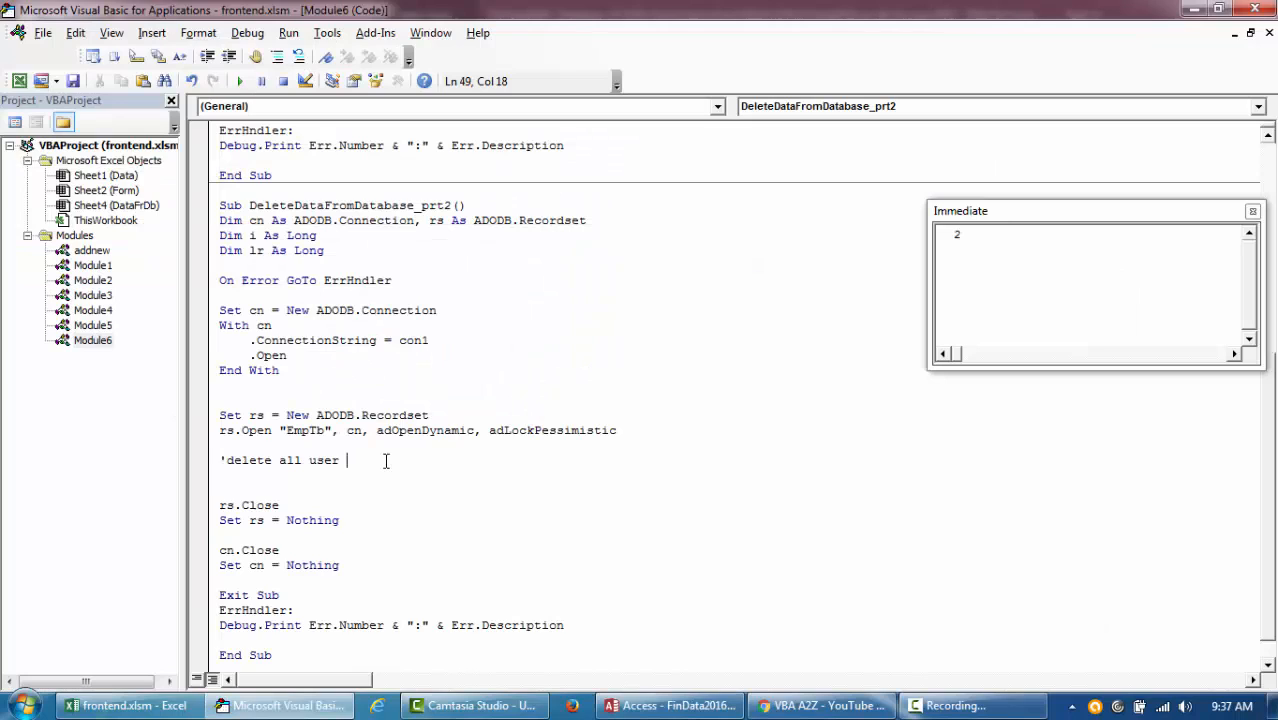
- Finish the comment as 'delete all User 17 from EmpTb
text('User 17 from)
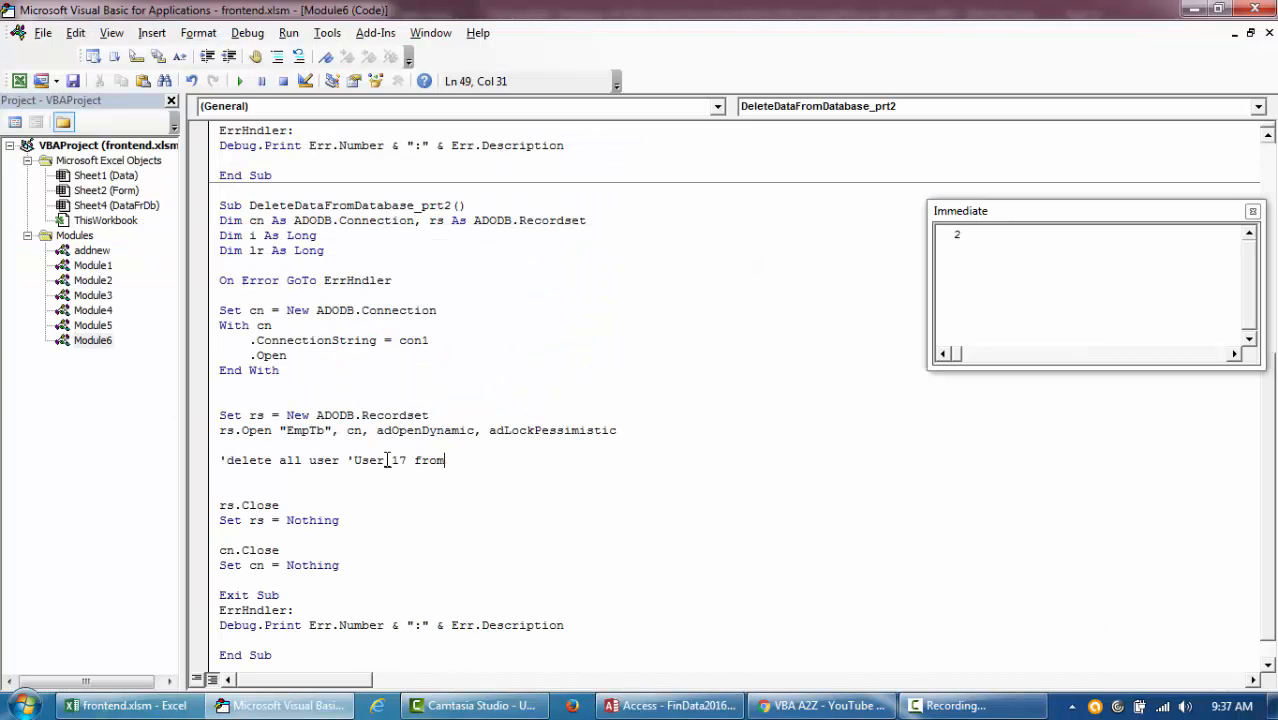
text(tb)
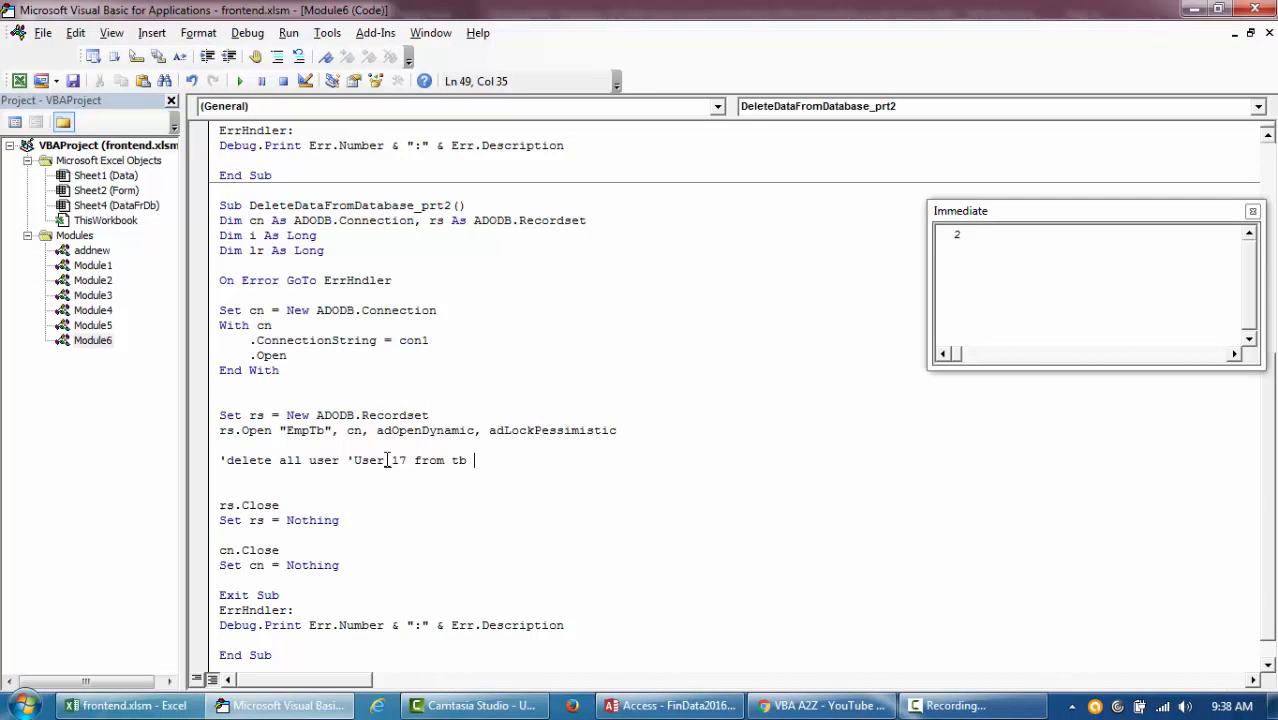
text(Emp)
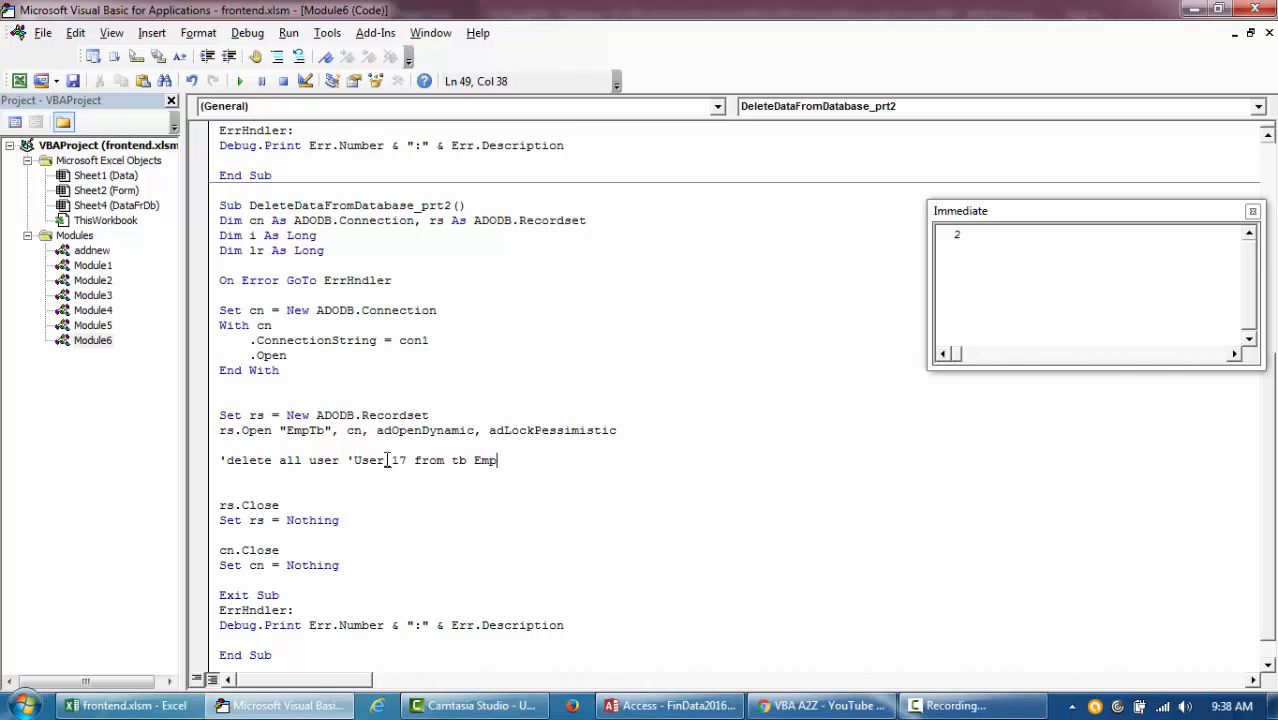
text(Tb)
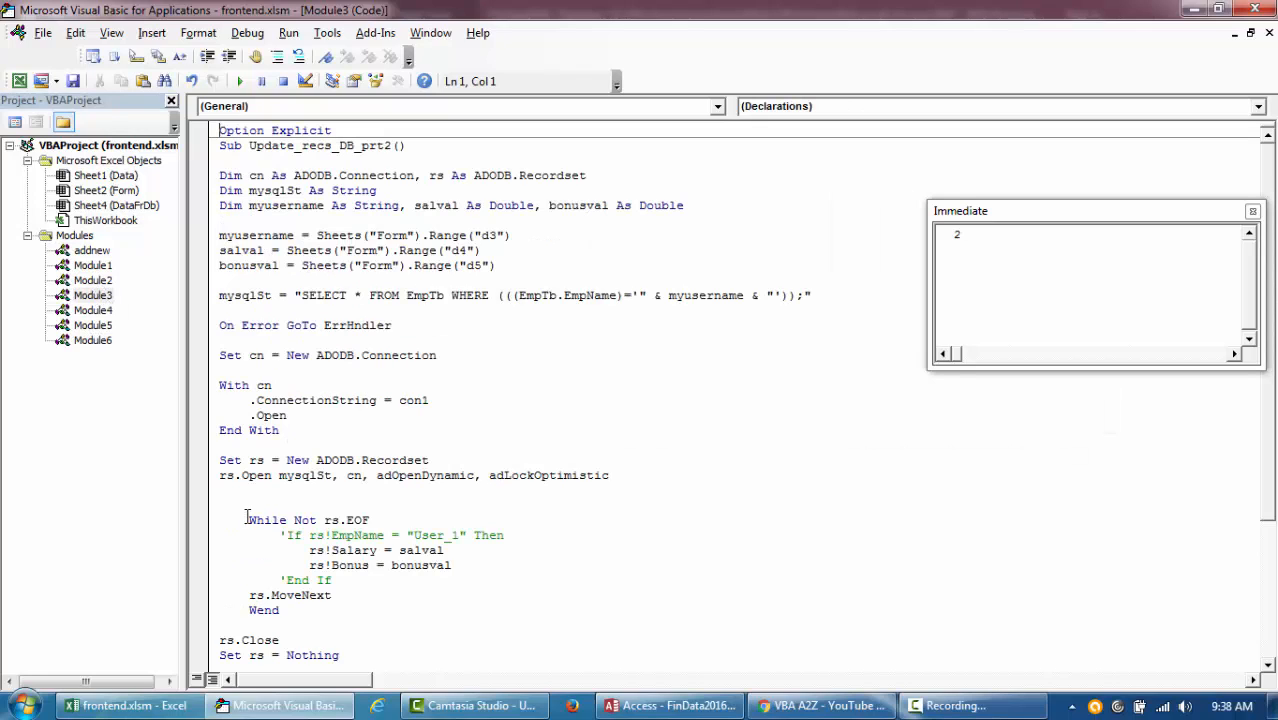
- Add a While Not rs.EOF loop with rs.MoveNext and an If rs!EmpName = "User_17" check inside
drag(246, 519, 331, 595)
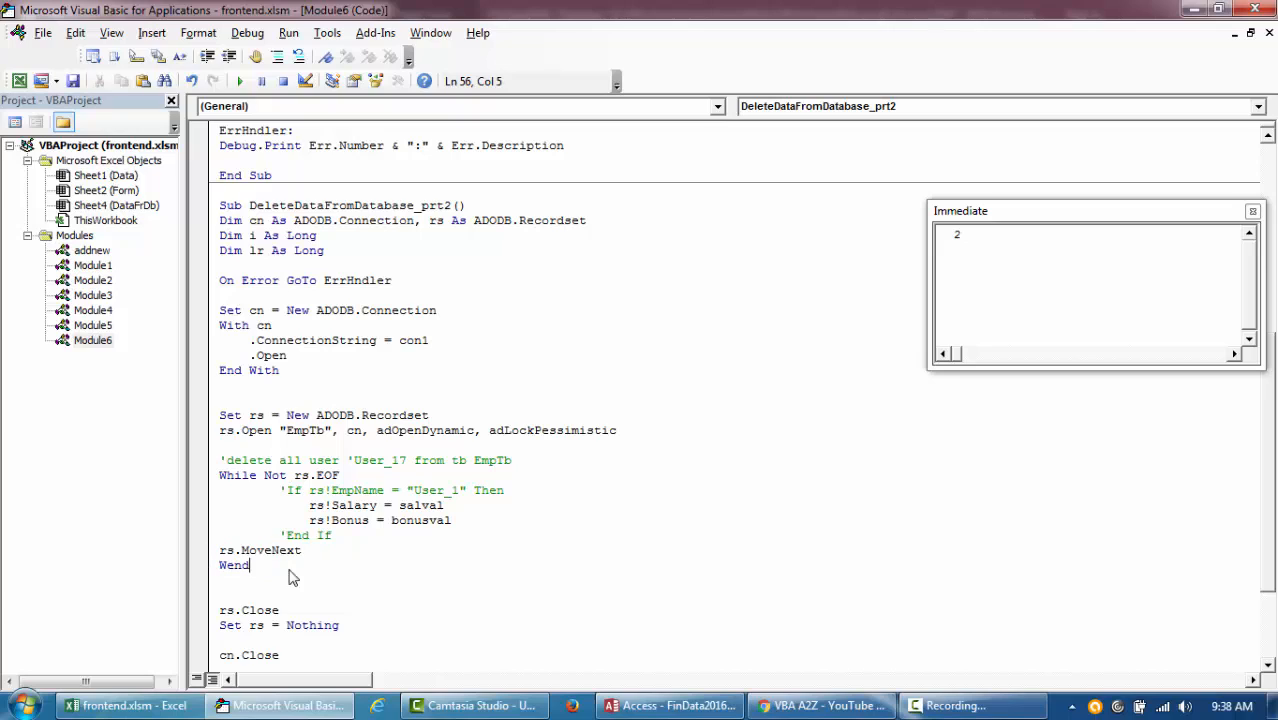
click(417, 459)
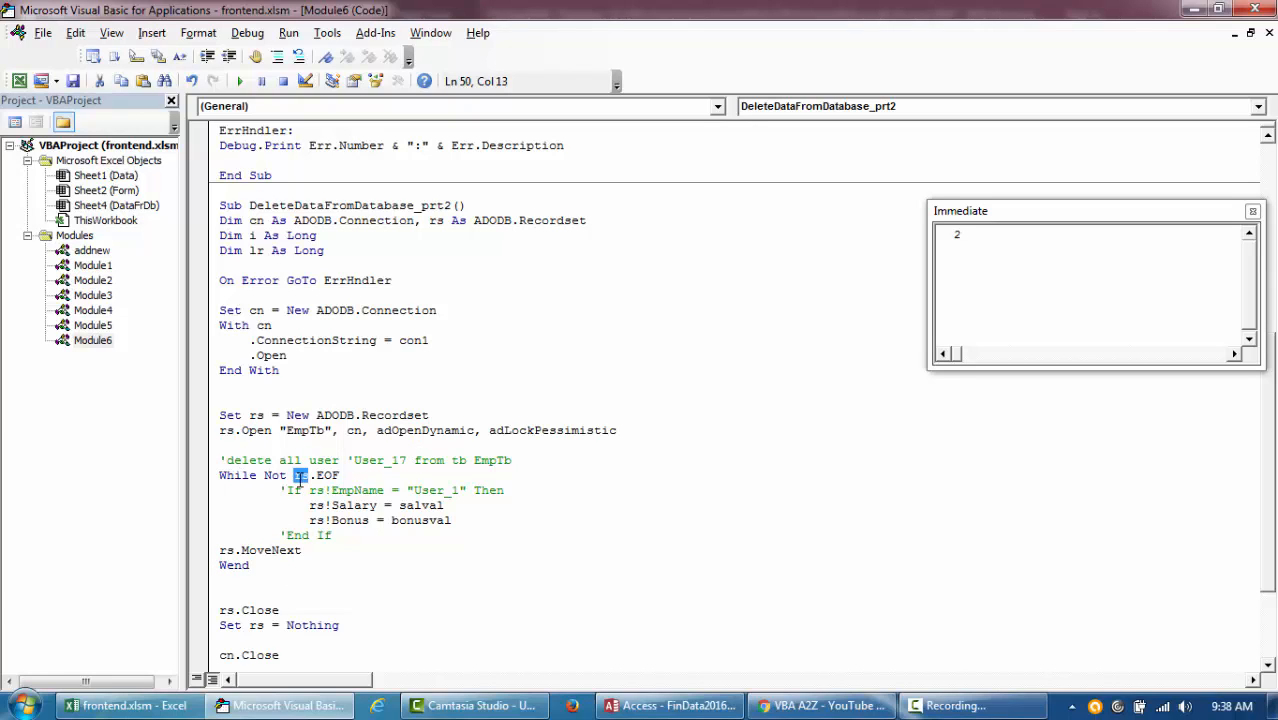
double_click(326, 475)
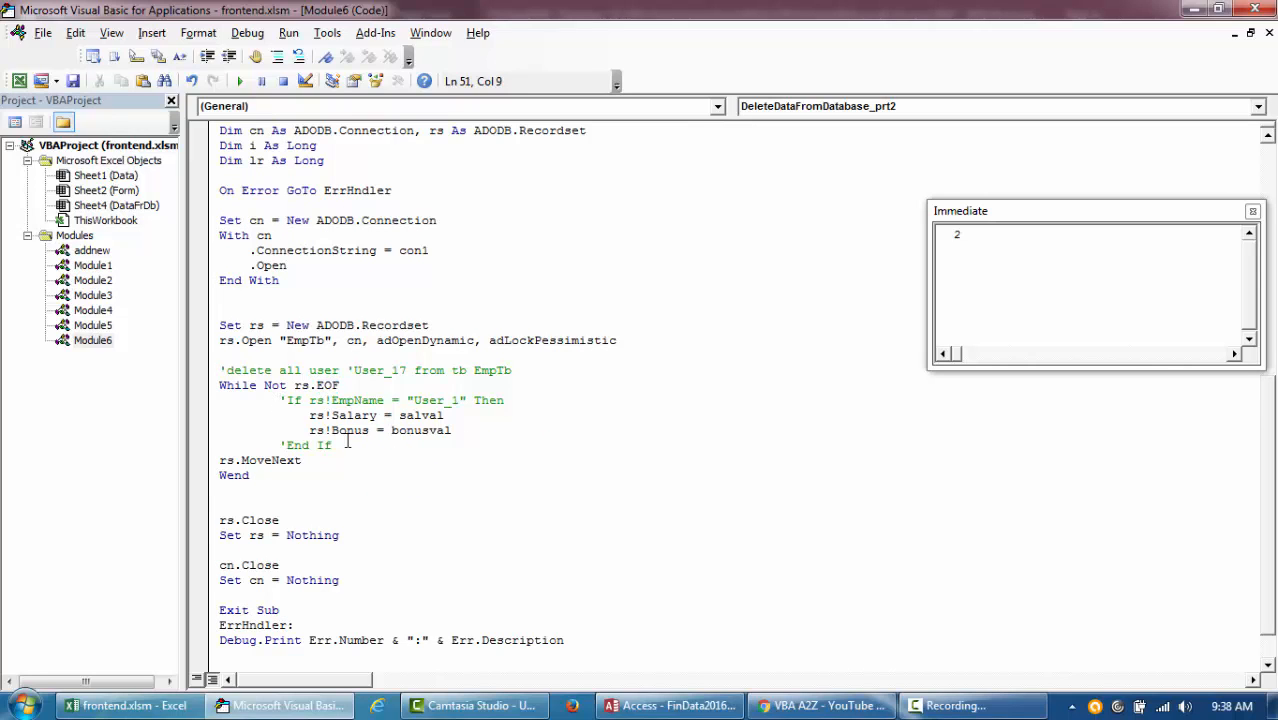
click(427, 400)
text(7)
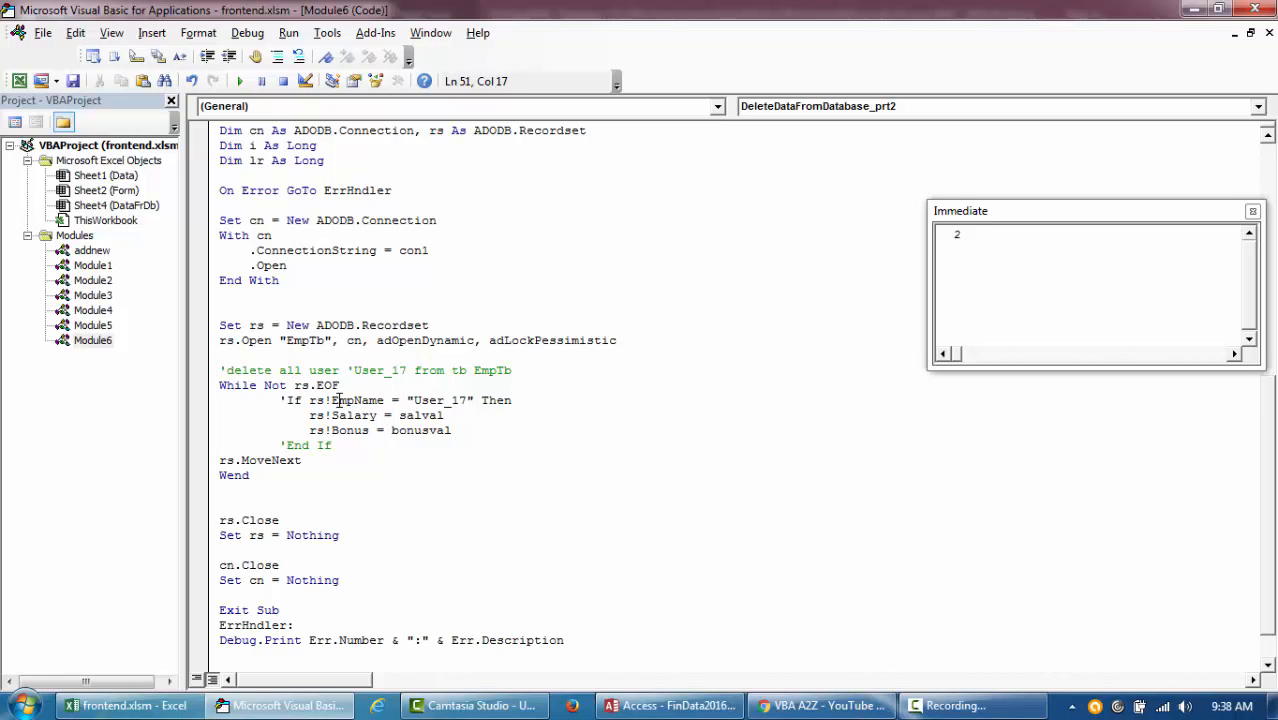
double_click(356, 400)
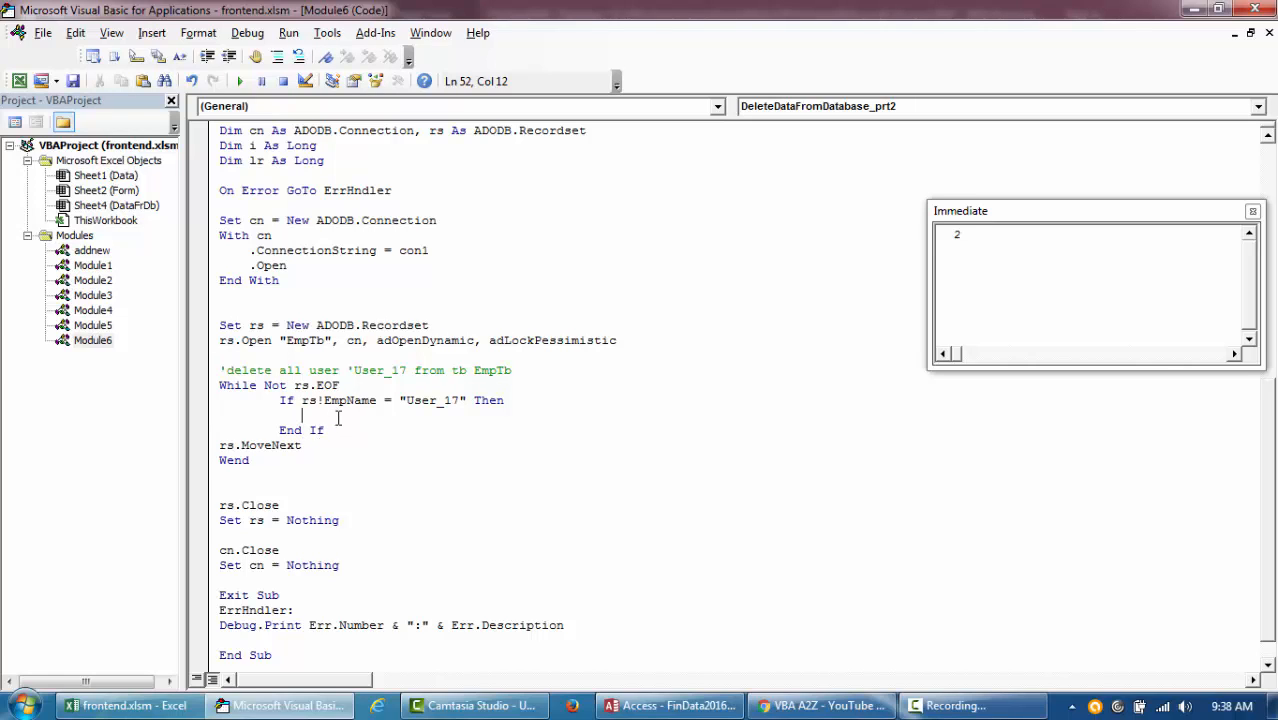
- Add rs.Delete inside the If block, indent rs.MoveNext, and select adLockPessimistic for replacement
text(rs.Delete)
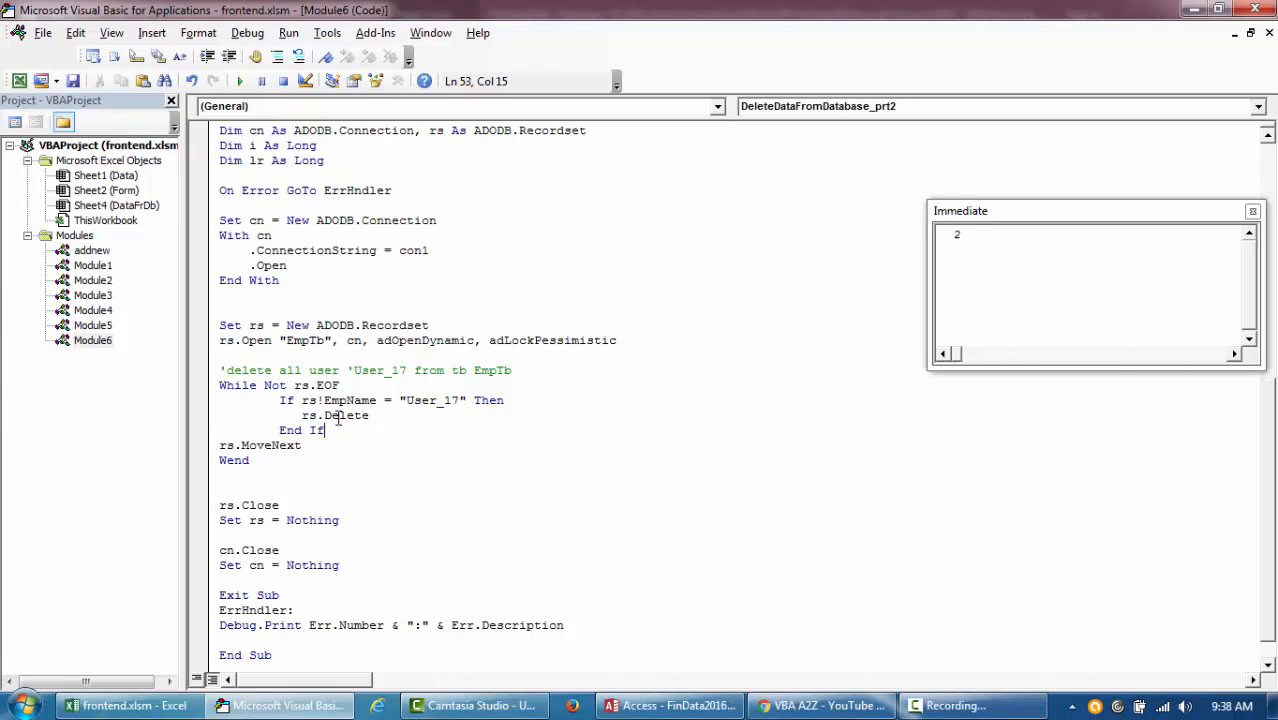
click(222, 445)
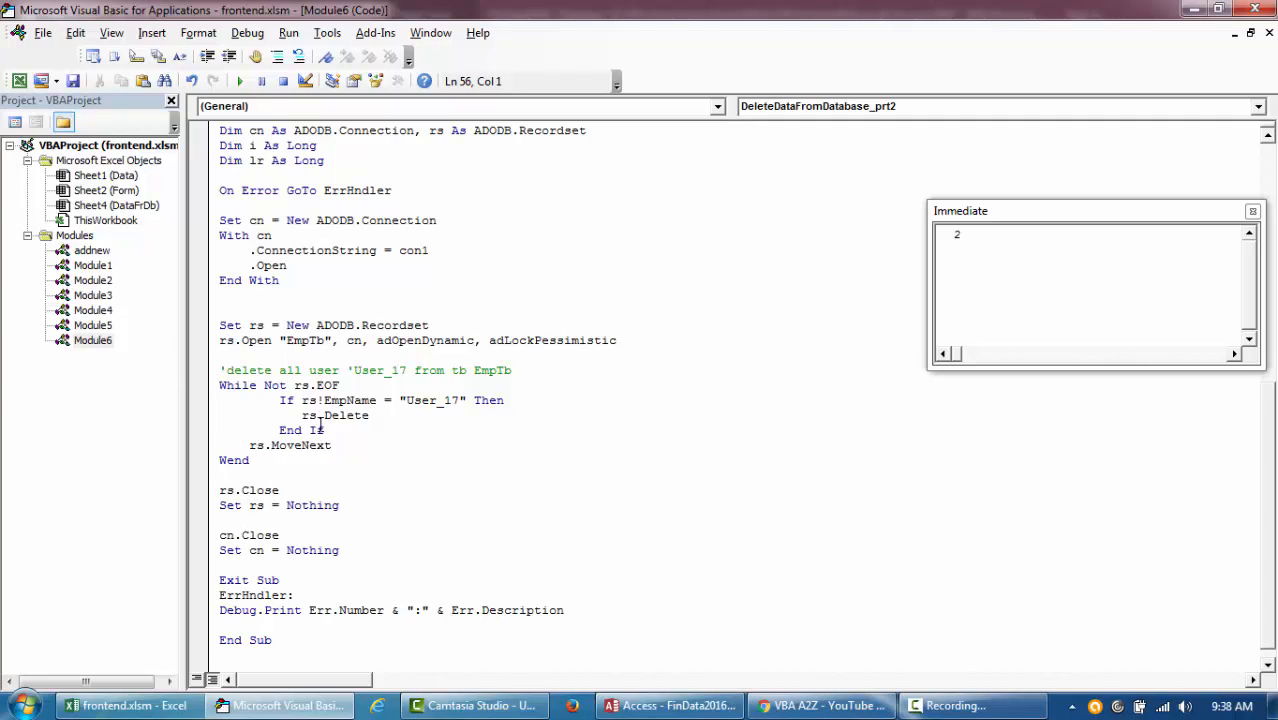
mouse_move(458, 455)
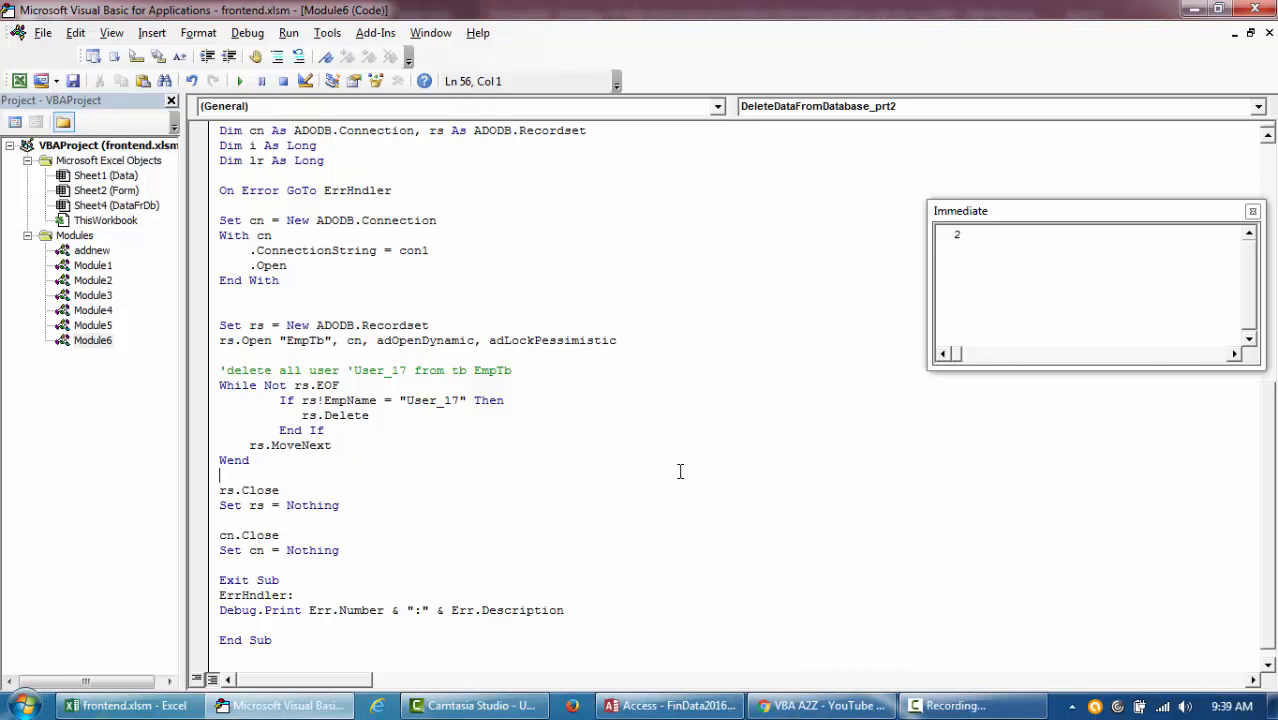
scroll(down, 3)
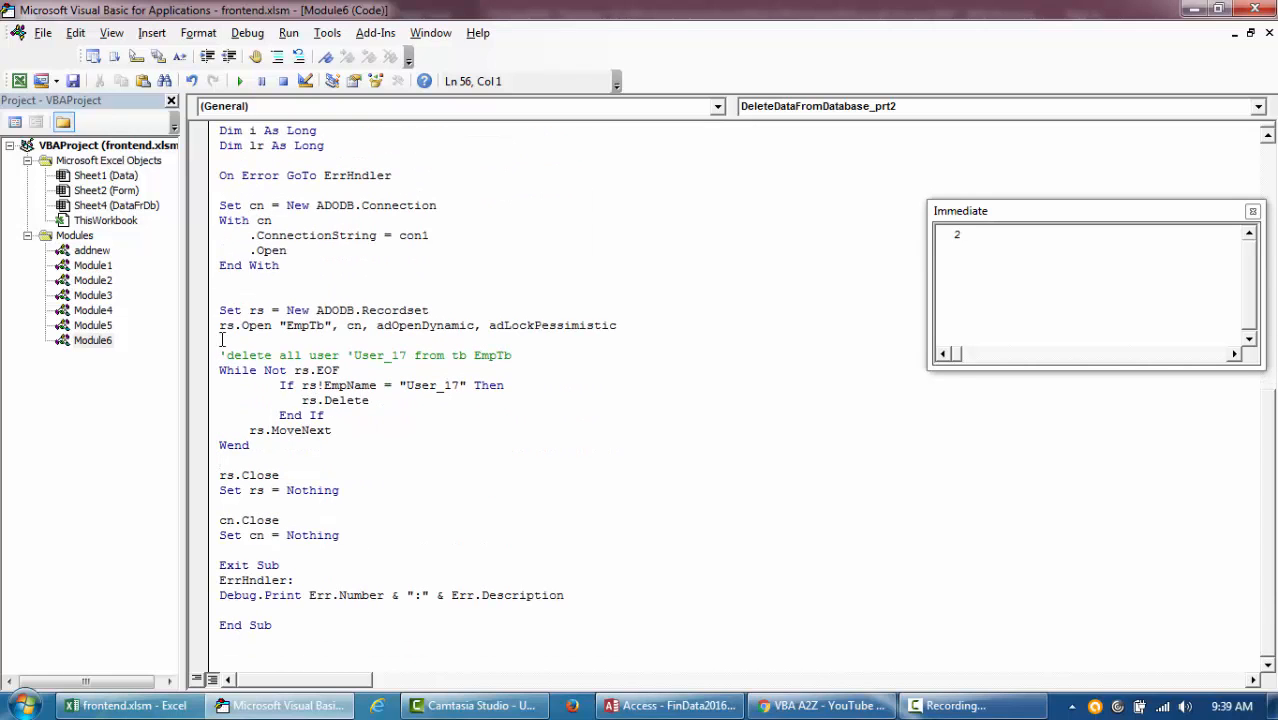
drag(219, 325, 617, 325)
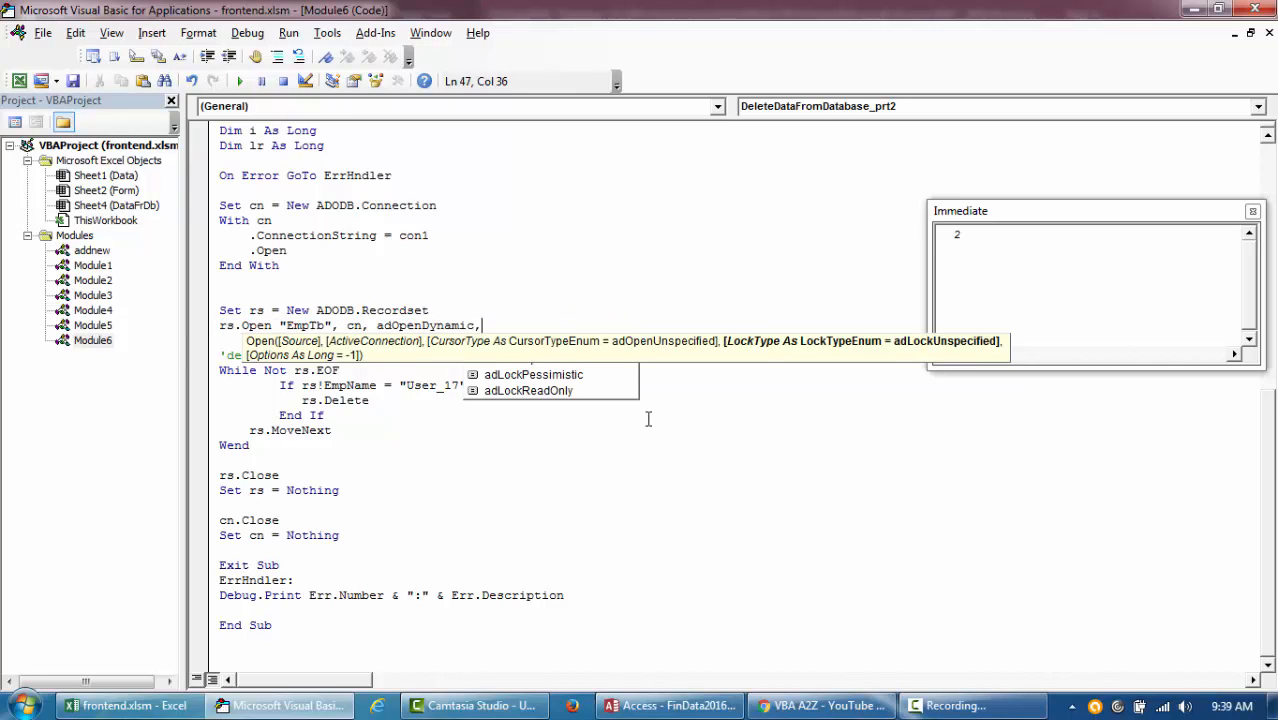
- Use adLockOptimistic, add an Else branch with 'do nothing, then view EmpTb's User_17 rows in Access
text(adLockOptimistic)
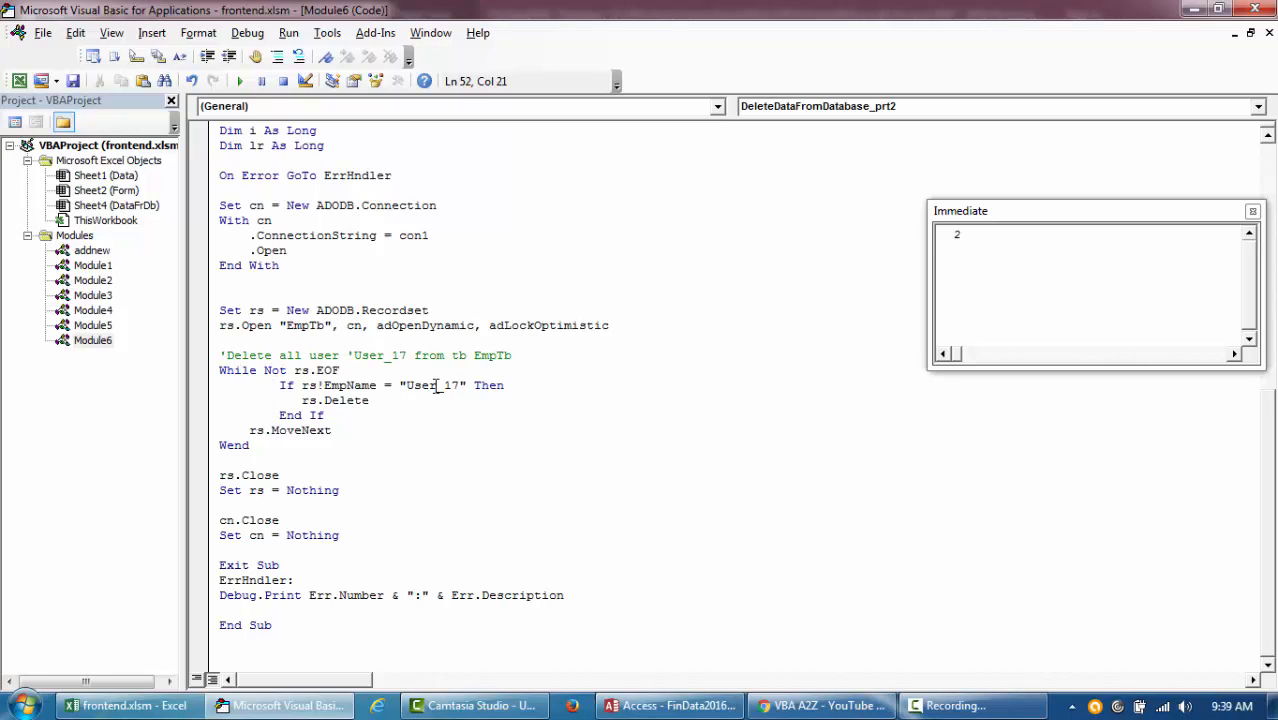
double_click(430, 385)
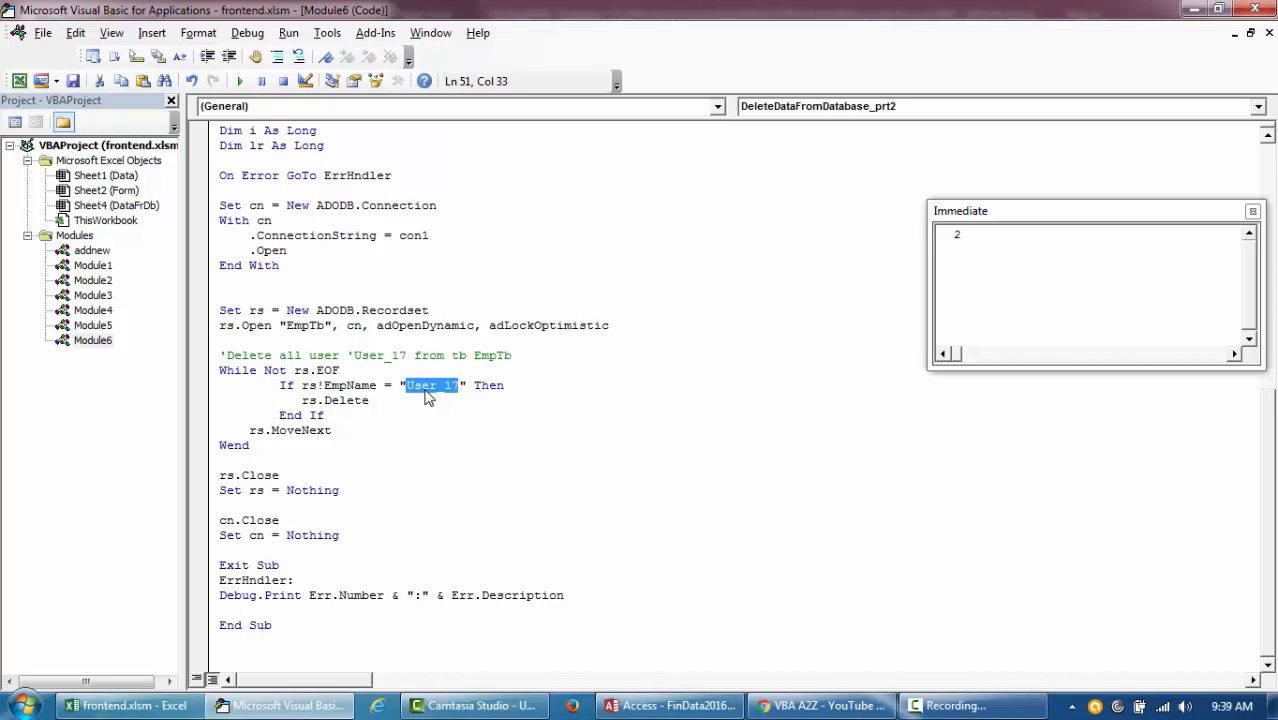
click(310, 400)
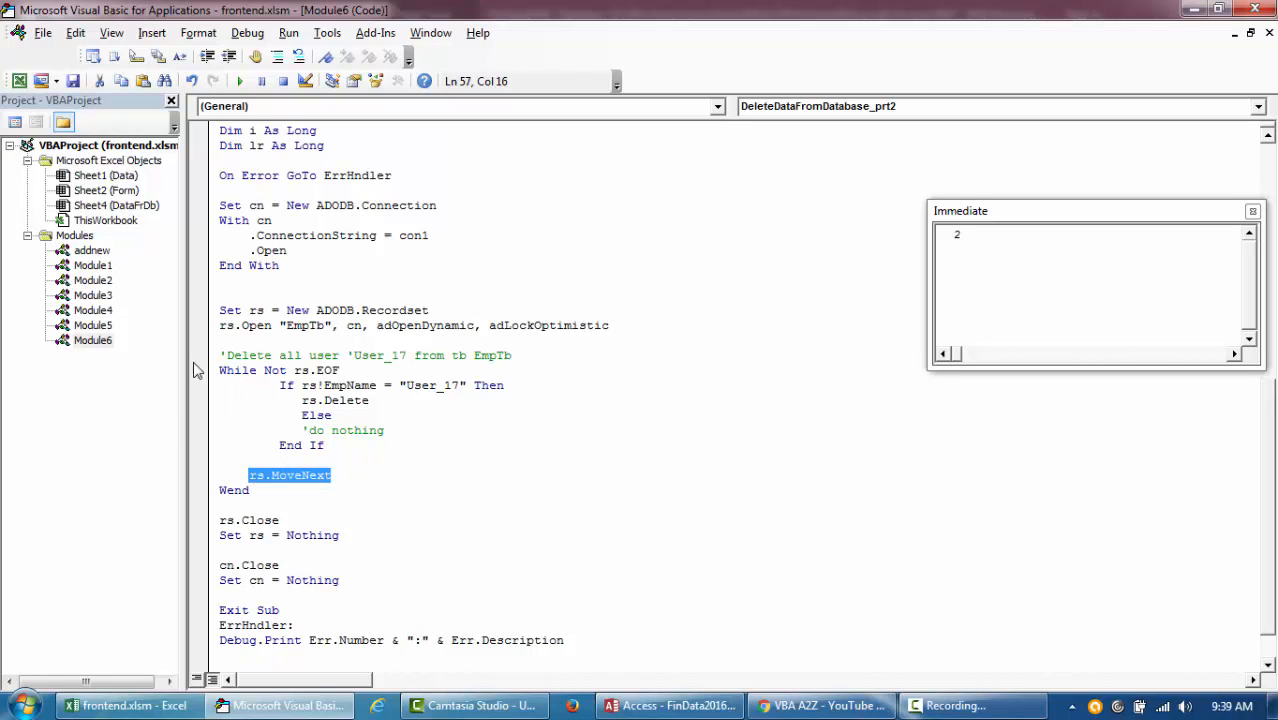
click(668, 705)
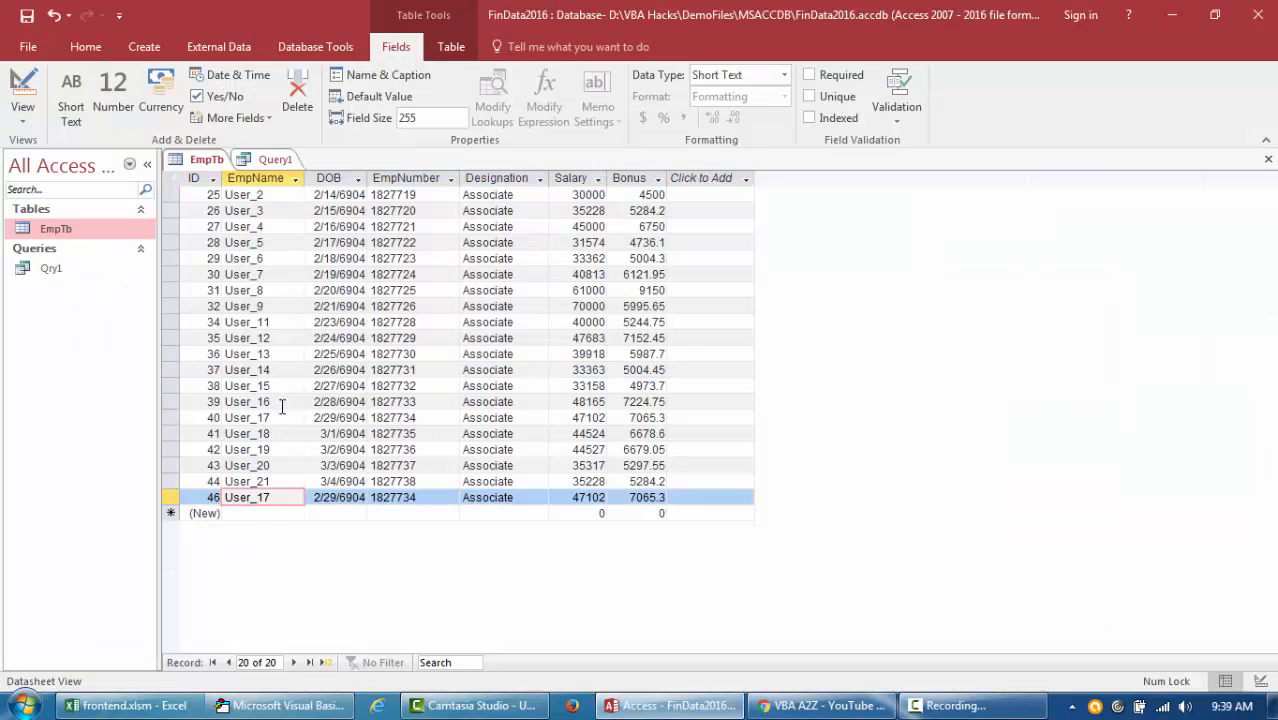
- Declare delCnt As Long, increment it per deletion, Debug.Print the total, and clear the Immediate window
click(280, 705)
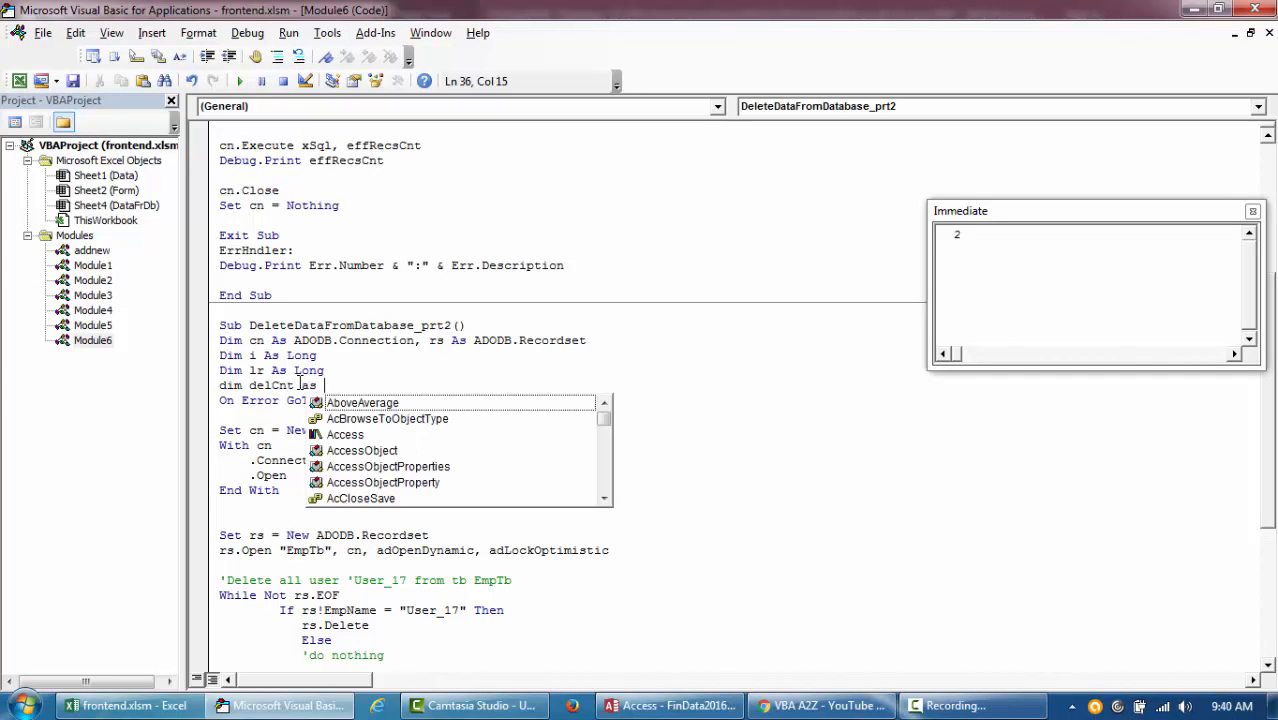
text(Long)
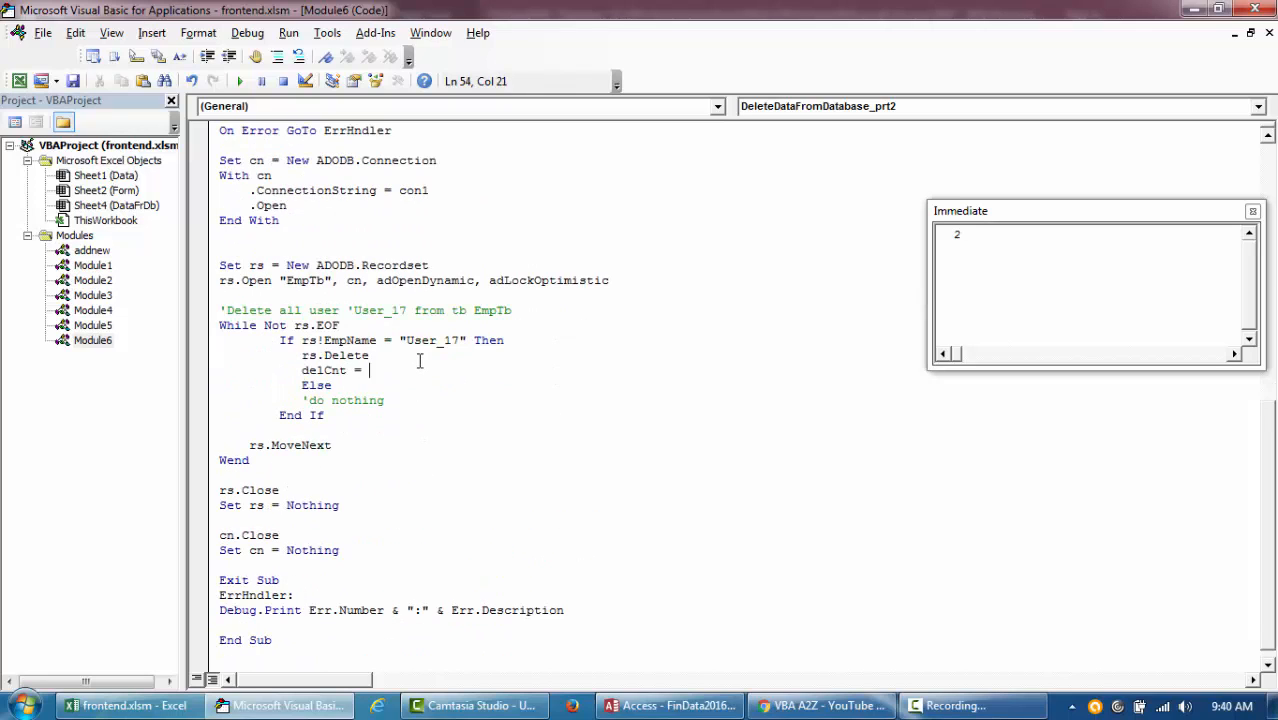
text(delCnt+)
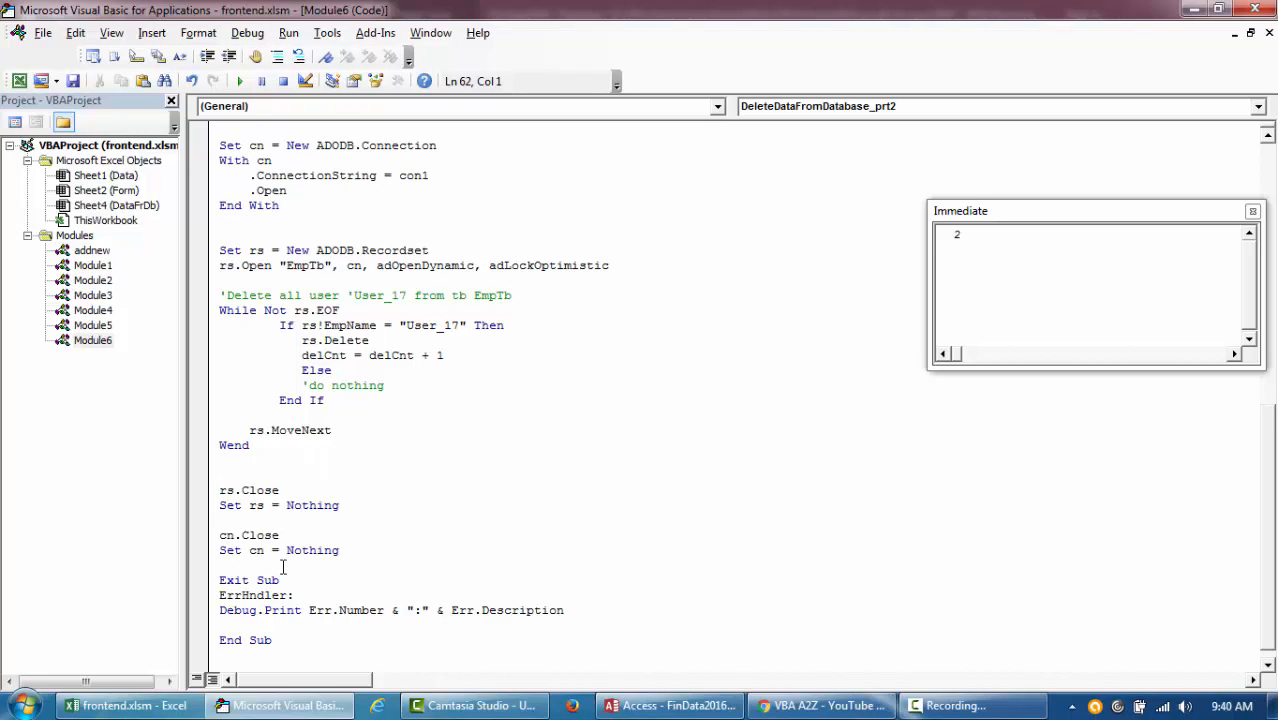
text(debug.Print delCnt)
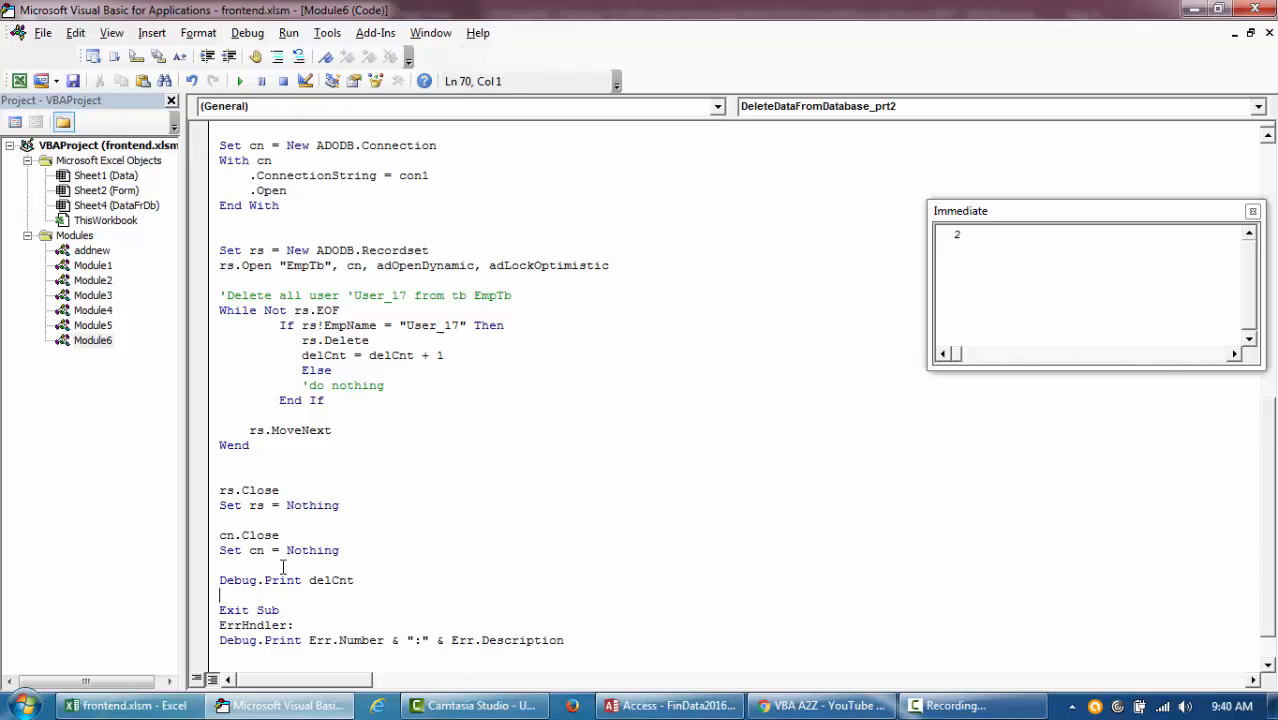
double_click(330, 580)
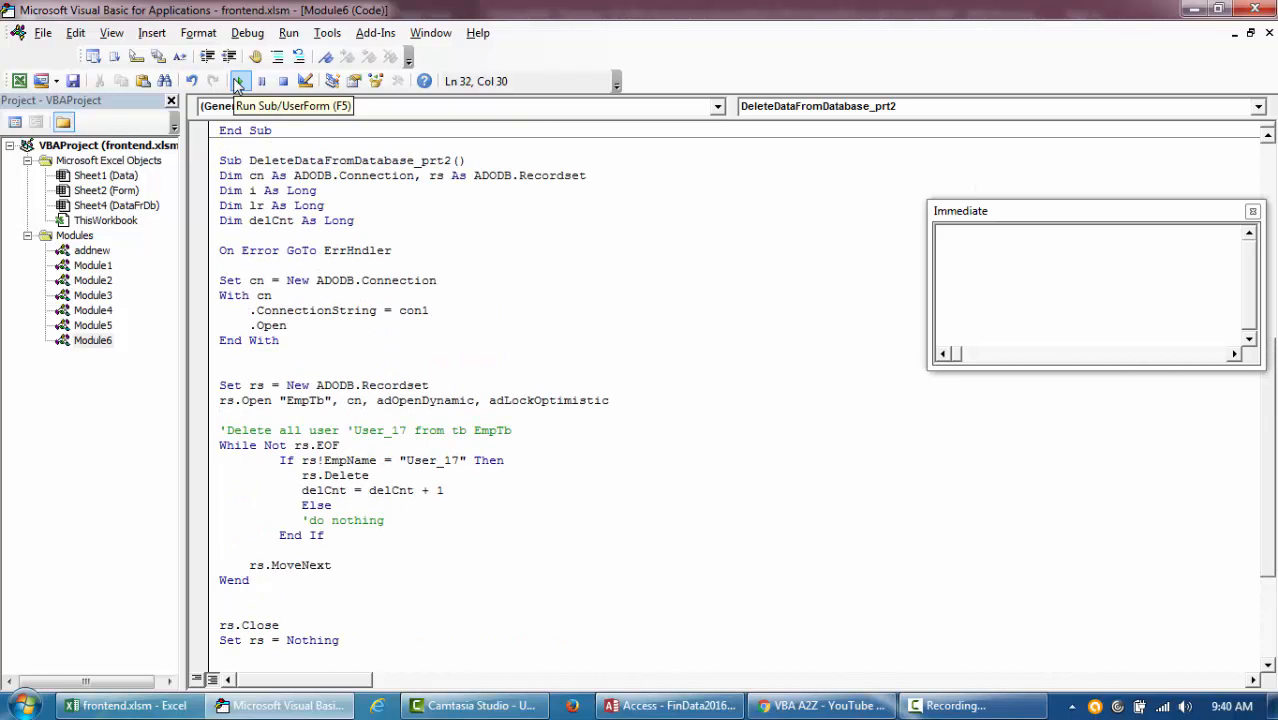
- Run DeleteDataFromDatabase_prt2, which prints 2 deletions, then open Module2's xlr function code
click(238, 81)
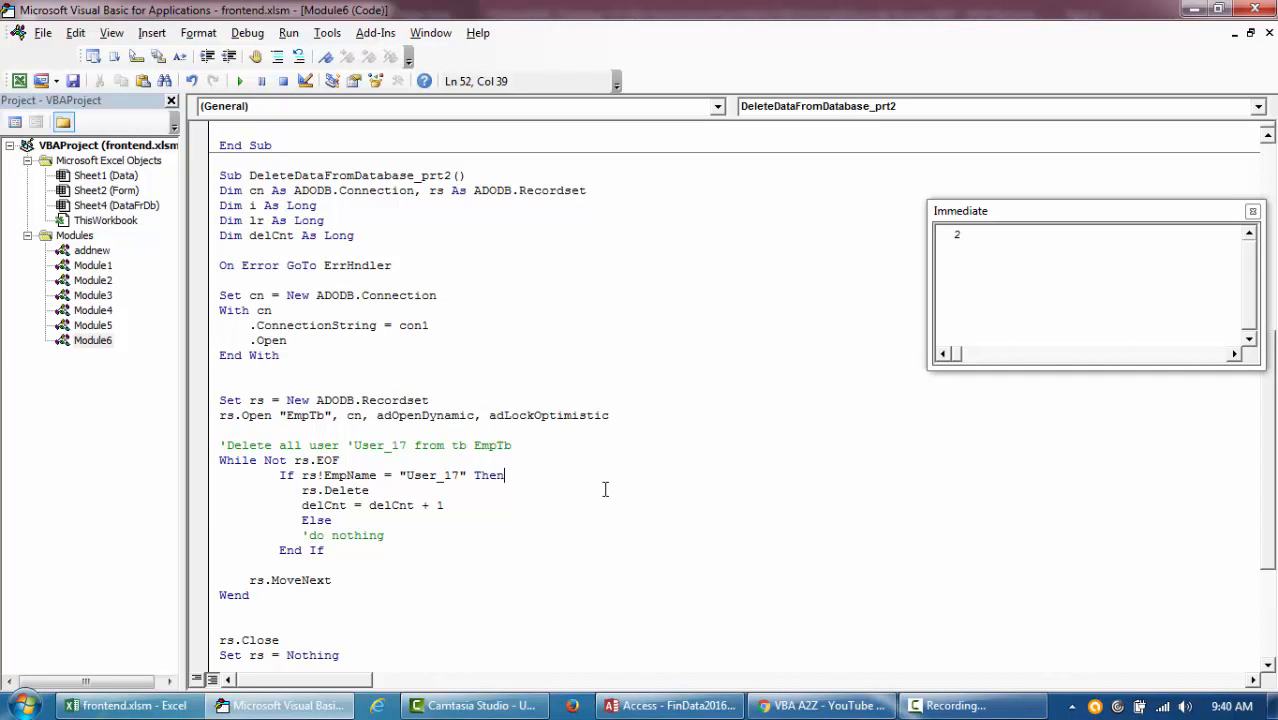
double_click(305, 415)
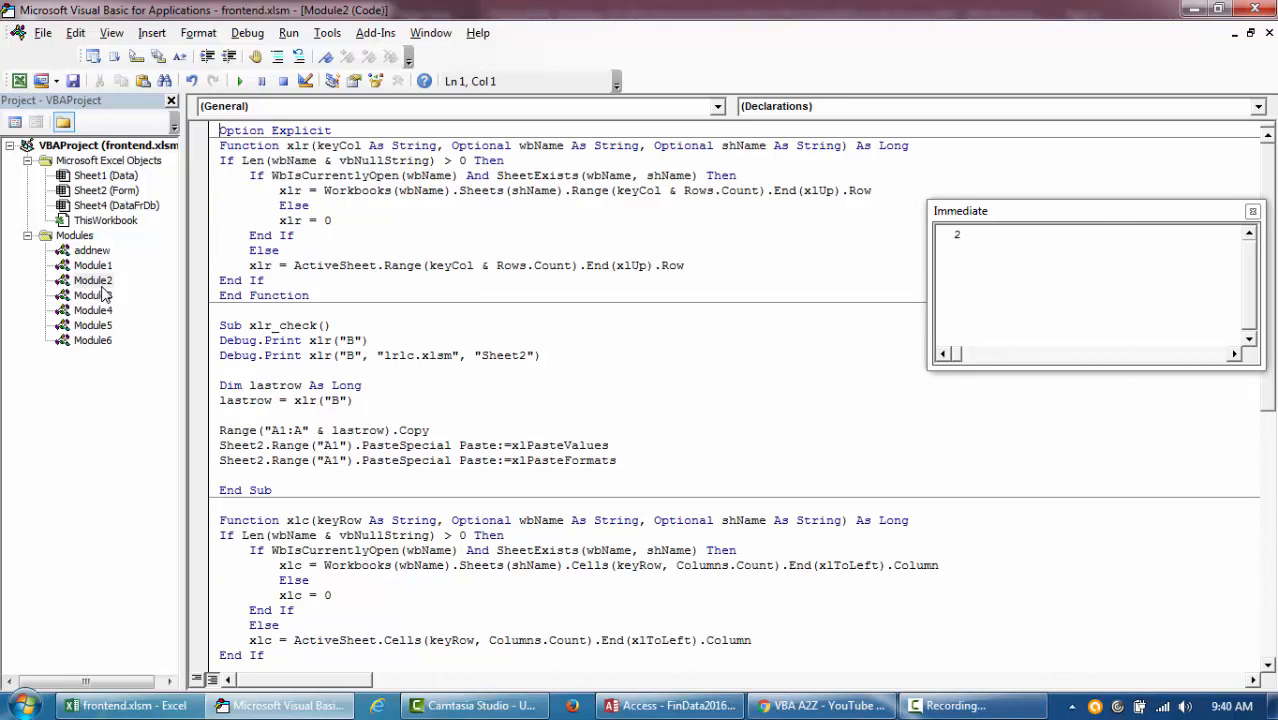
- Review Module3's Update_recs_DB_prt2, then return to Module6 and scroll through both delete macros
click(92, 295)
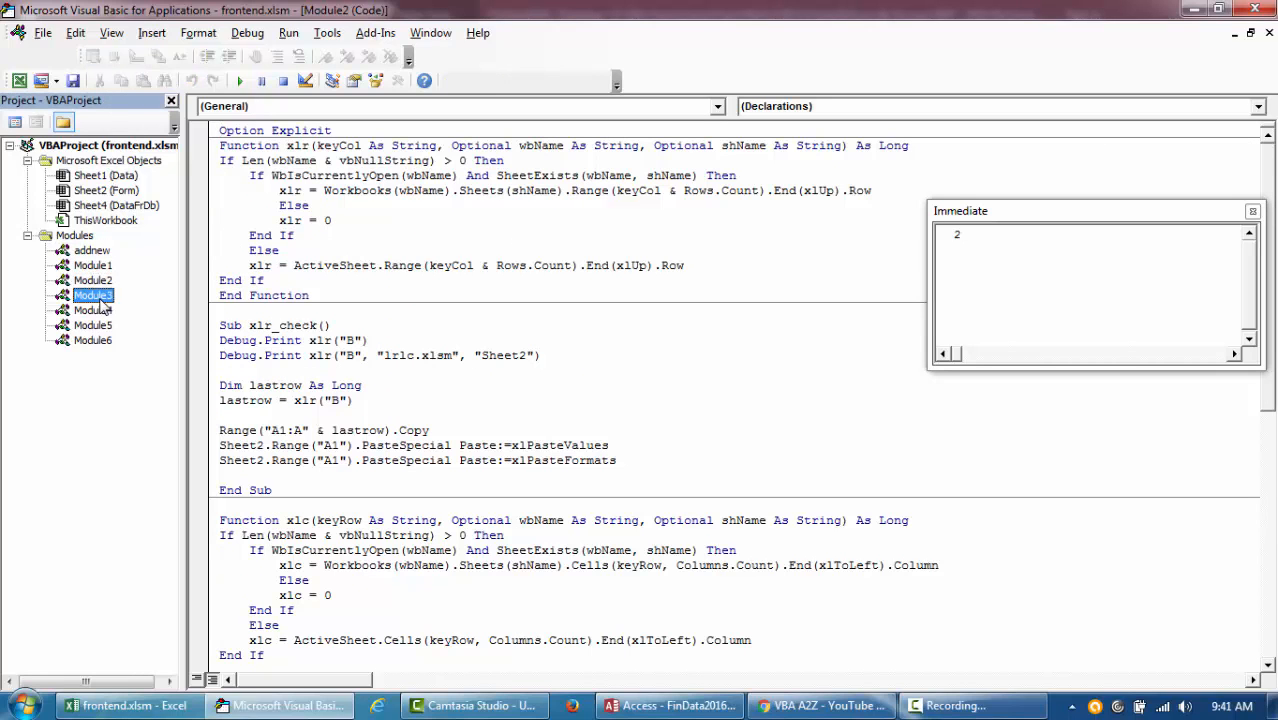
click(92, 310)
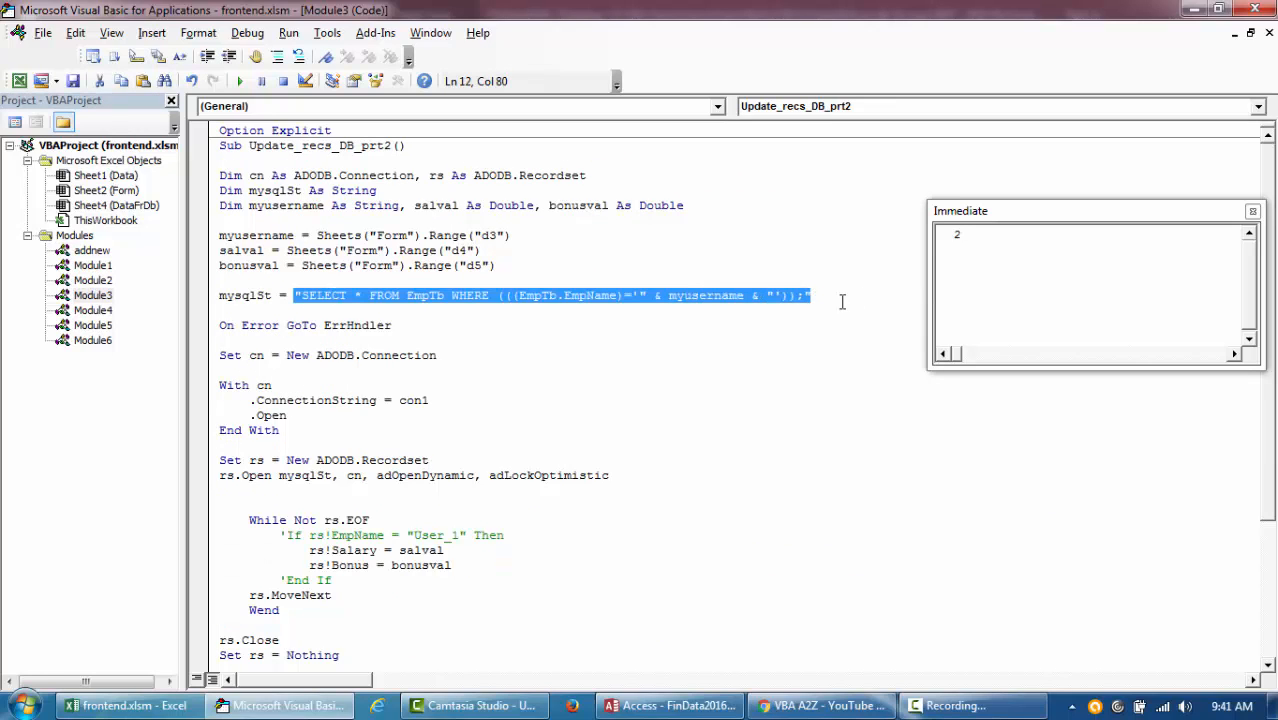
mouse_move(723, 318)
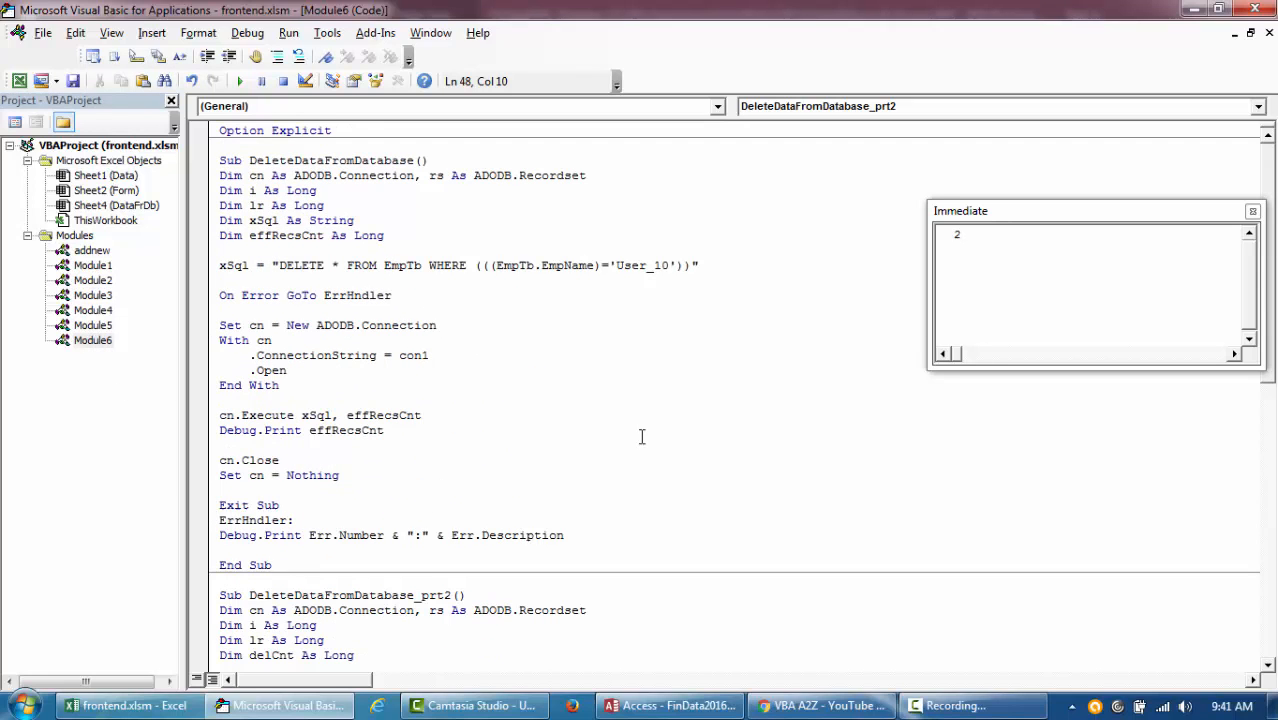
scroll(down, 3)
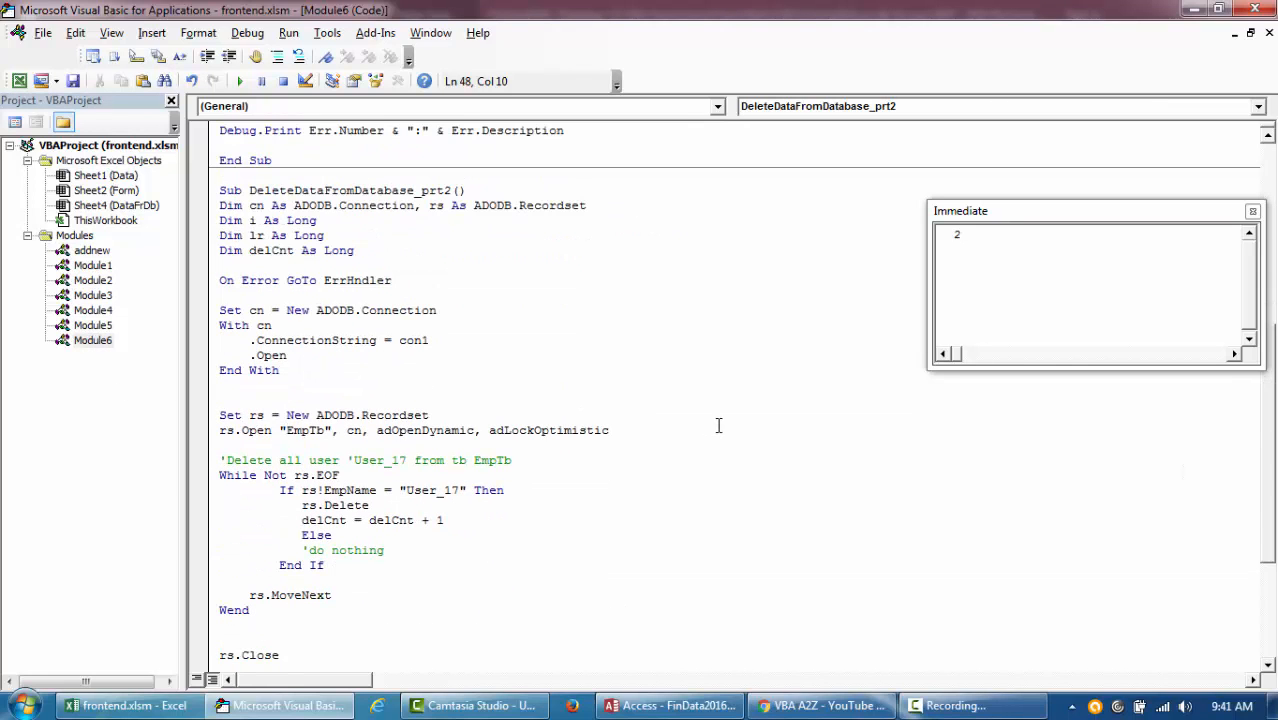
scroll(down, 3)
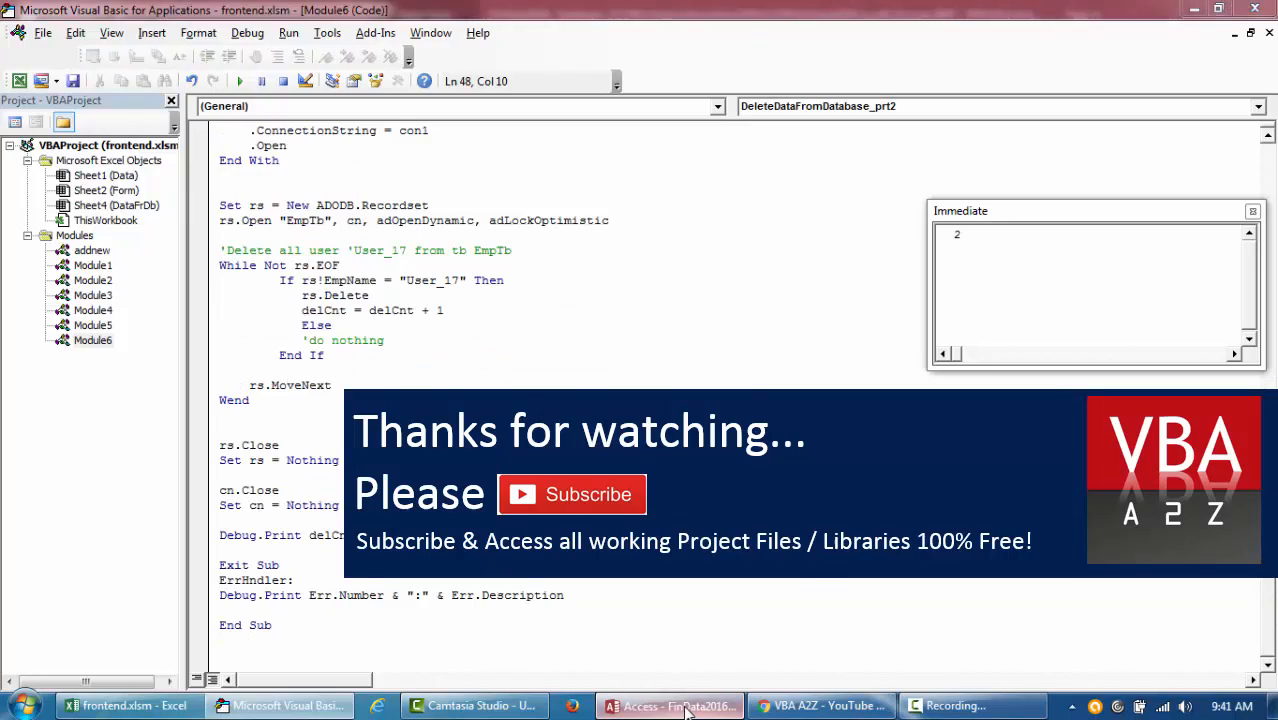
- Confirm User_17 is gone from EmpTb, Close All saving Query1, then switch to the YouTube channel page
click(670, 706)
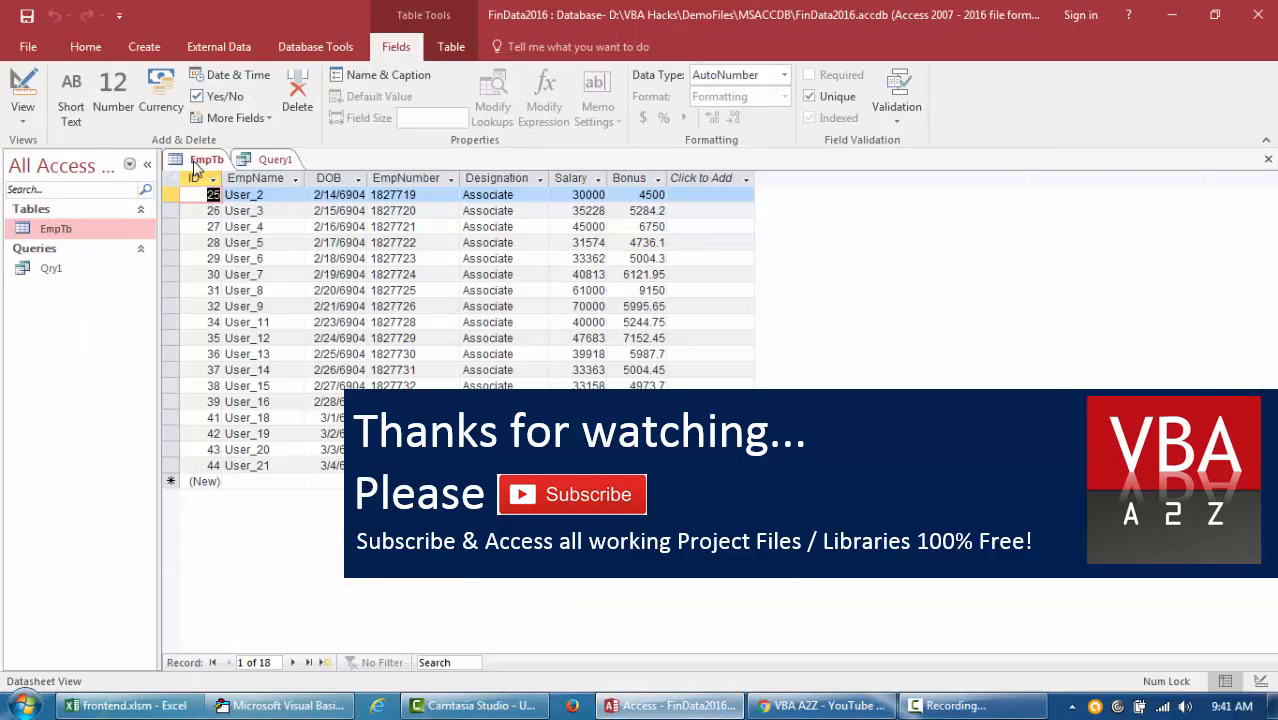
right_click(206, 160)
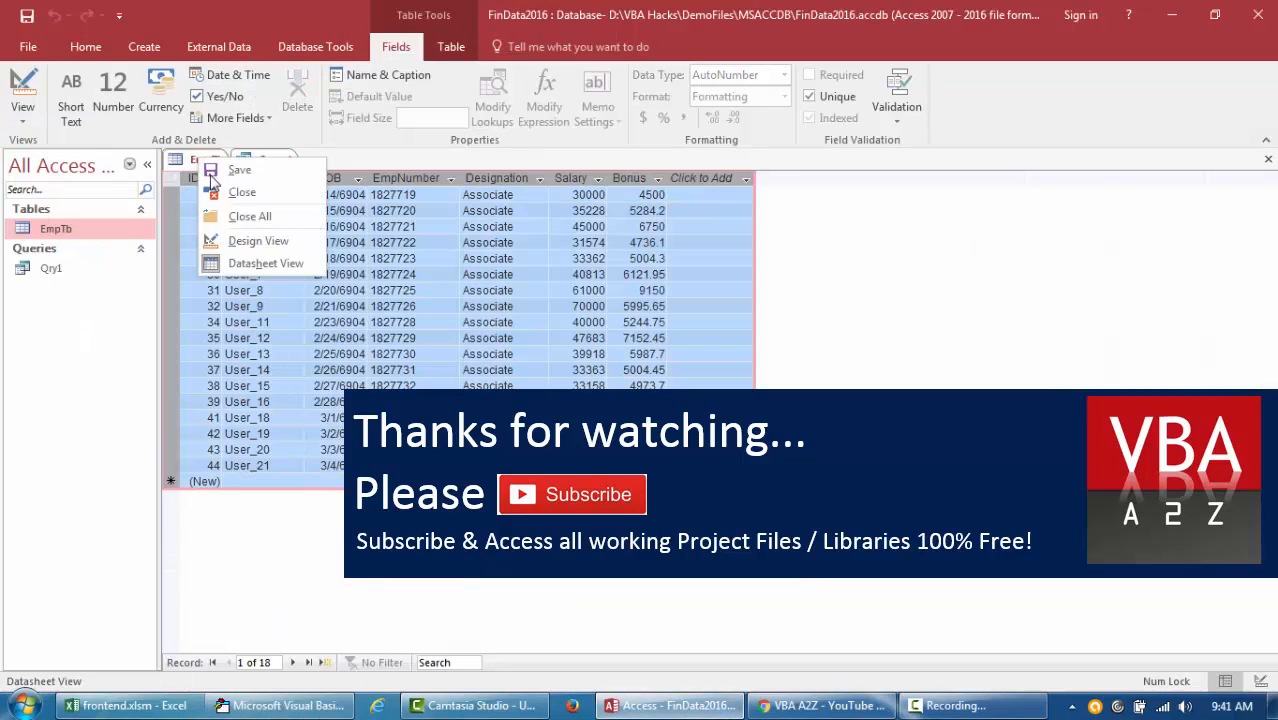
click(240, 170)
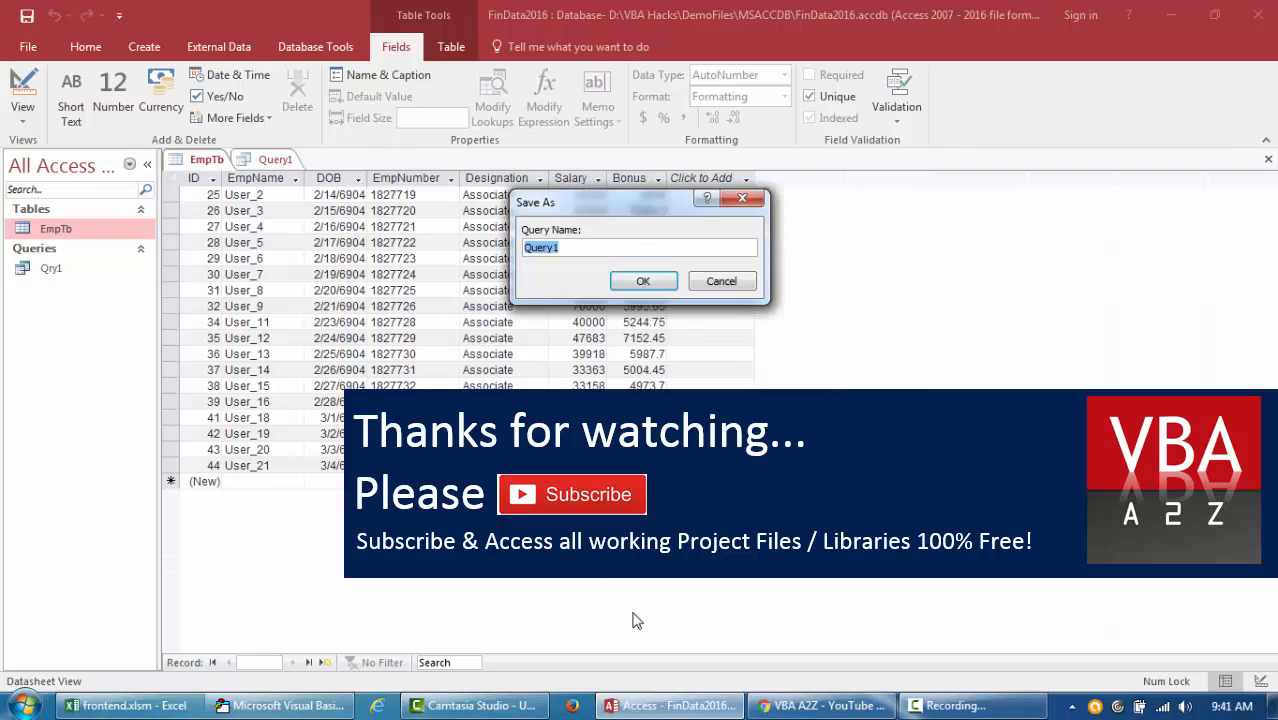
click(643, 280)
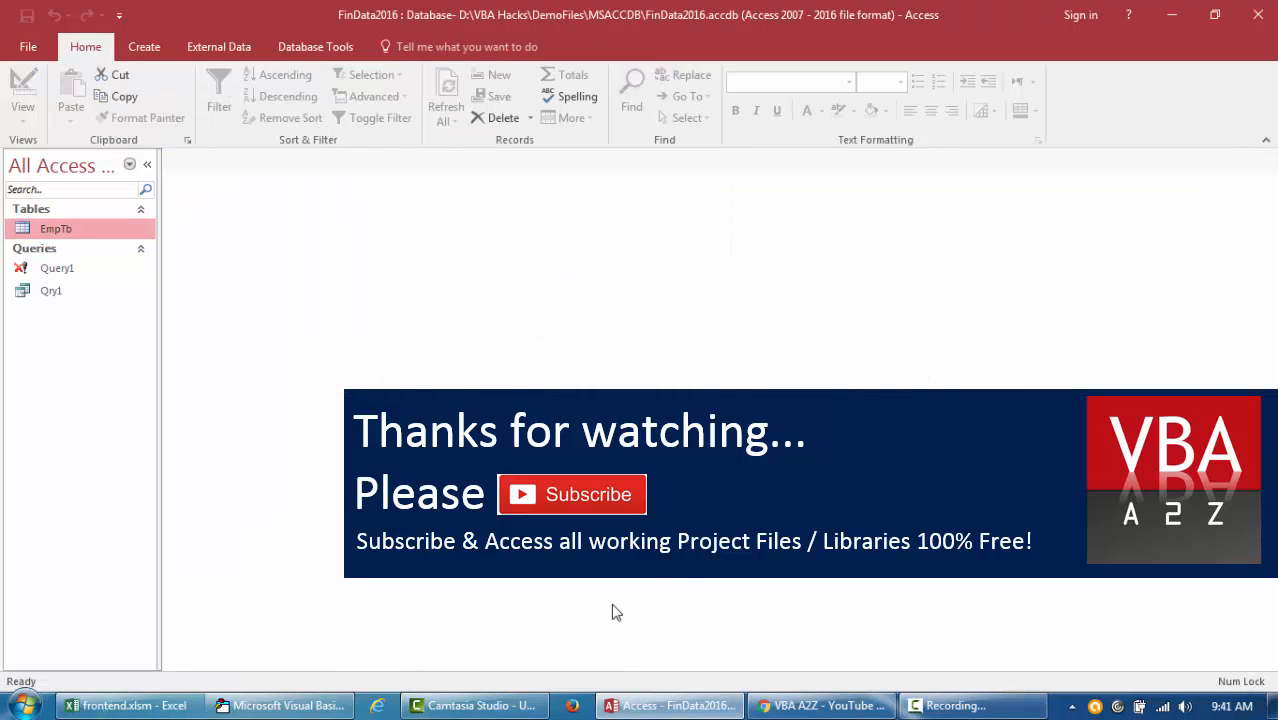
click(820, 705)
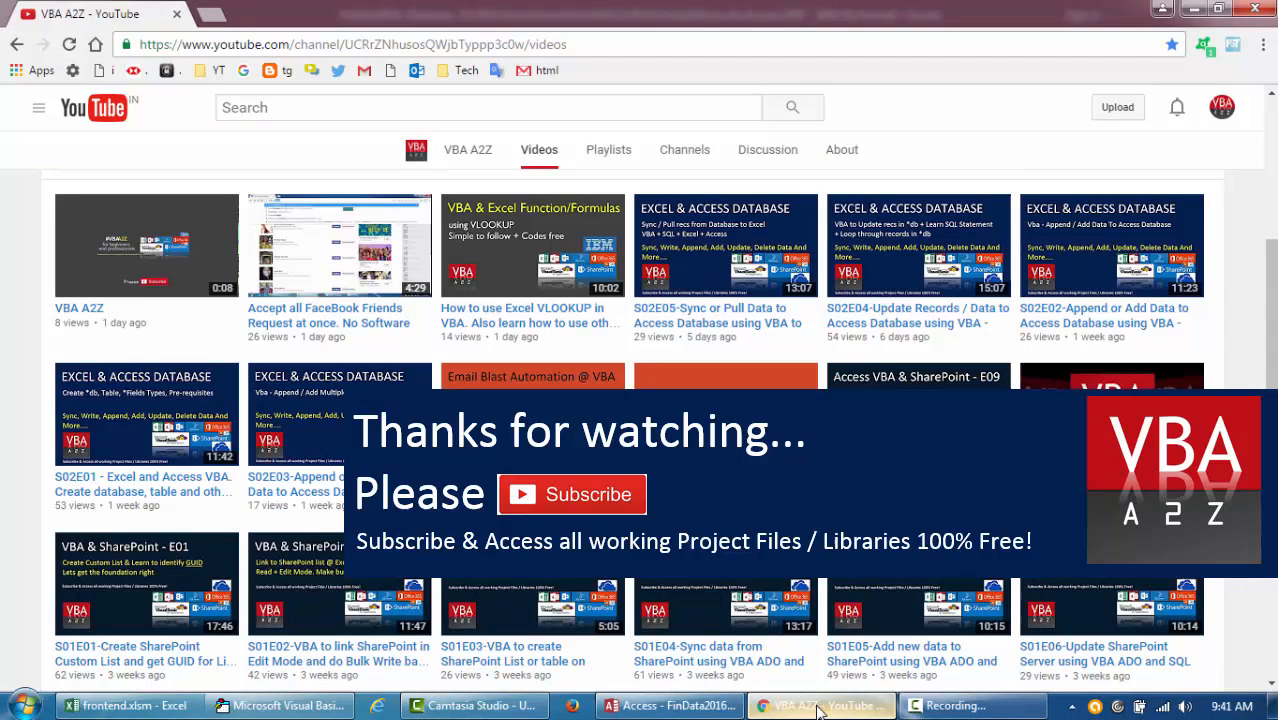